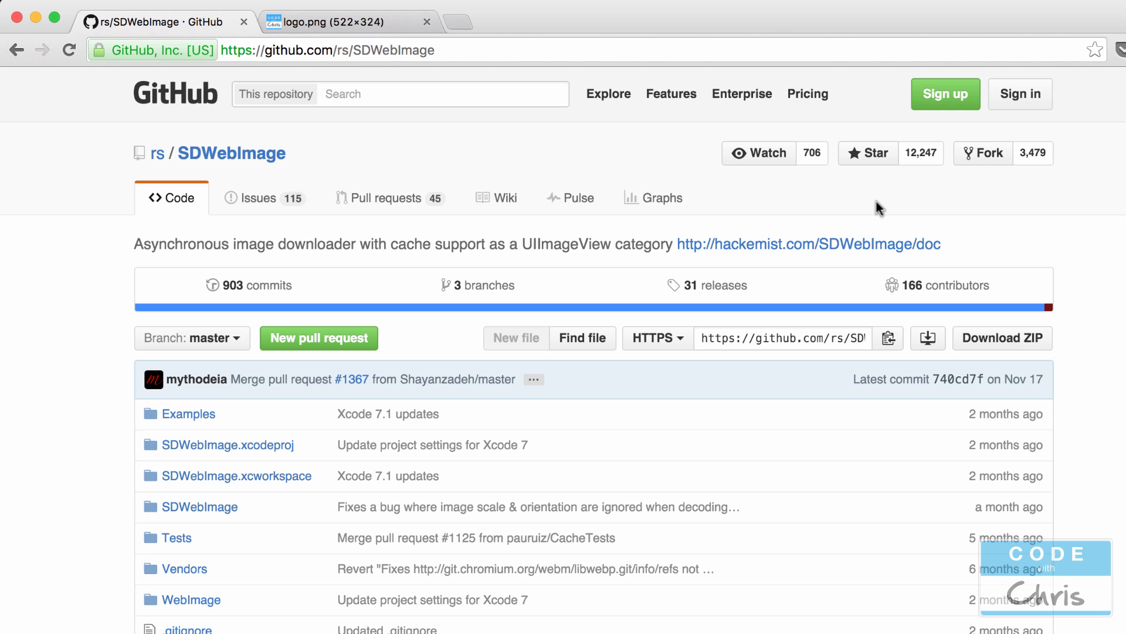
mouse_move(740, 193)
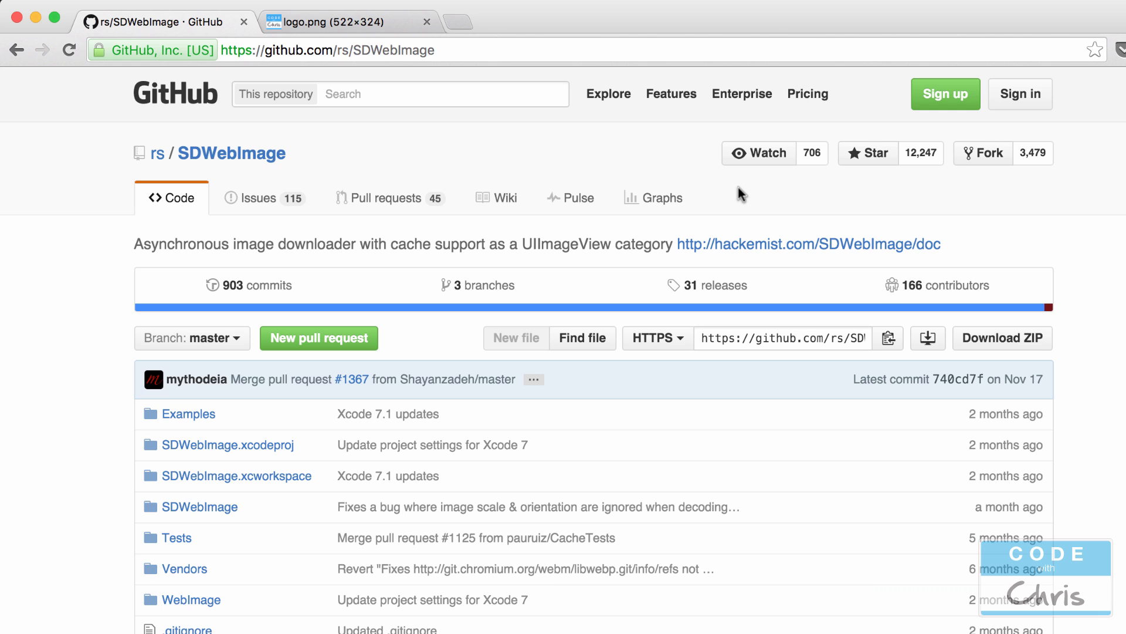
mouse_move(731, 193)
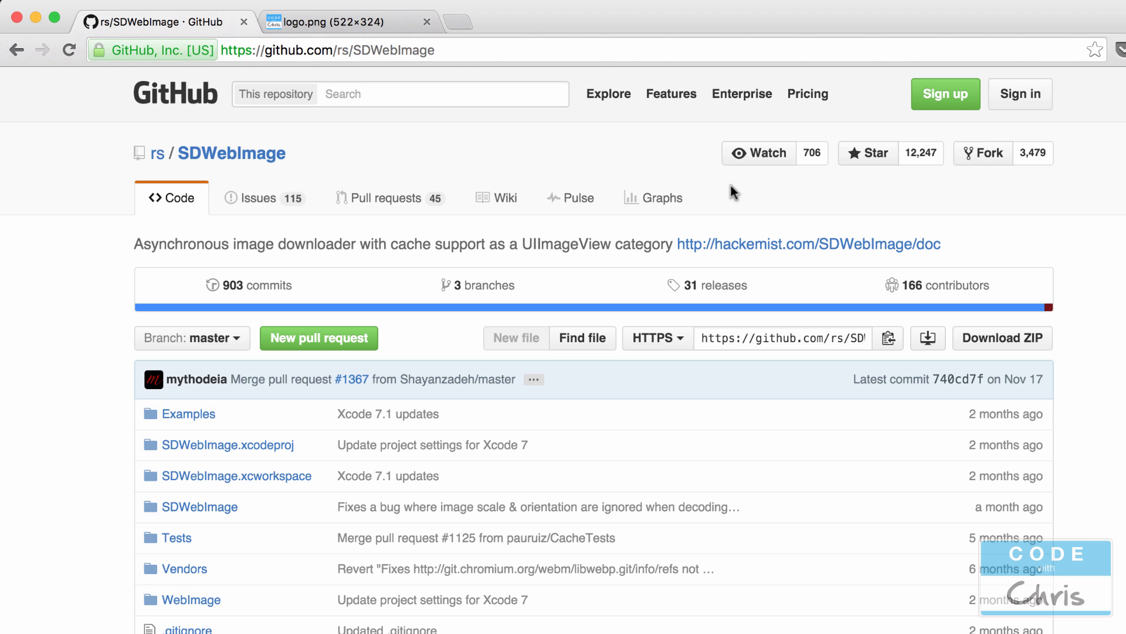
mouse_move(755, 201)
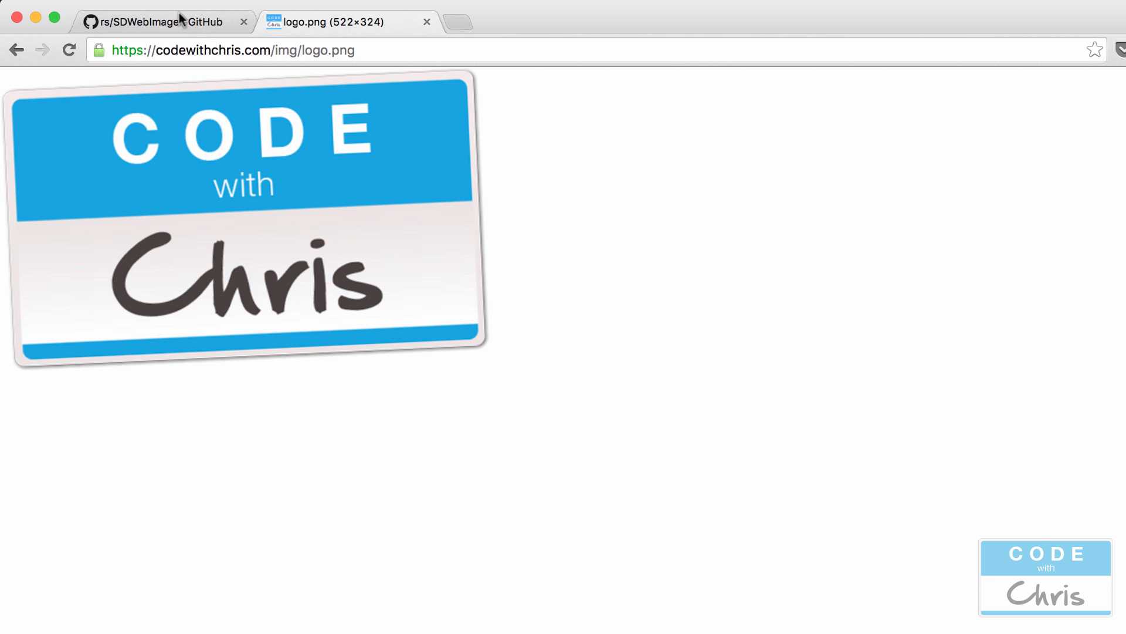
Step: Glance at the web logo image tab, then return to the SDWebImage repository page
left_click(159, 21)
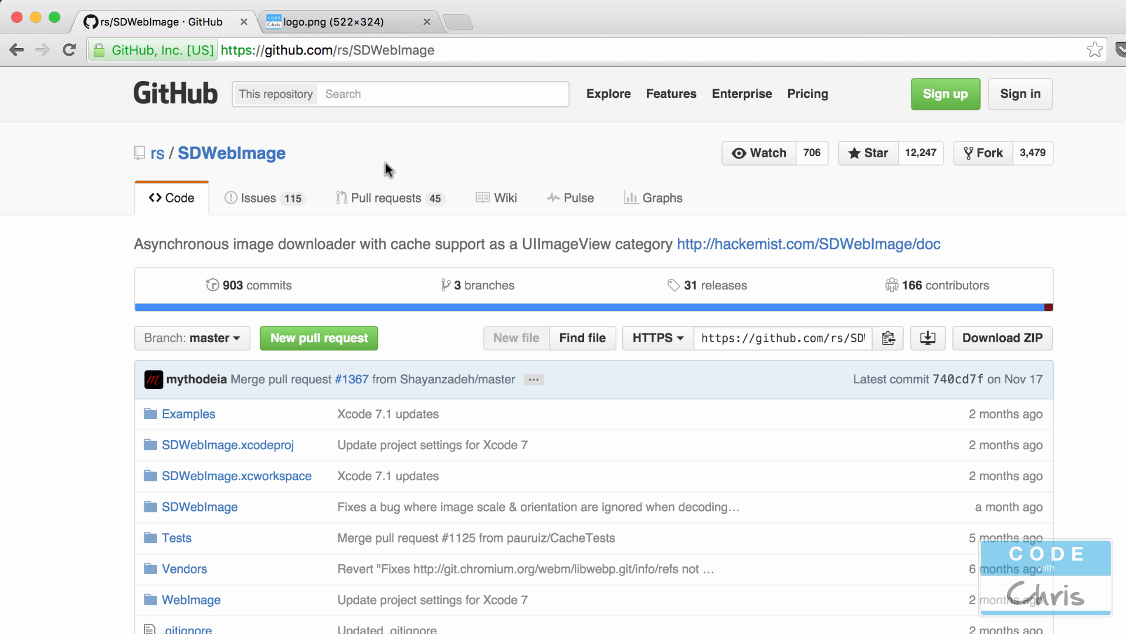
mouse_move(484, 209)
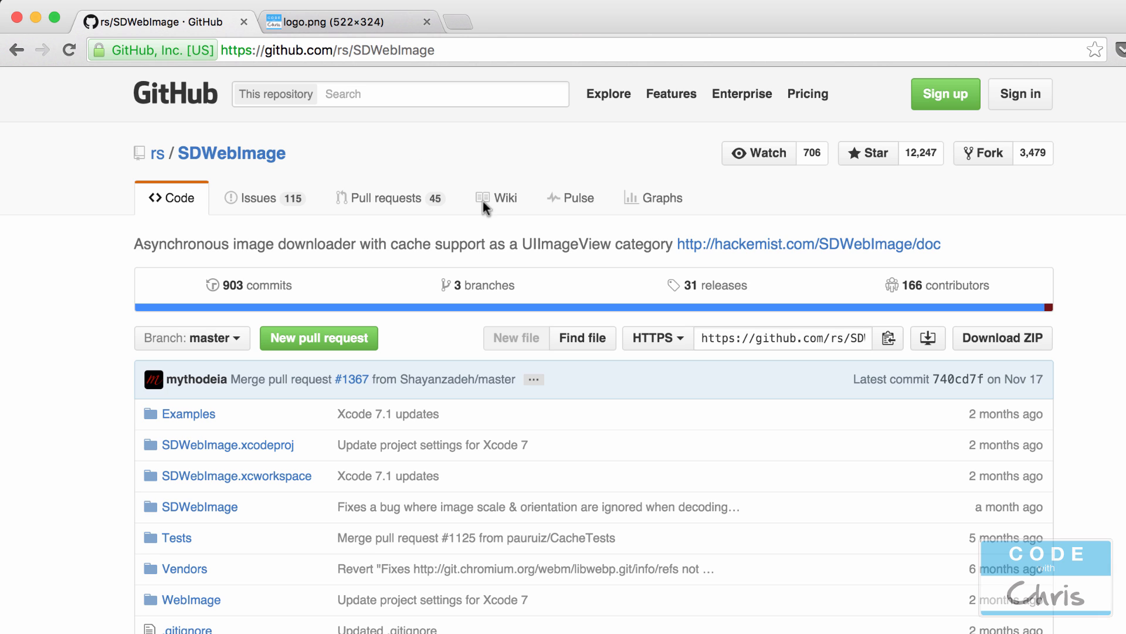
mouse_move(574, 242)
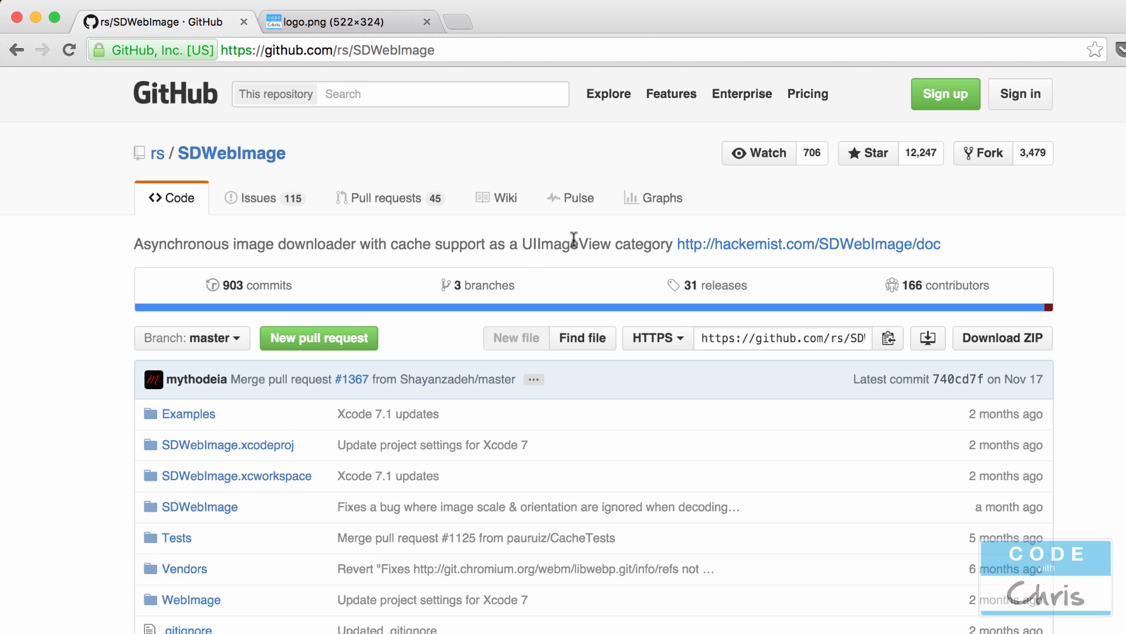
mouse_move(576, 402)
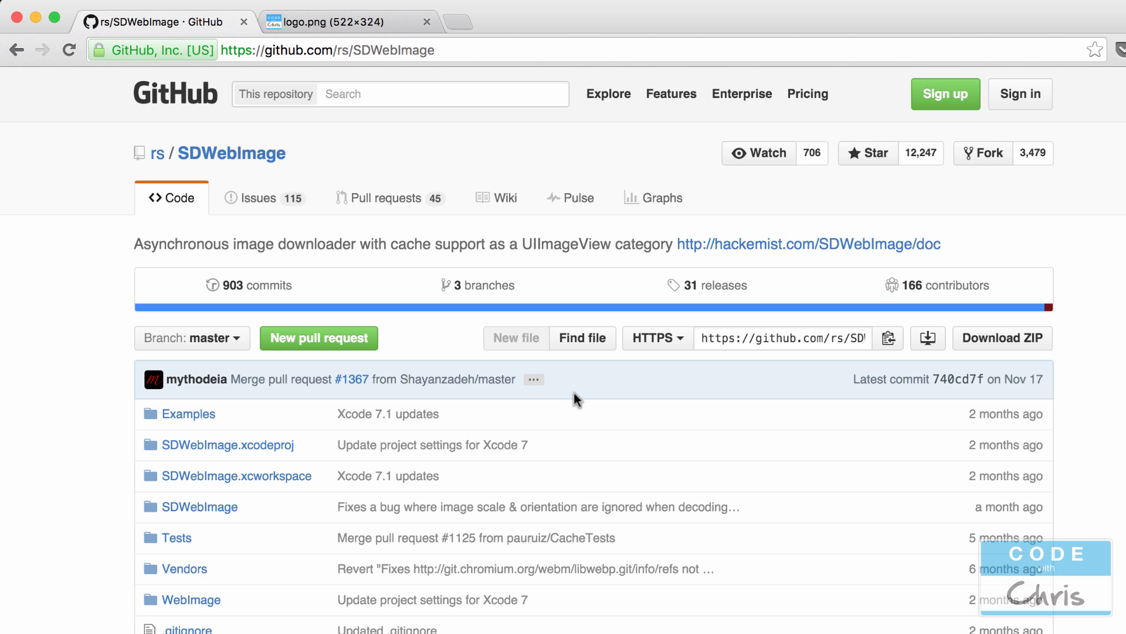
left_click(348, 22)
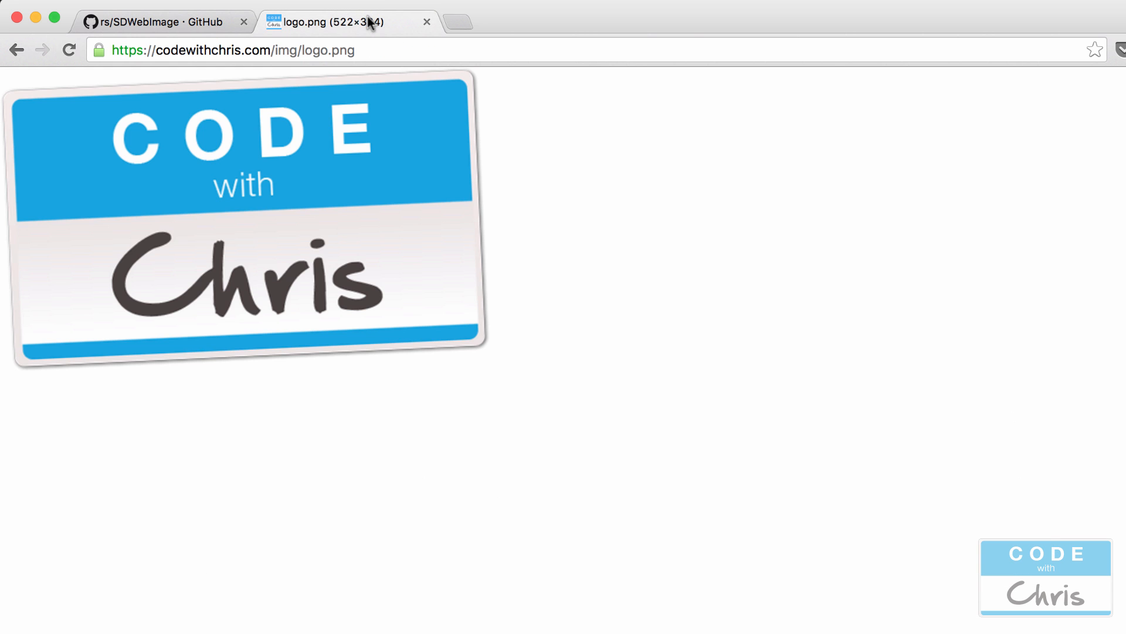
mouse_move(219, 194)
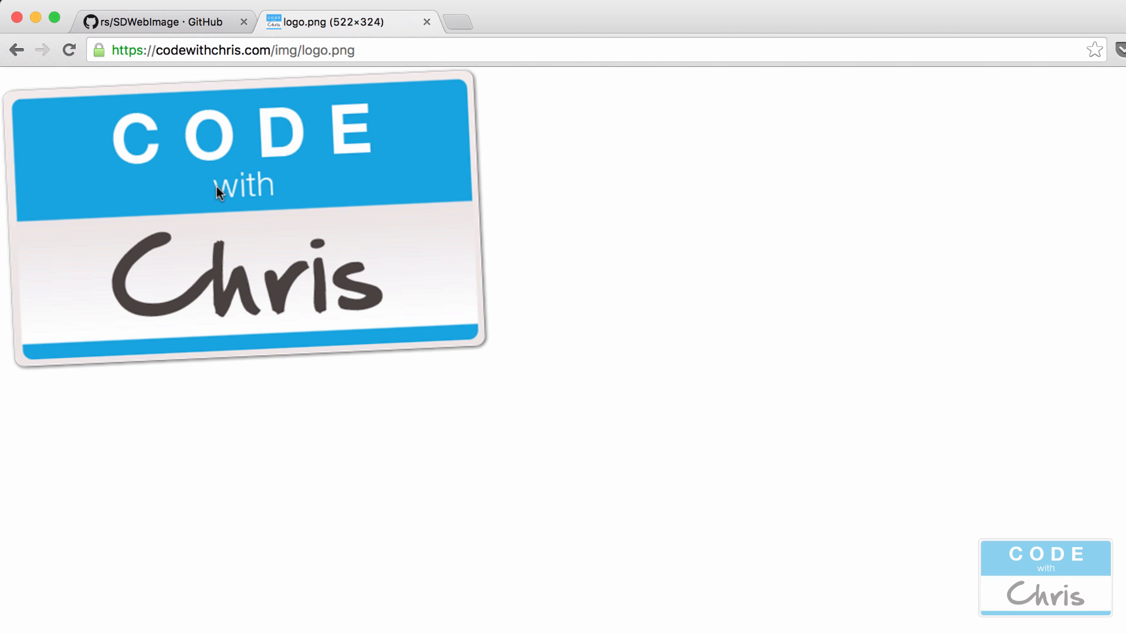
left_click(165, 22)
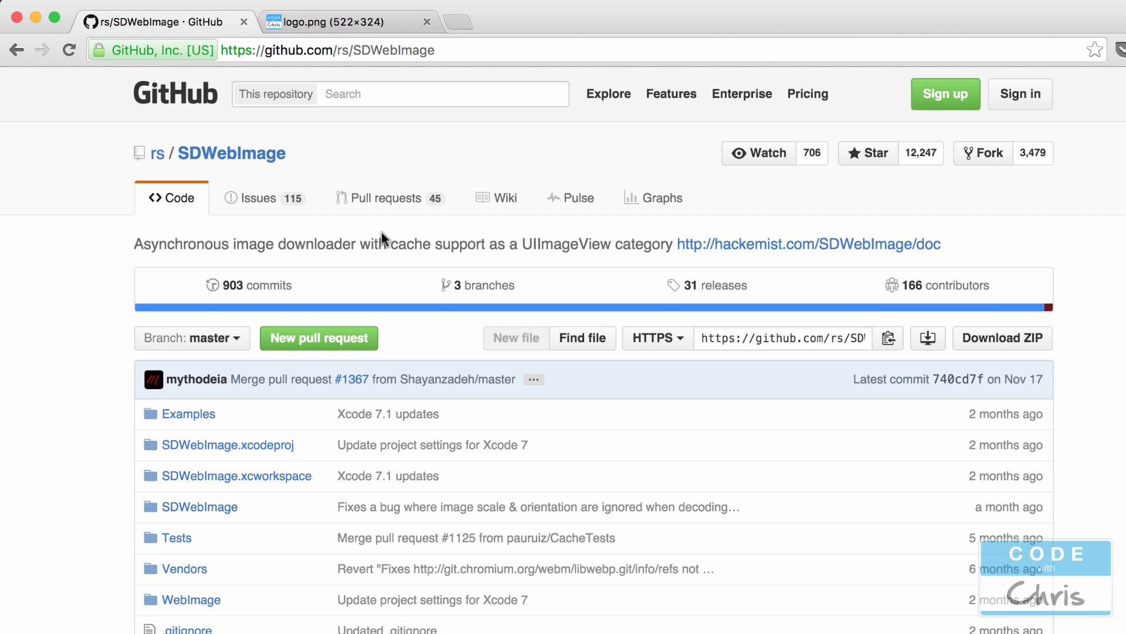
mouse_move(339, 74)
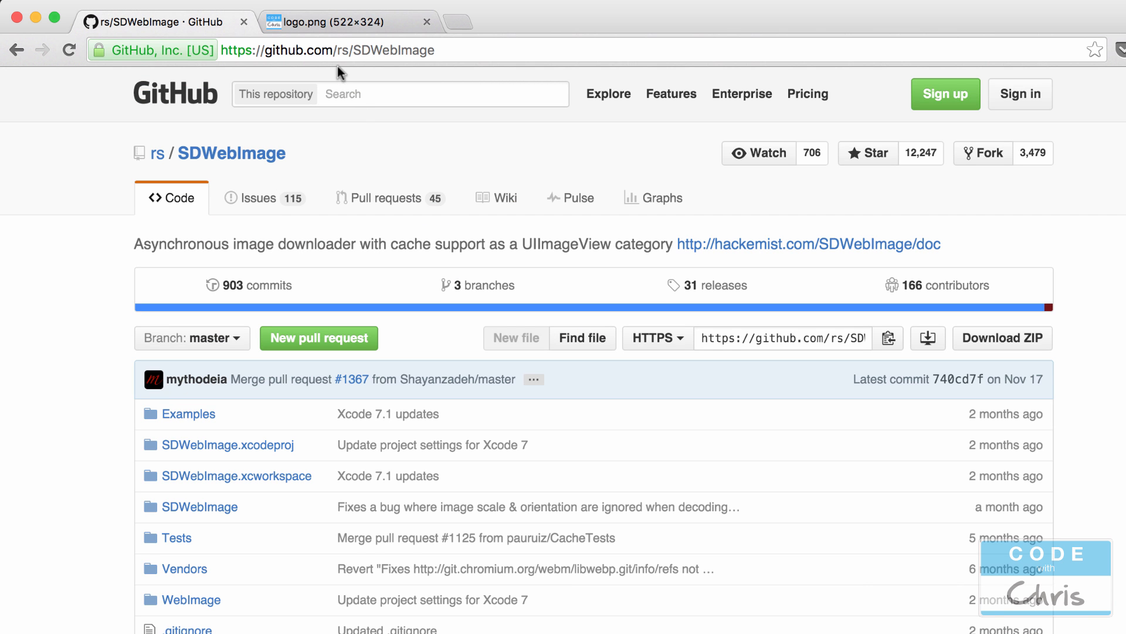
mouse_move(695, 198)
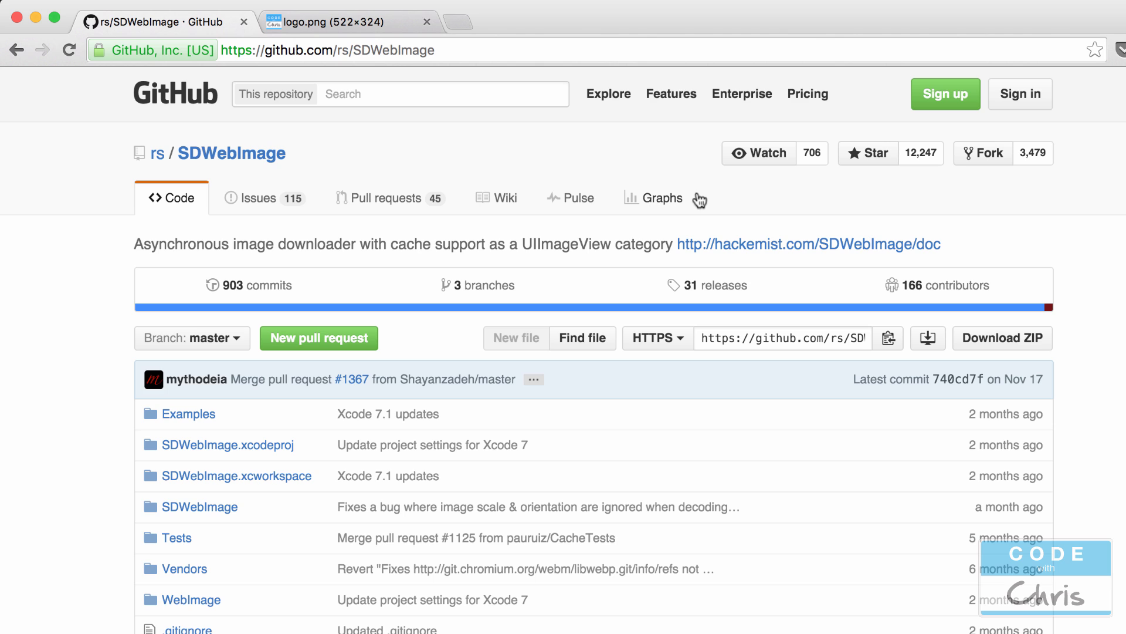
mouse_move(715, 177)
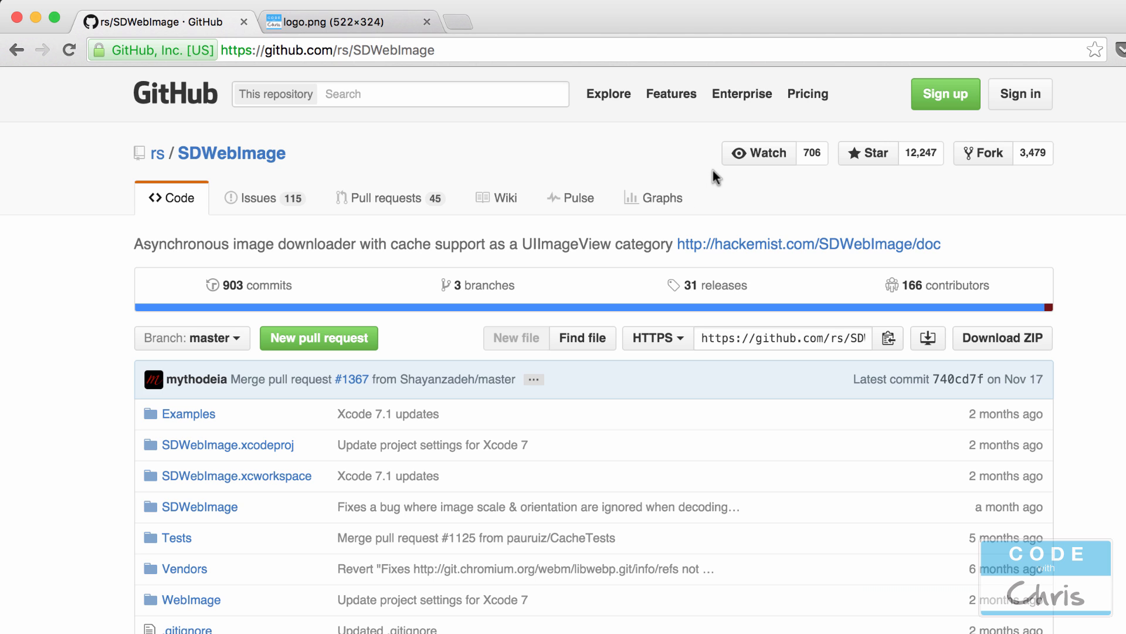
mouse_move(614, 158)
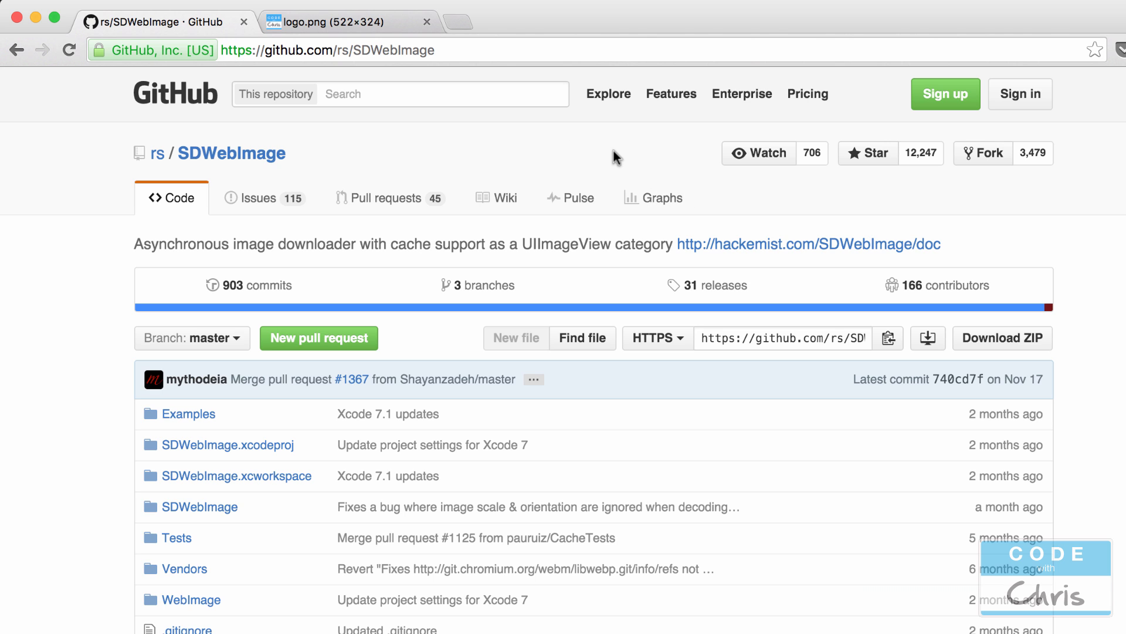
Step: Scroll the README past the usage examples to the Installation with CocoaPods section
scroll("down", 3)
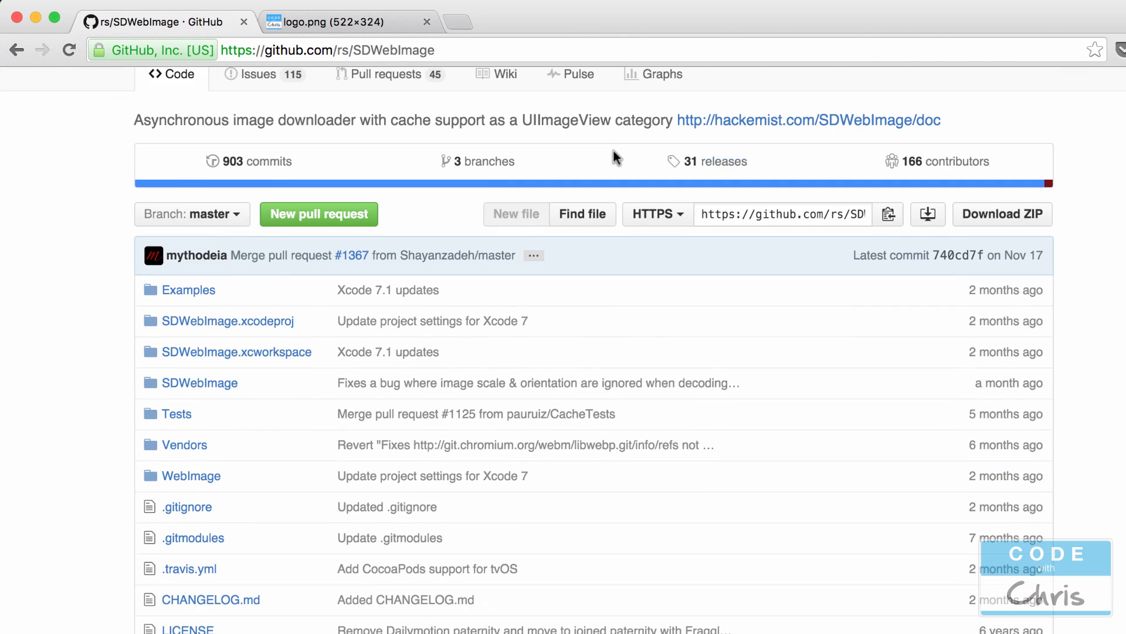
scroll("down", 3)
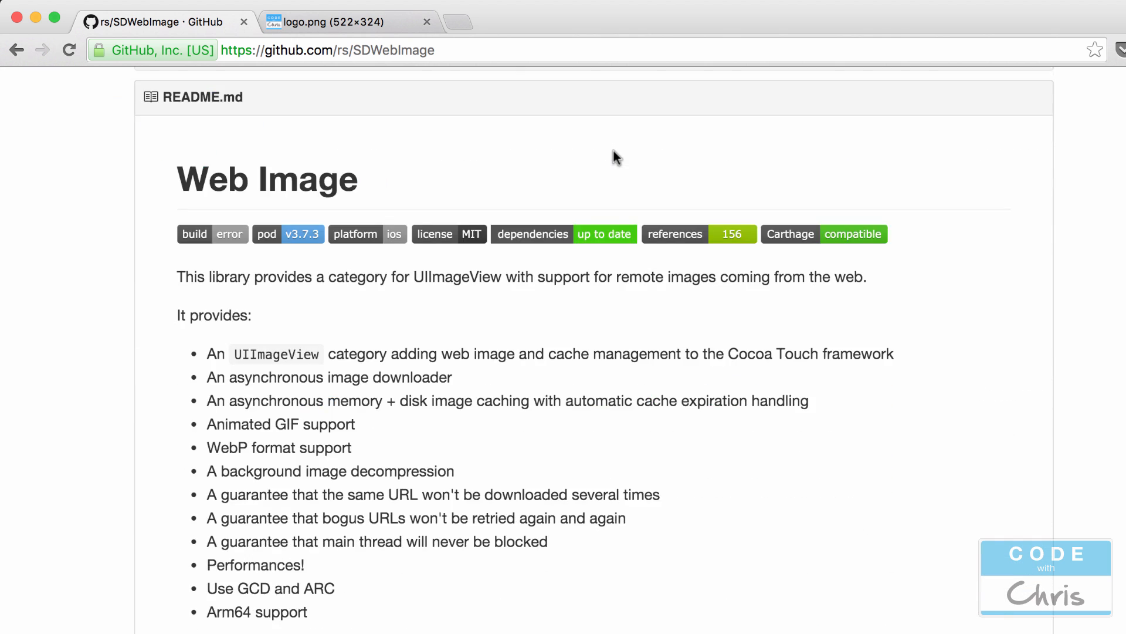
scroll("down", 3)
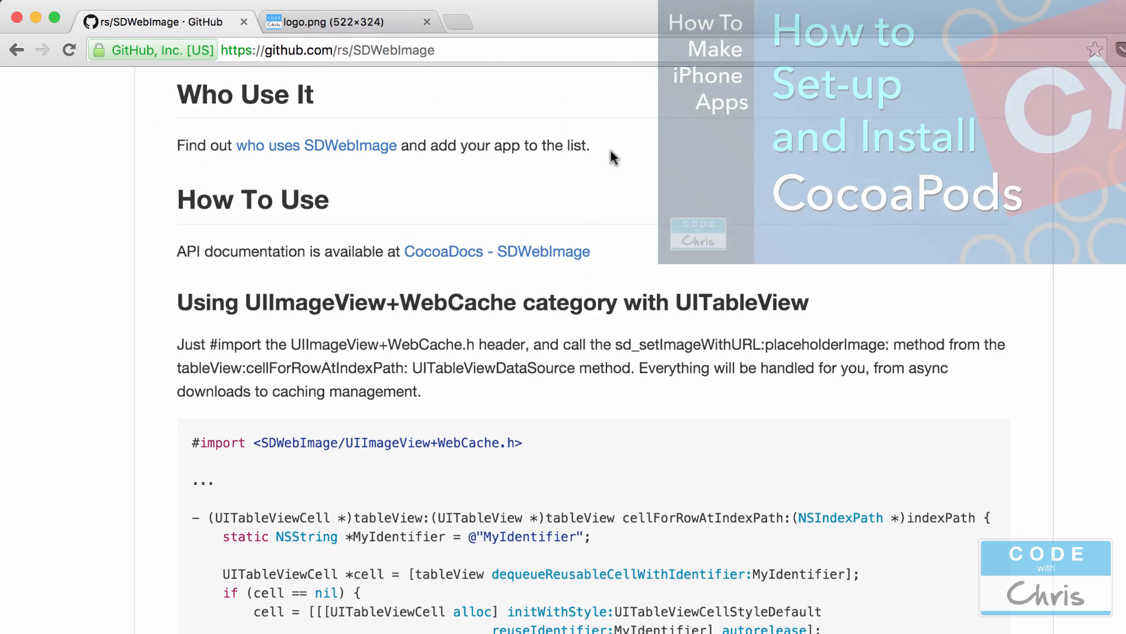
scroll("down", 3)
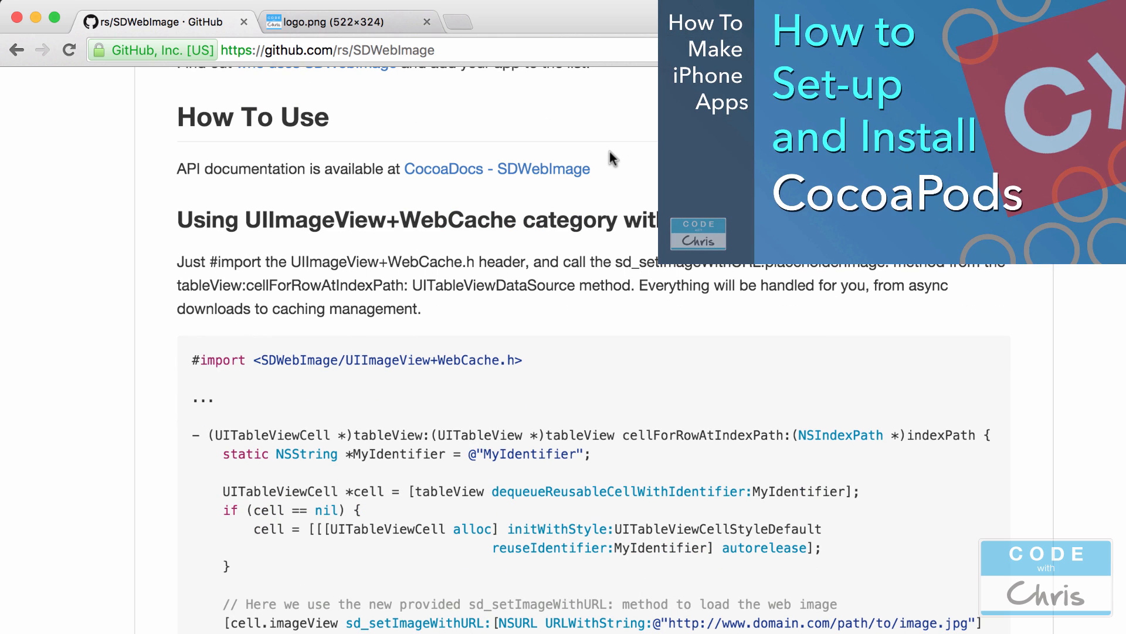
scroll("down", 3)
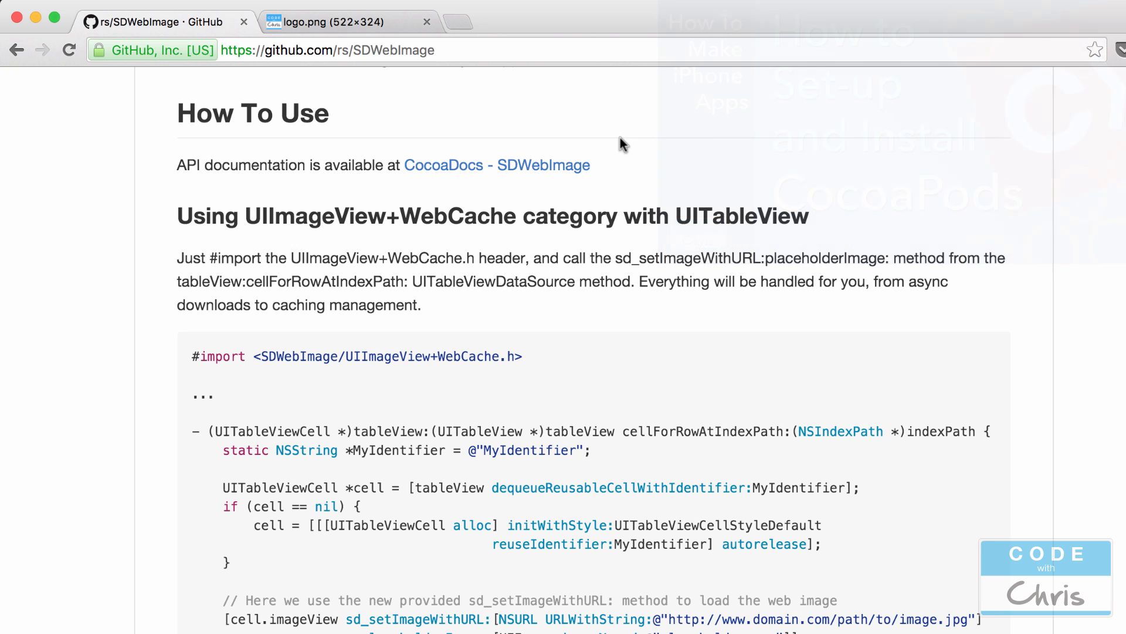
scroll("down", 3)
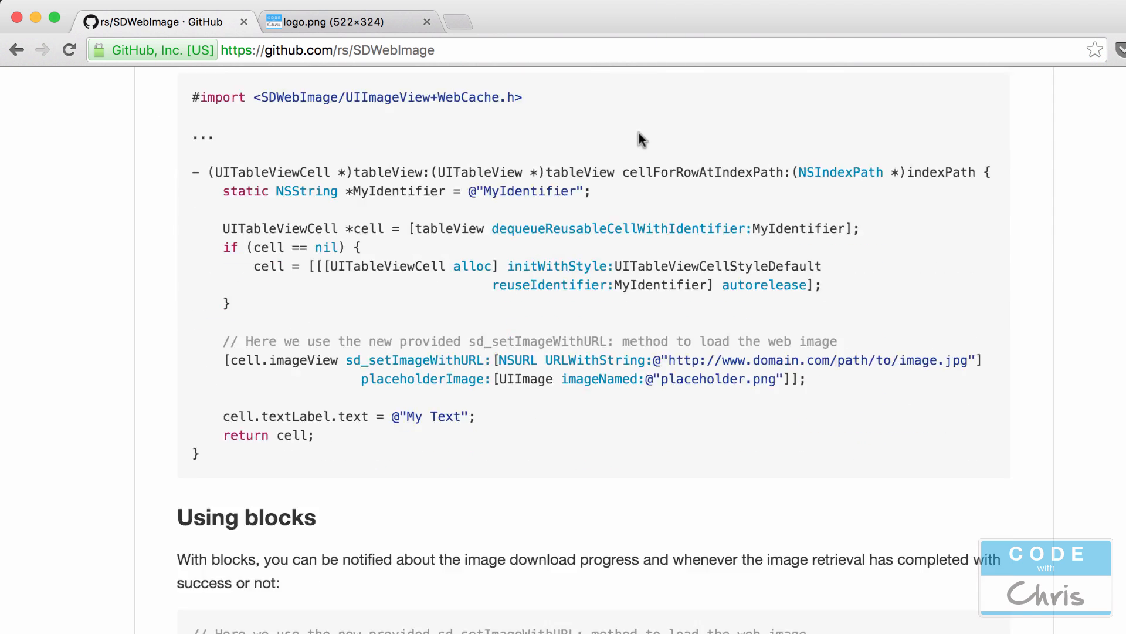
scroll("down", 3)
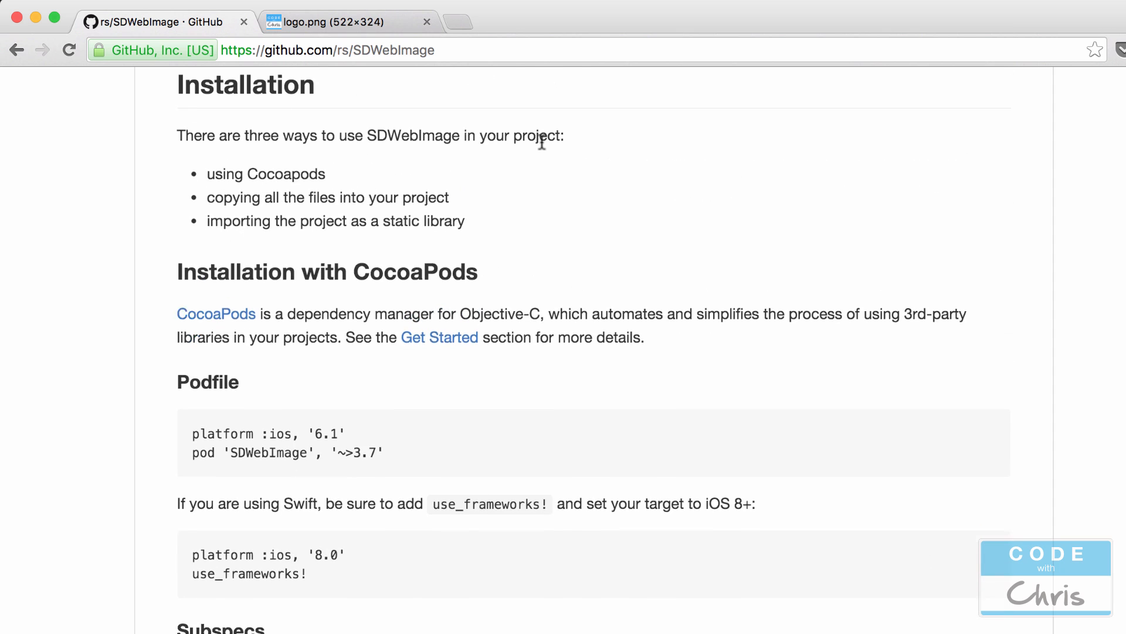
scroll("down", 3)
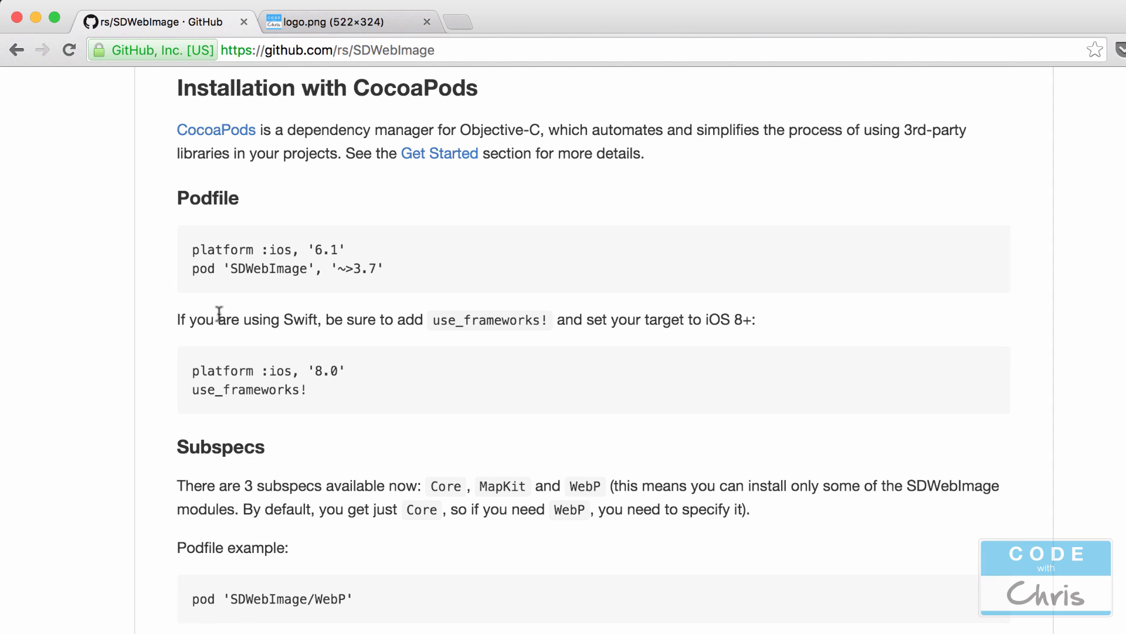
mouse_move(418, 559)
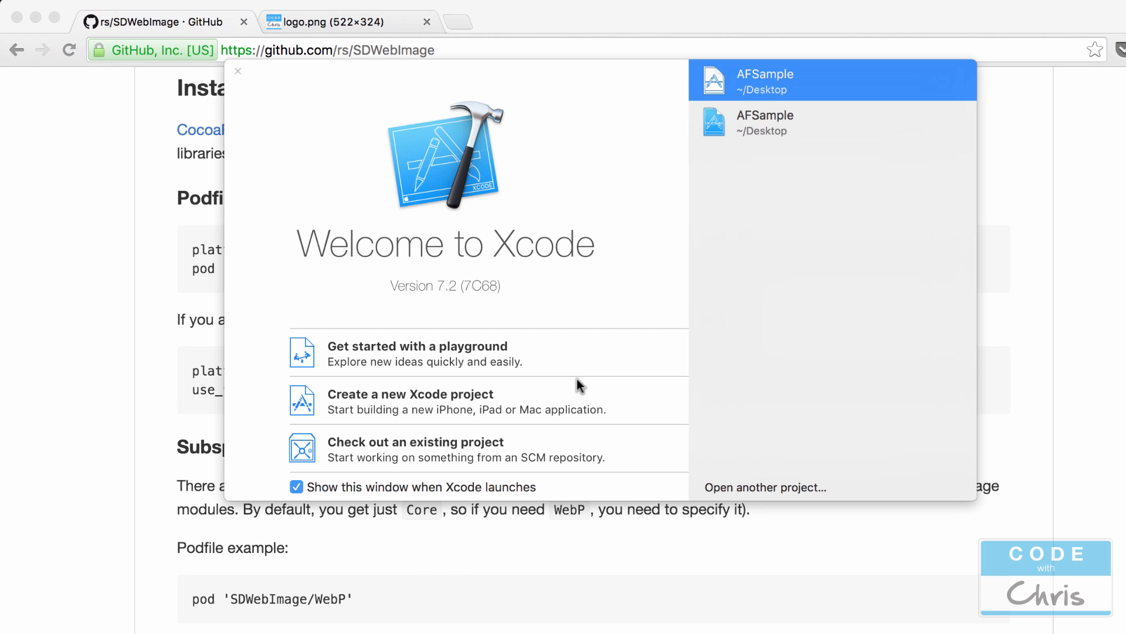
mouse_move(462, 409)
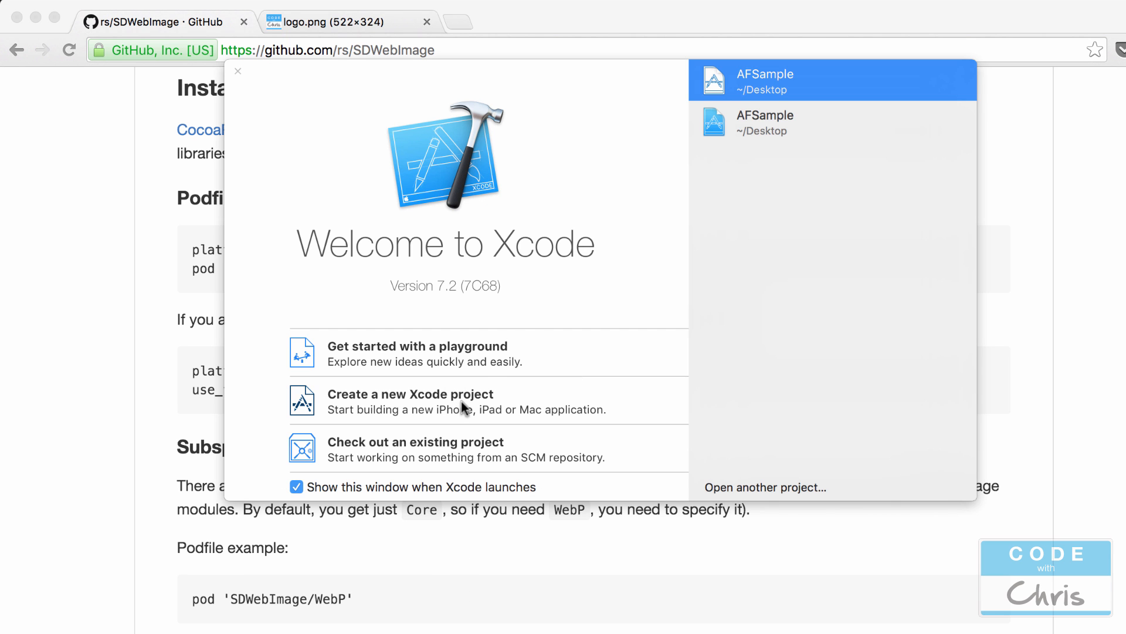
Step: Start a Single View iPhone app in Swift named SDWebImageDemo and reach the save dialog
left_click(410, 394)
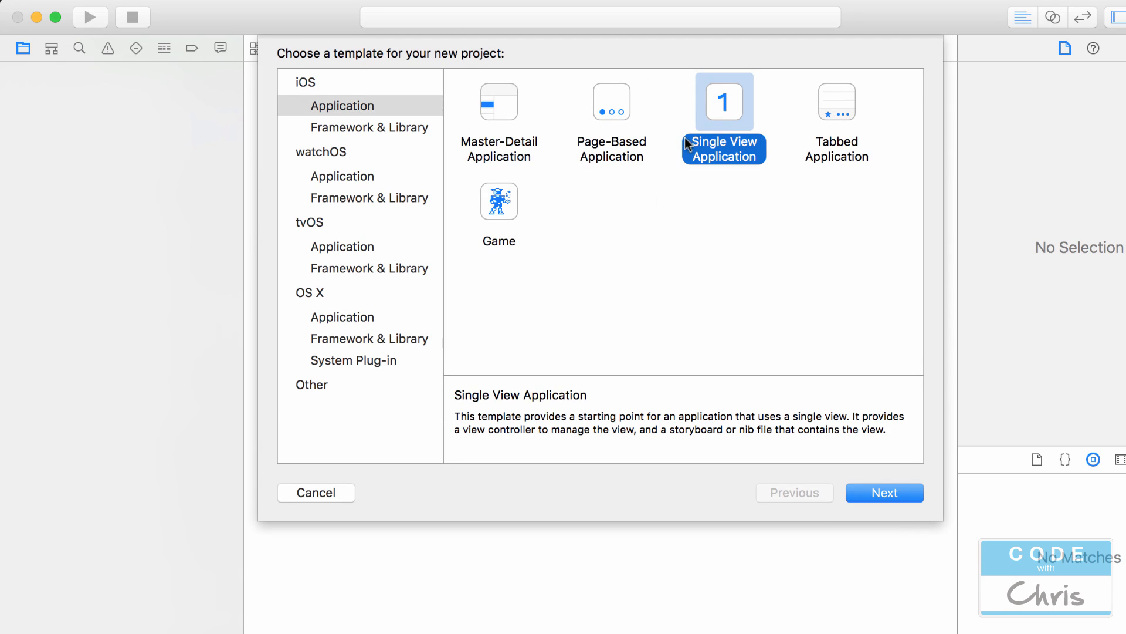
left_click(884, 492)
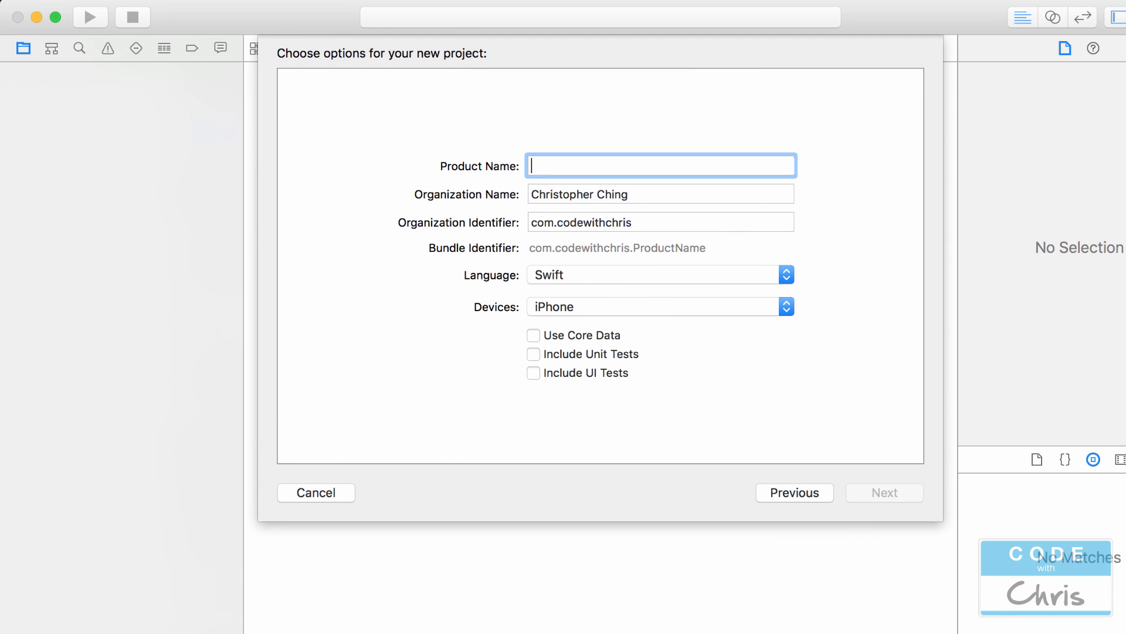
type("SDWebImageDemo")
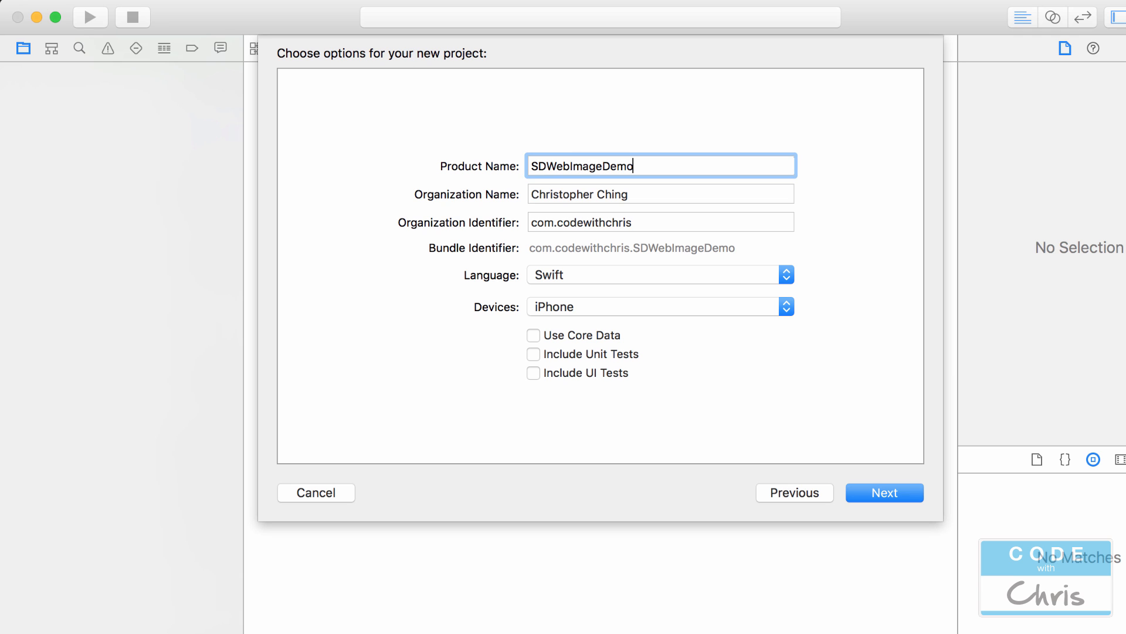
mouse_move(567, 279)
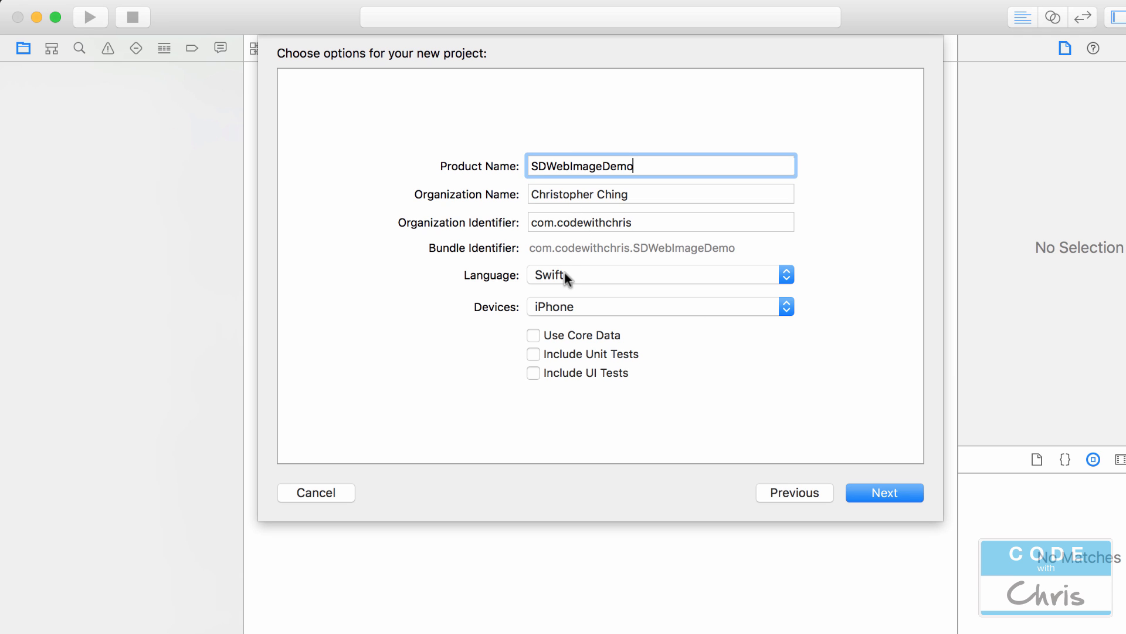
mouse_move(577, 311)
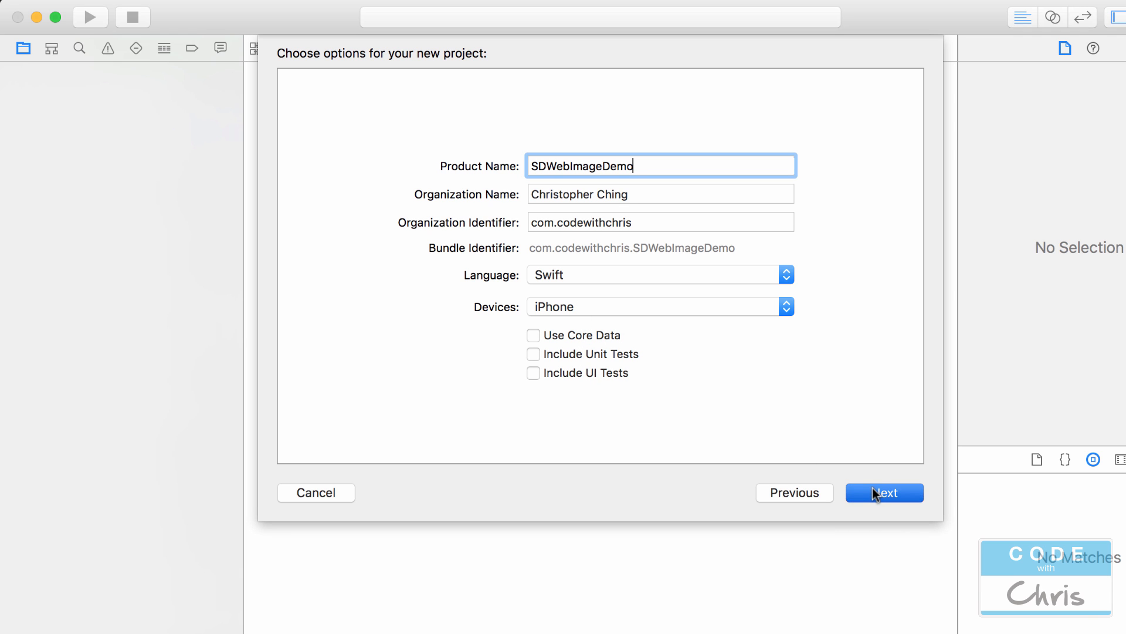
left_click(884, 492)
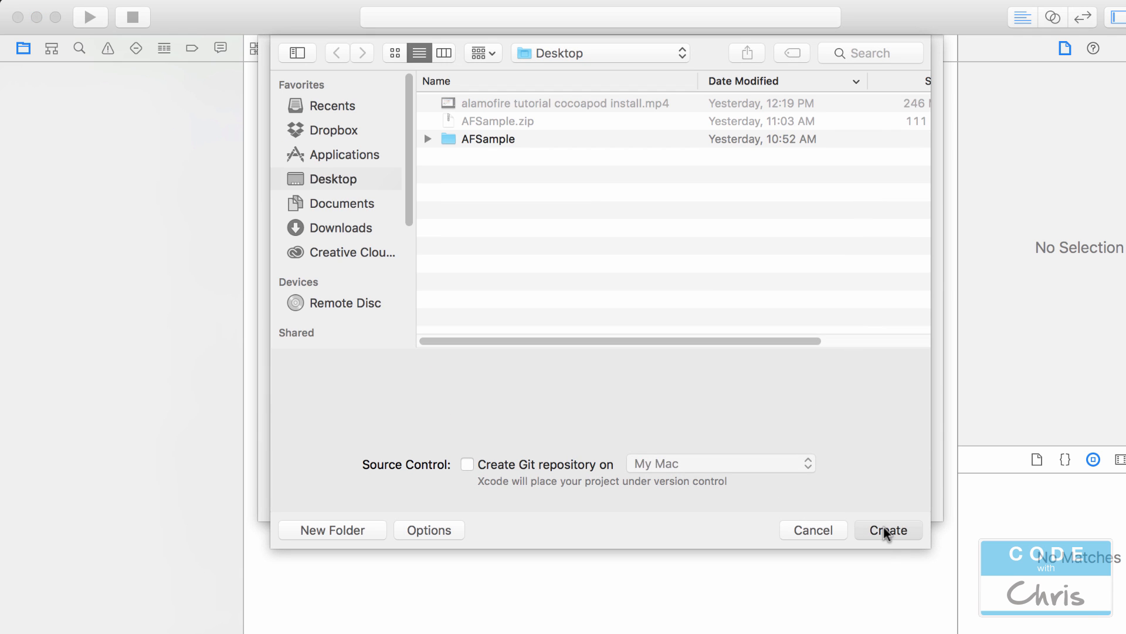
Step: Save the SDWebImageDemo project to the Desktop
left_click(888, 529)
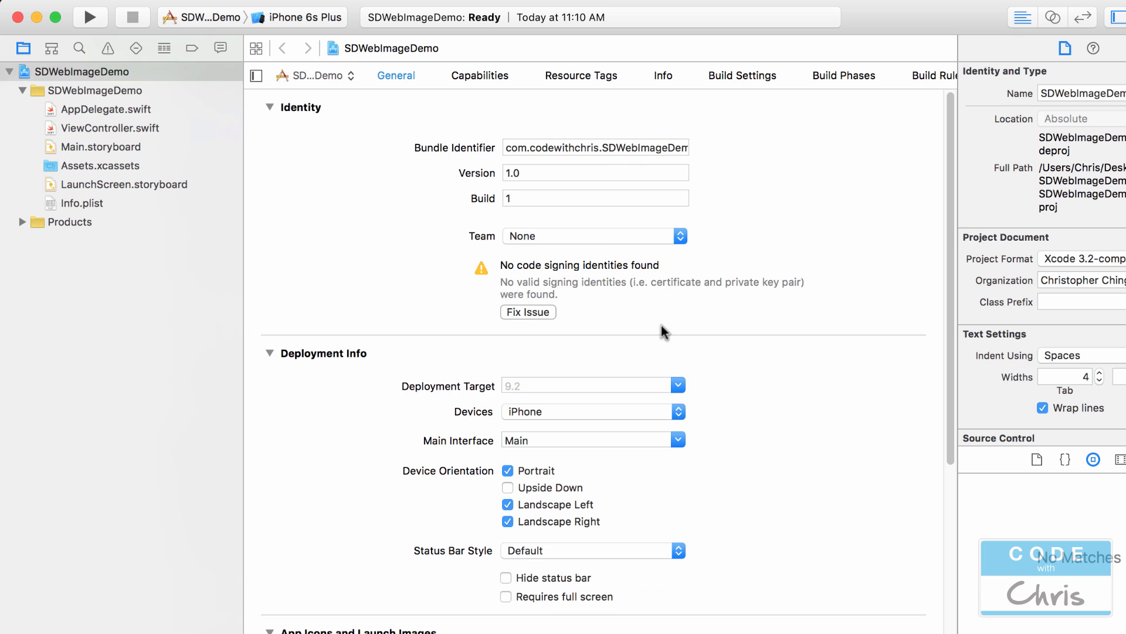
mouse_move(24, 44)
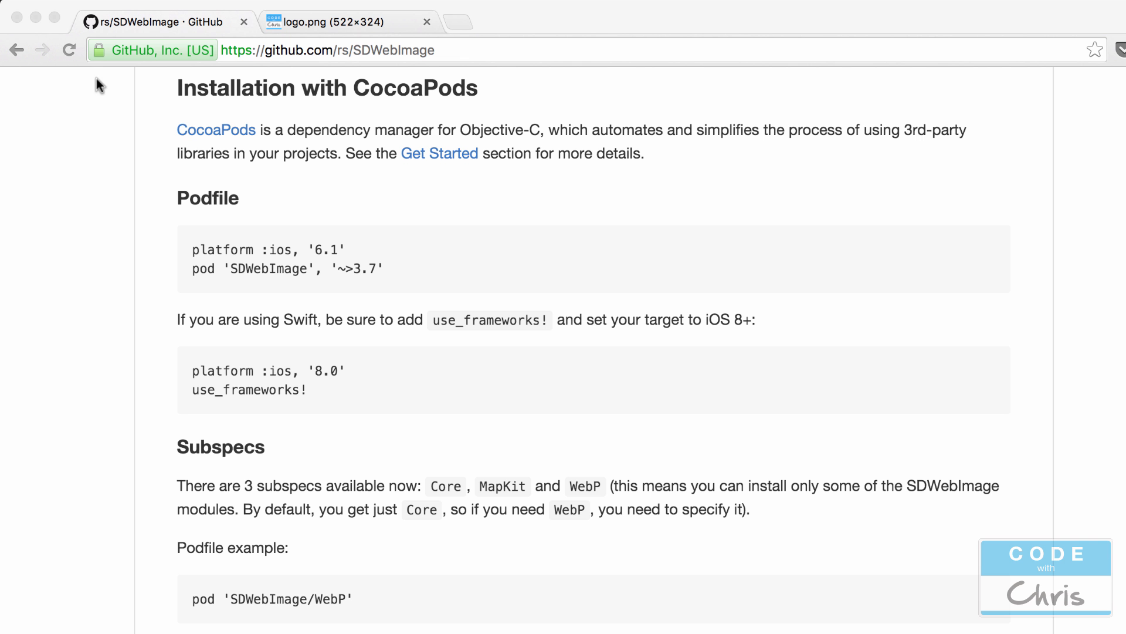
mouse_move(316, 229)
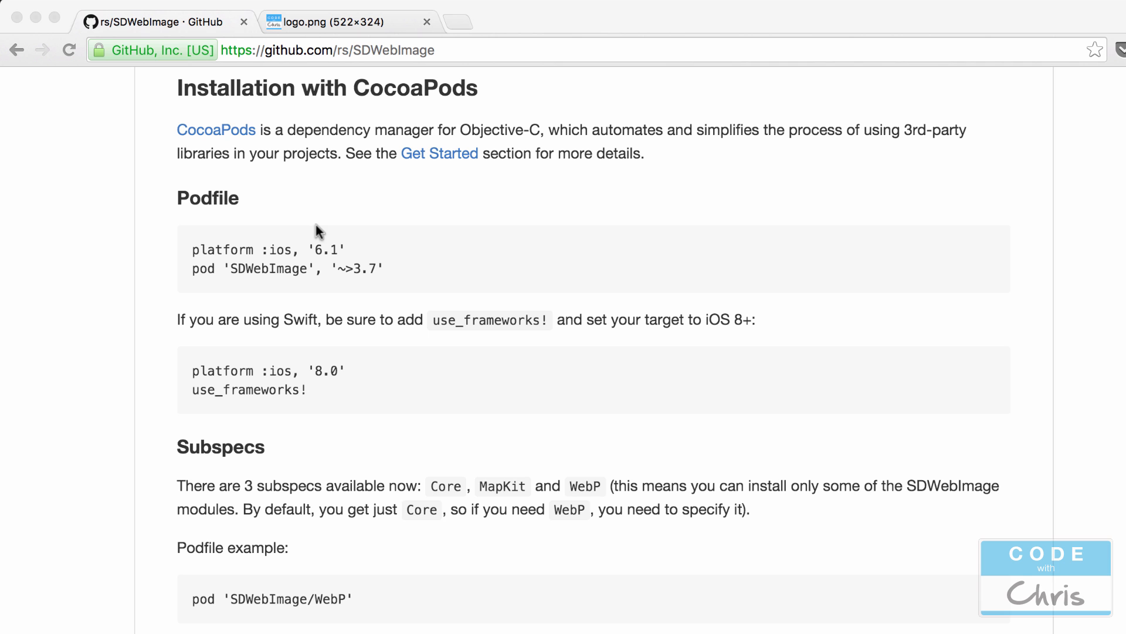
Step: Open Terminal via Spotlight, move into Desktop/SDWebImageDemo, and run pod init
type("terminal")
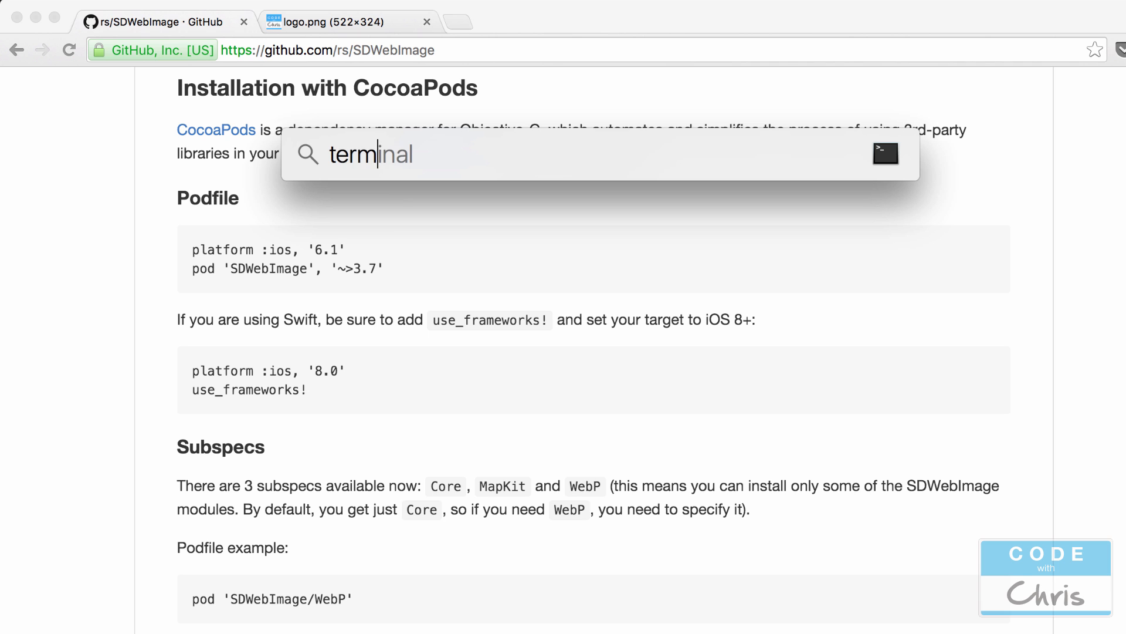
left_click(883, 154)
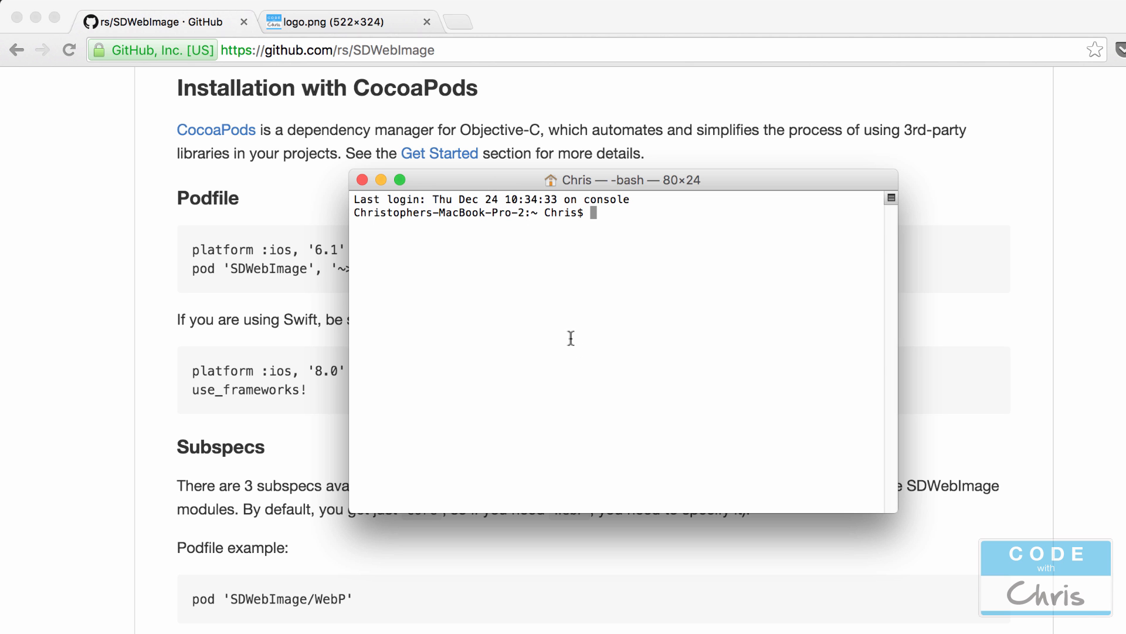
type("pwd")
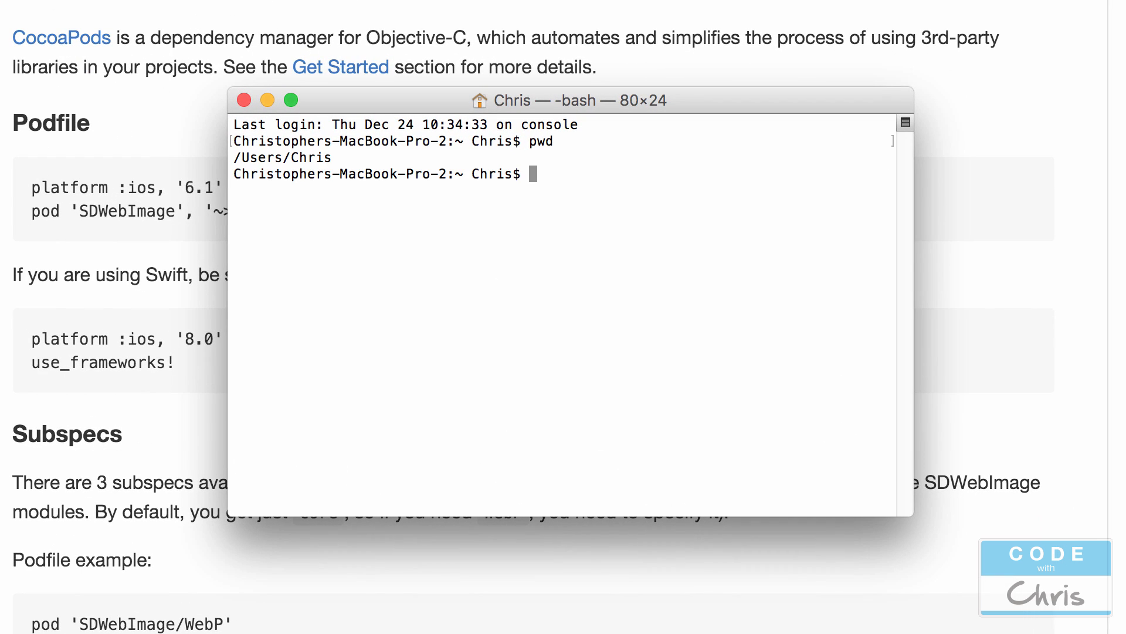
type("cd")
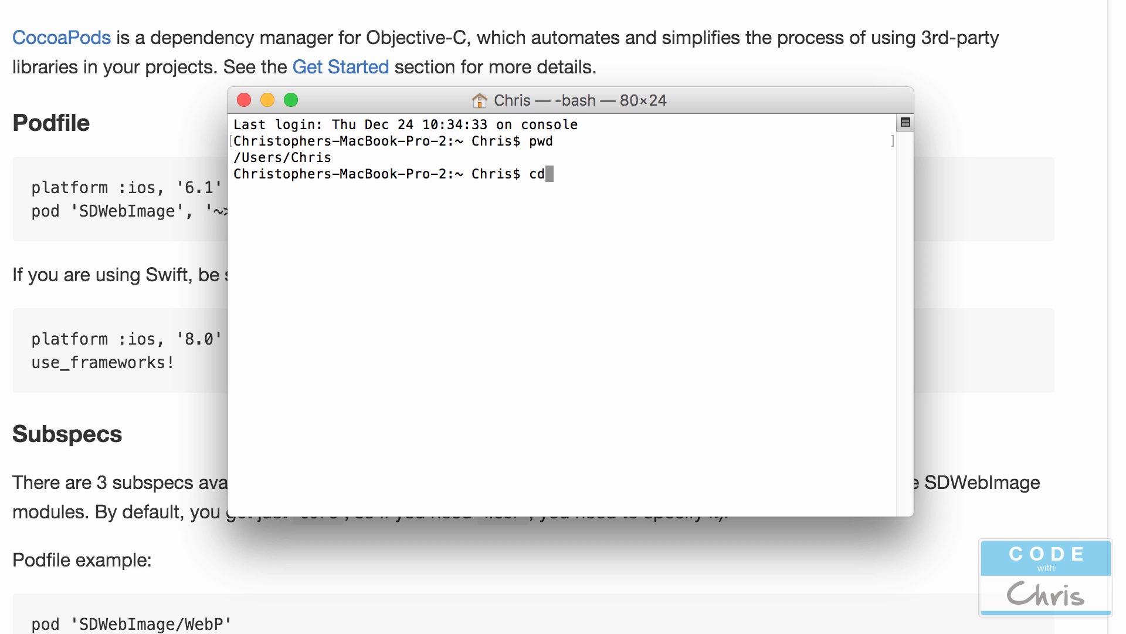
type("Desktop")
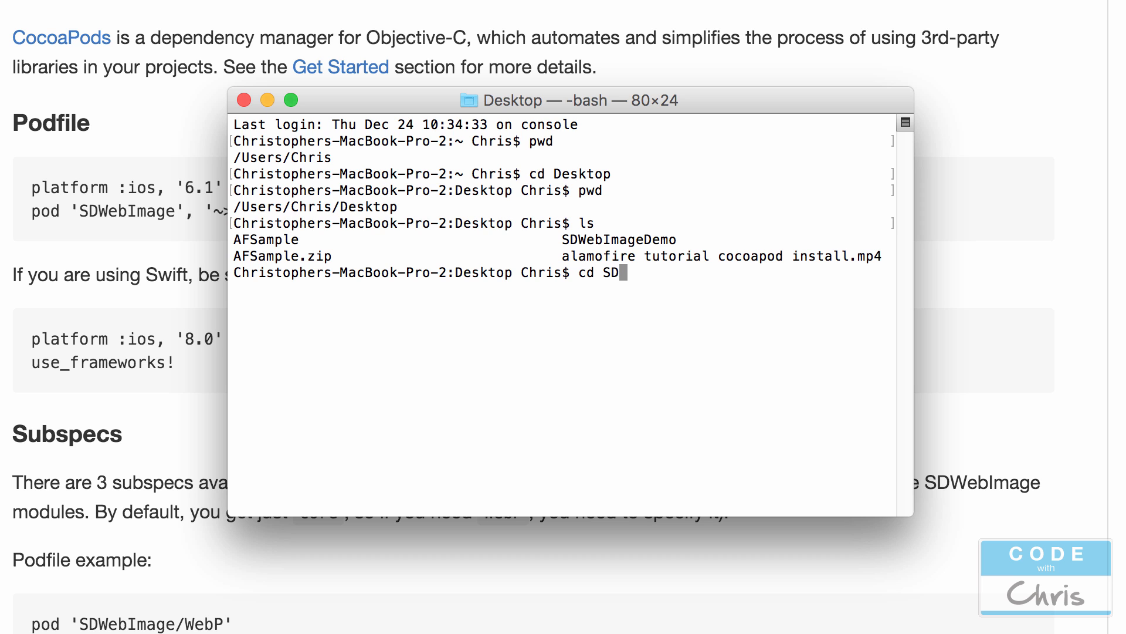
type("WebImageDemo/")
type("pod init")
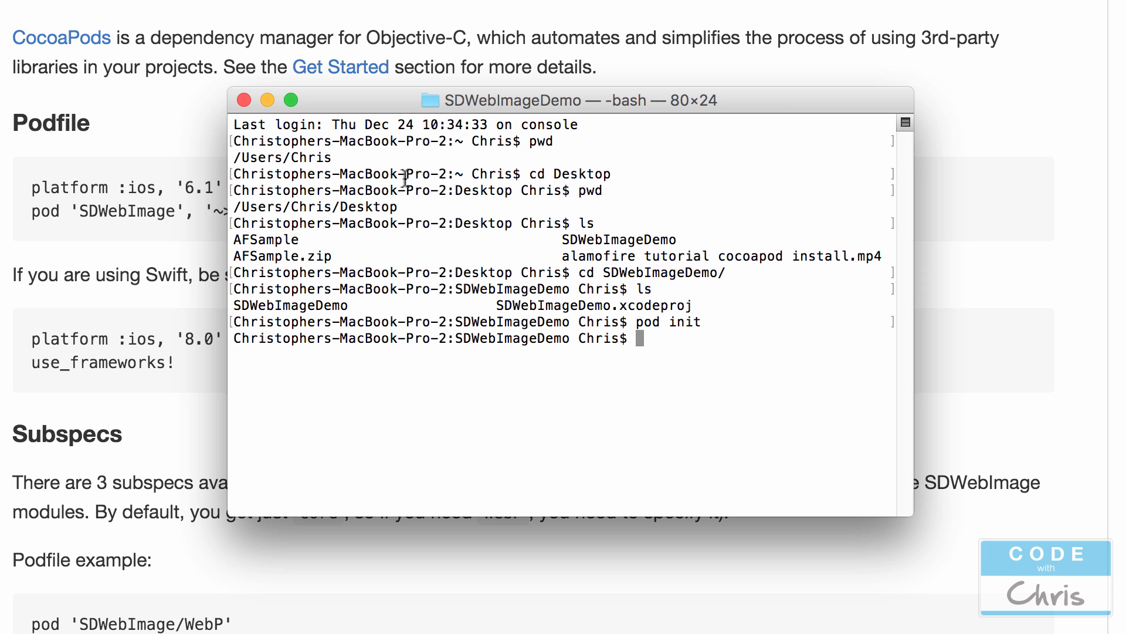
mouse_move(1047, 579)
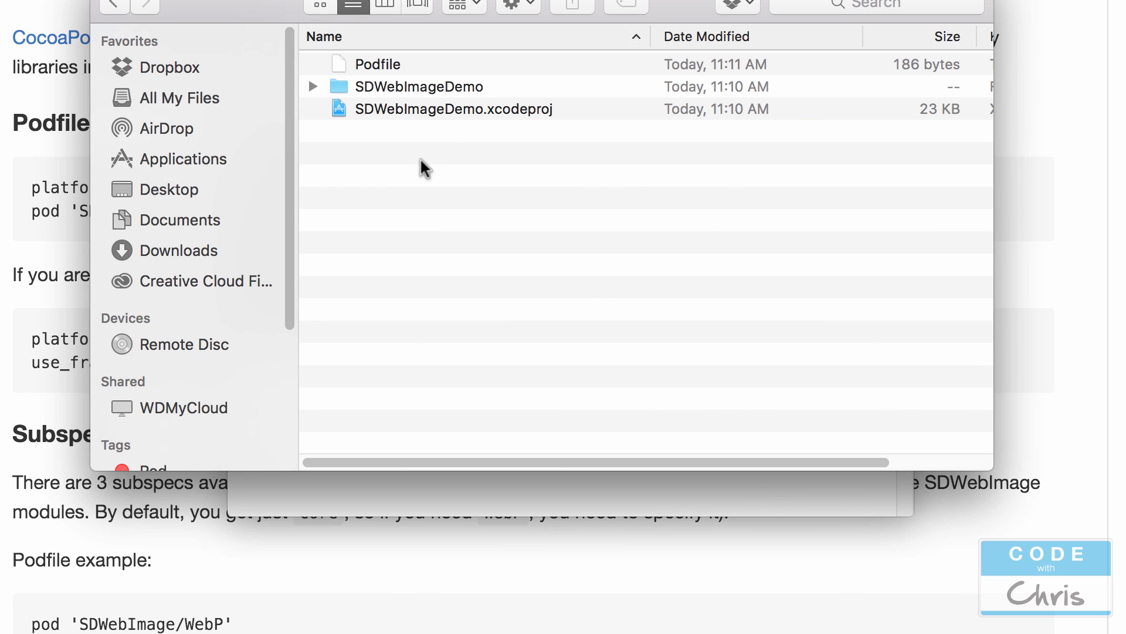
Step: Open the Podfile from Finder with Sublime Text 2
left_click(377, 64)
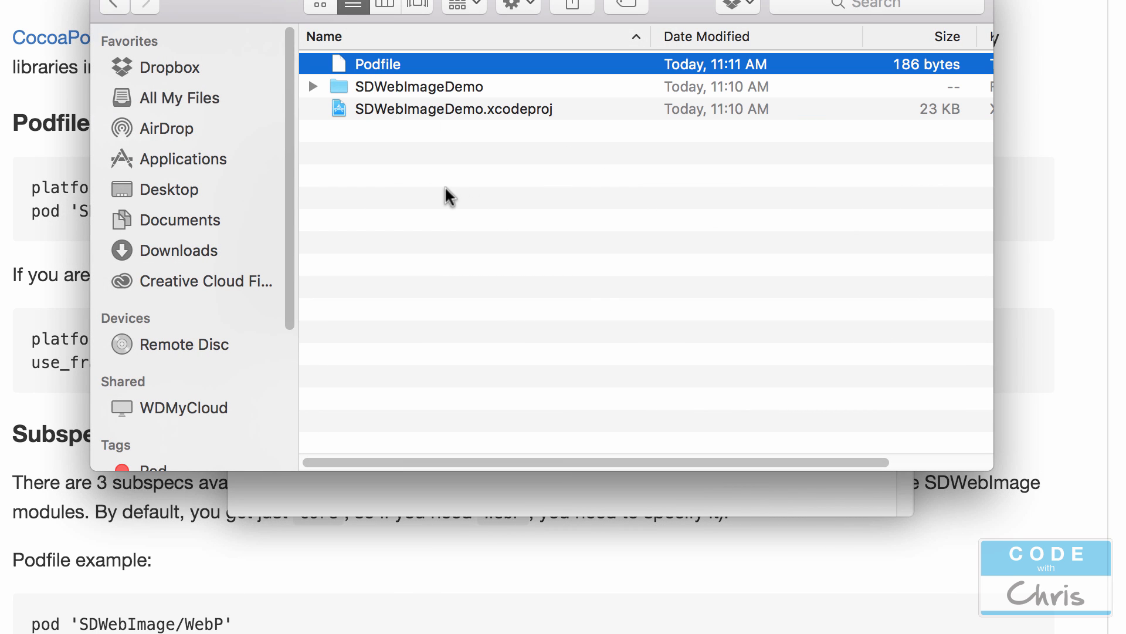
right_click(377, 63)
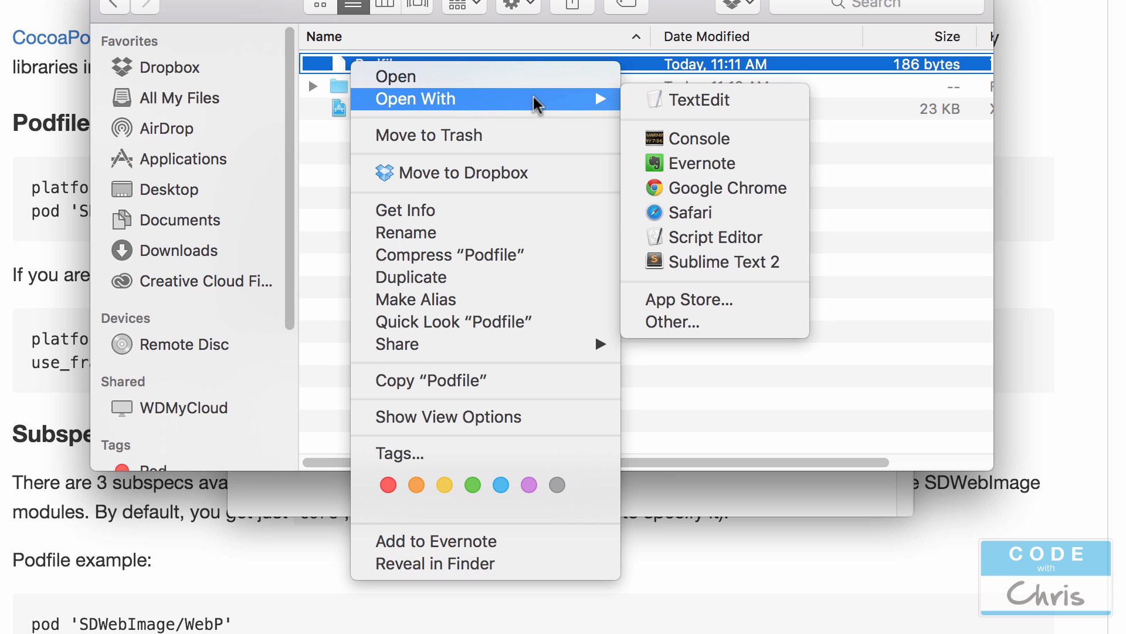
mouse_move(673, 276)
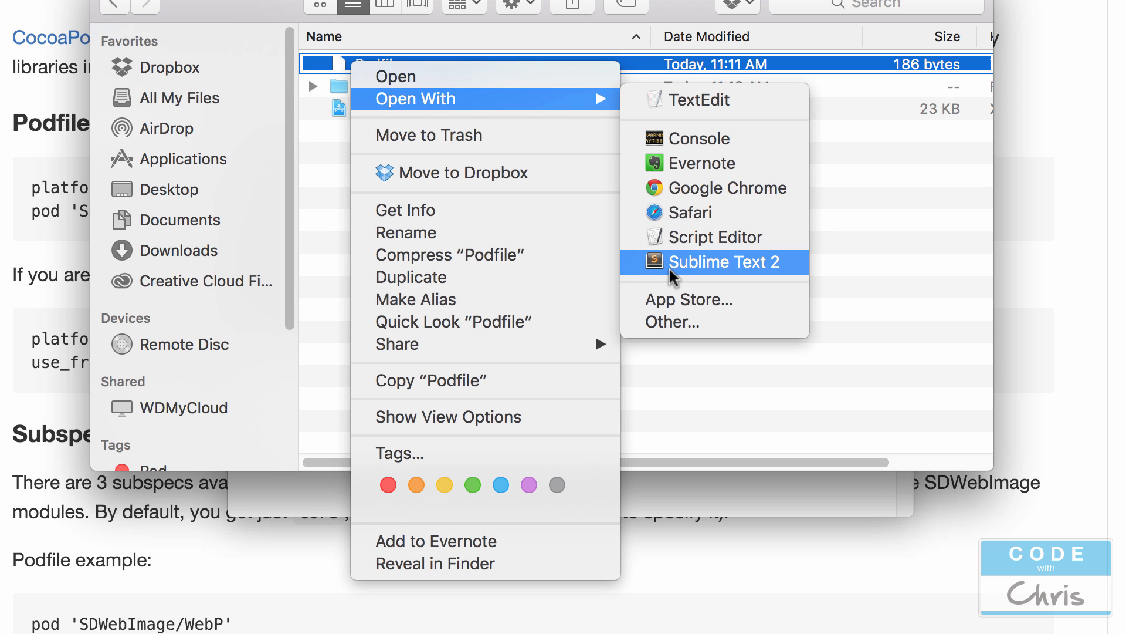
mouse_move(731, 271)
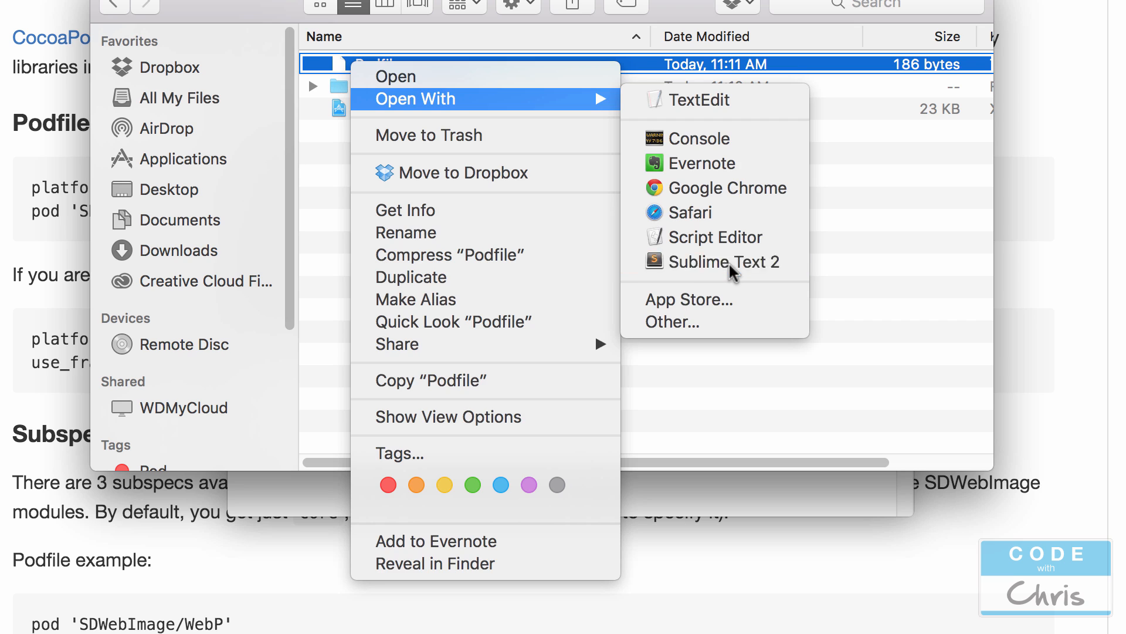
left_click(723, 262)
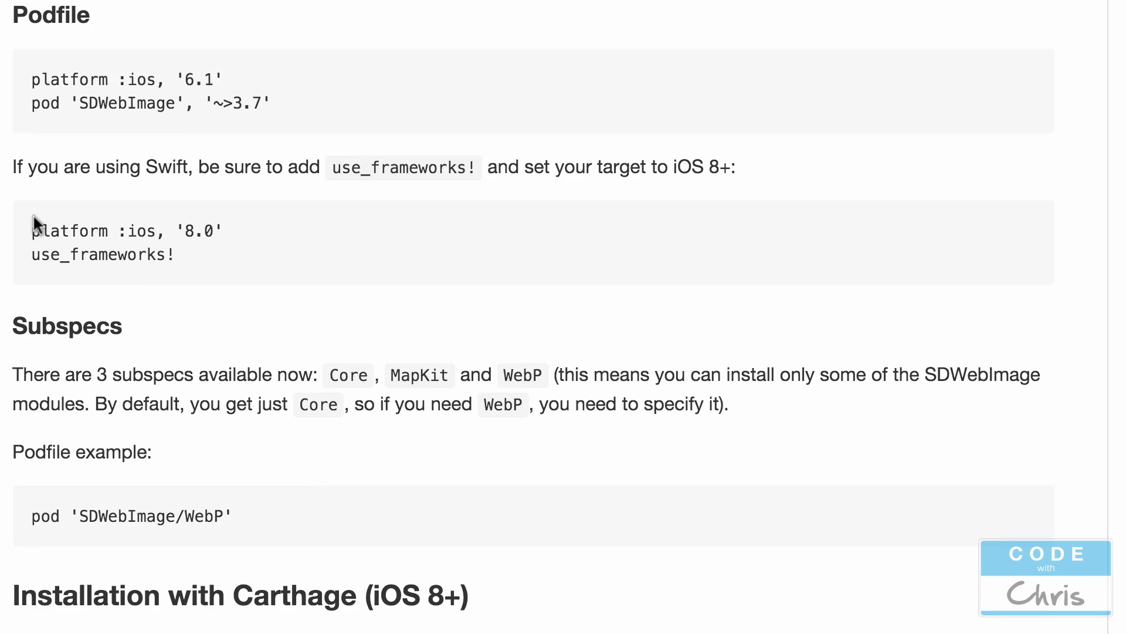
mouse_move(373, 189)
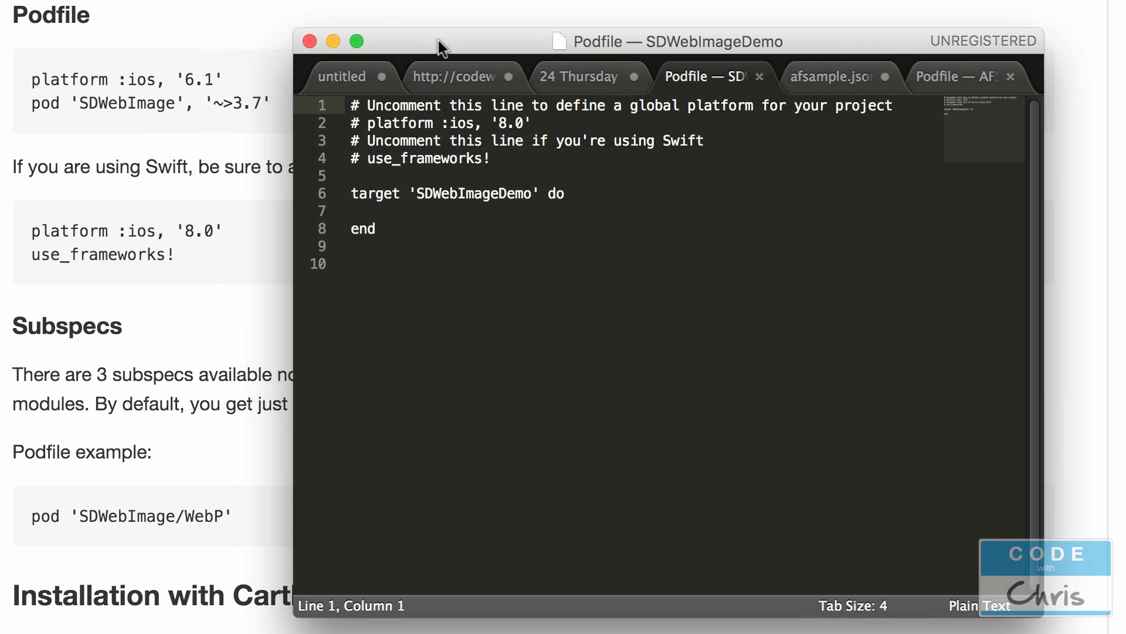
Step: Add pod 'SDWebImage', '~>3.7' inside the Podfile target and save the file
left_click(382, 123)
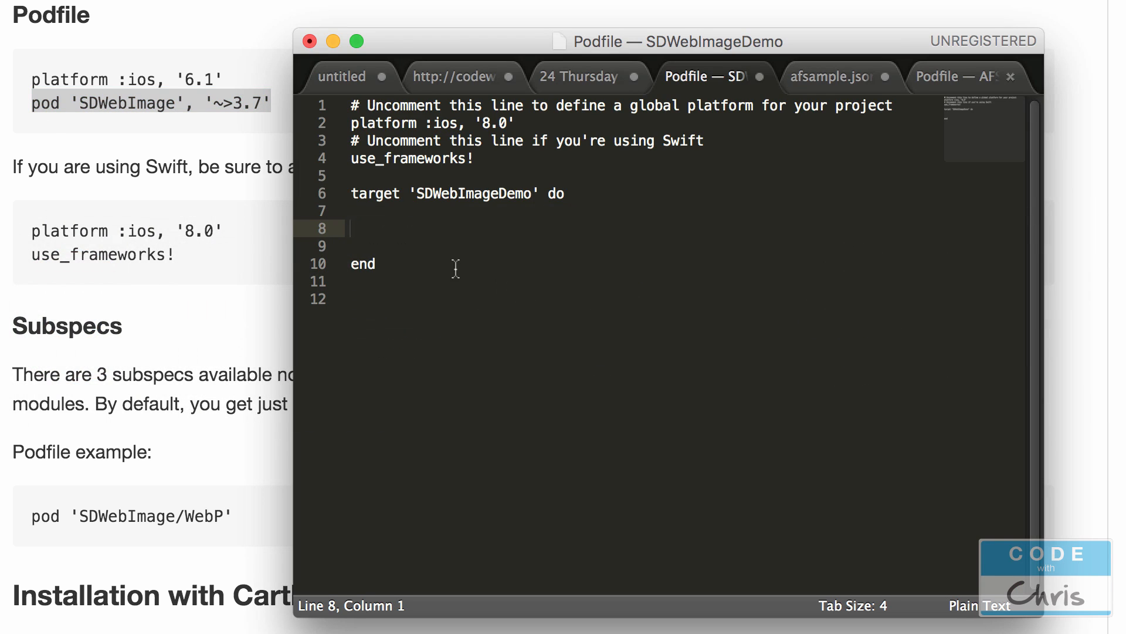
type("pod 'SDWebImage', '~>3.7'")
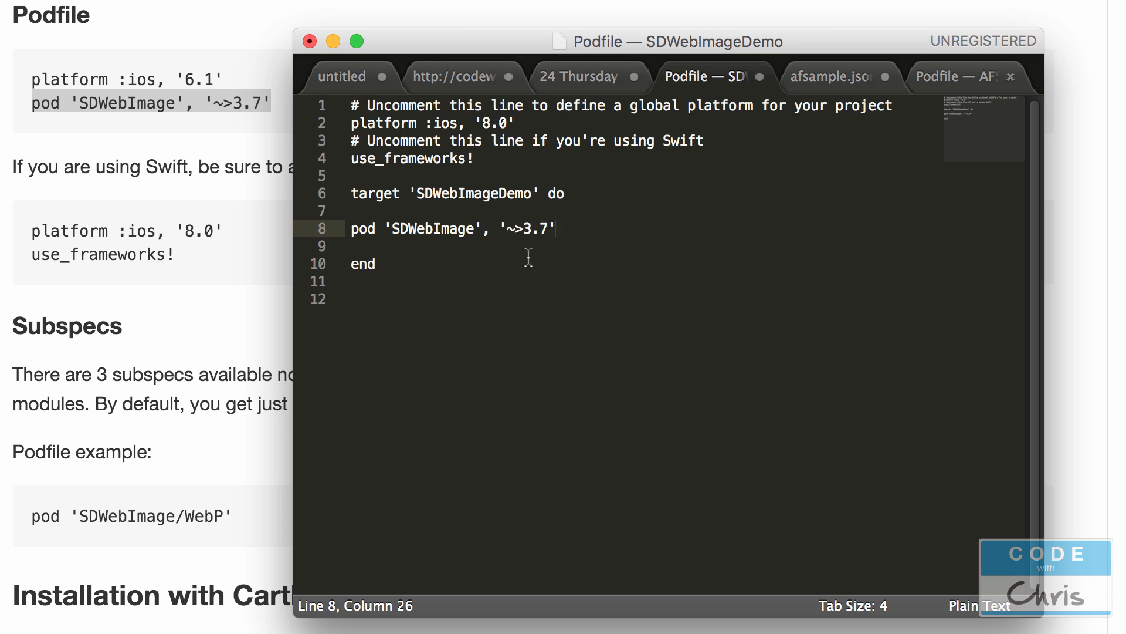
key("cmd+s")
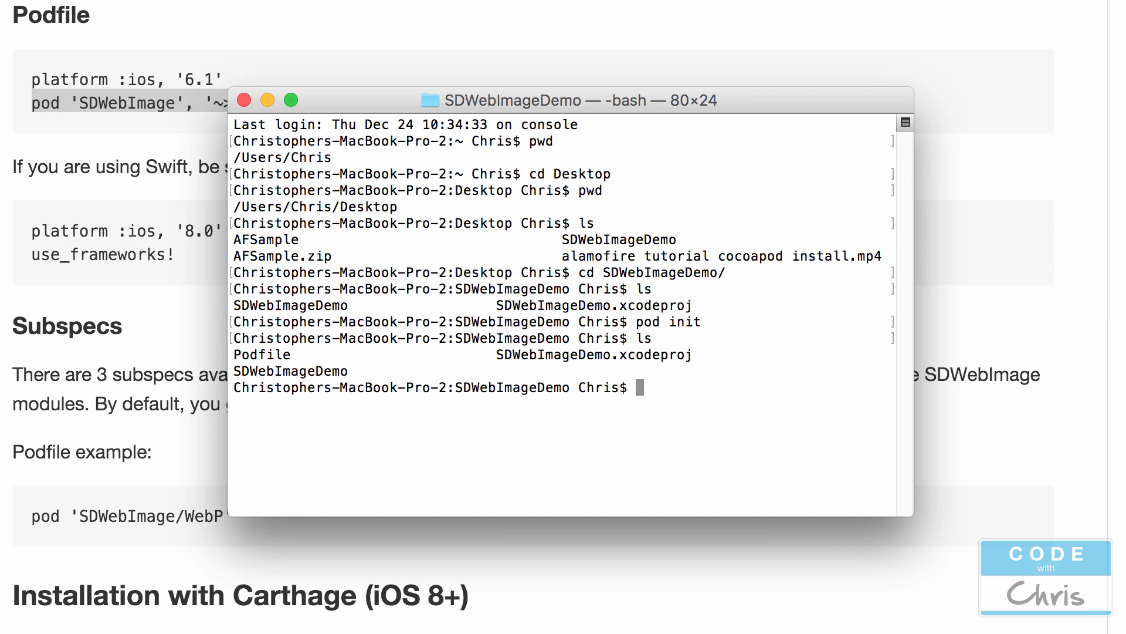
Step: Run pod install, then open SDWebImageDemo.xcworkspace in Xcode
type("pod install")
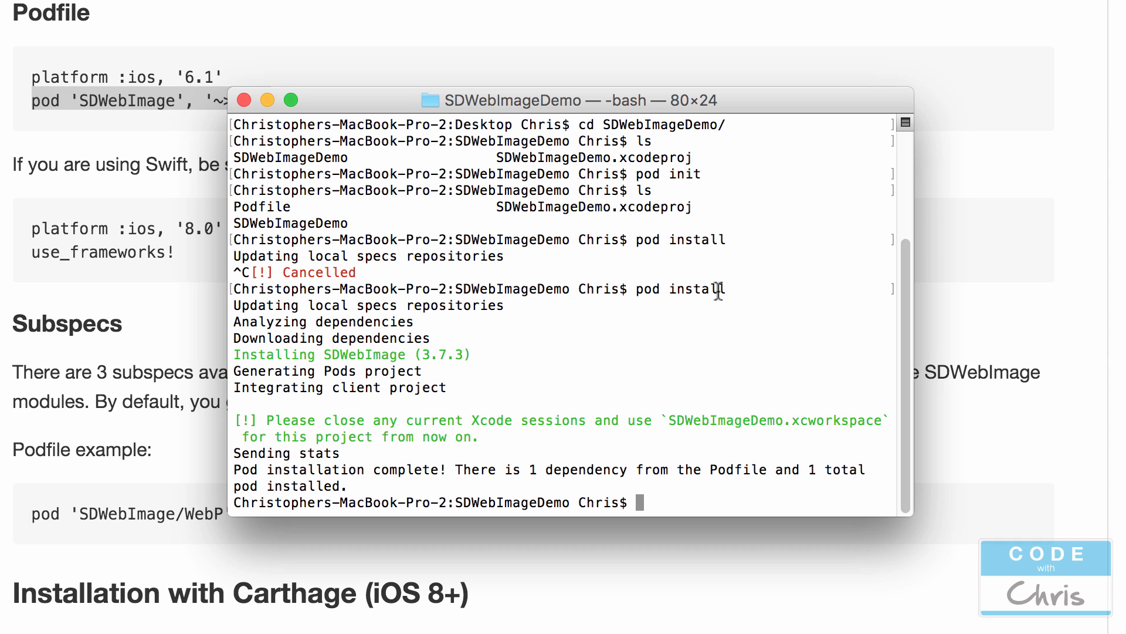
mouse_move(307, 281)
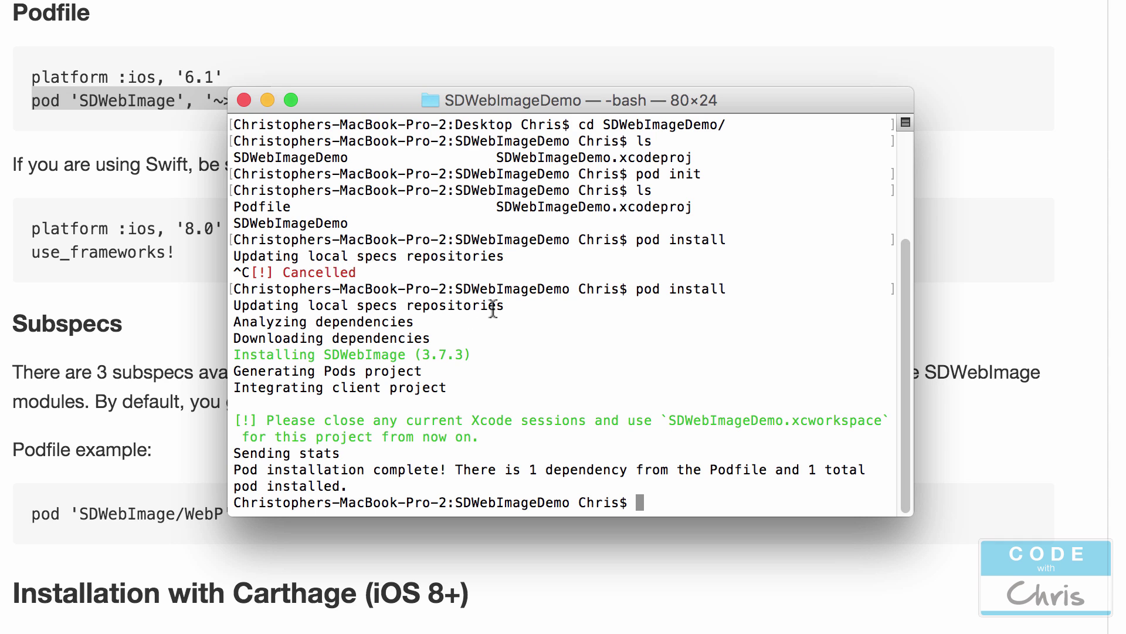
mouse_move(530, 297)
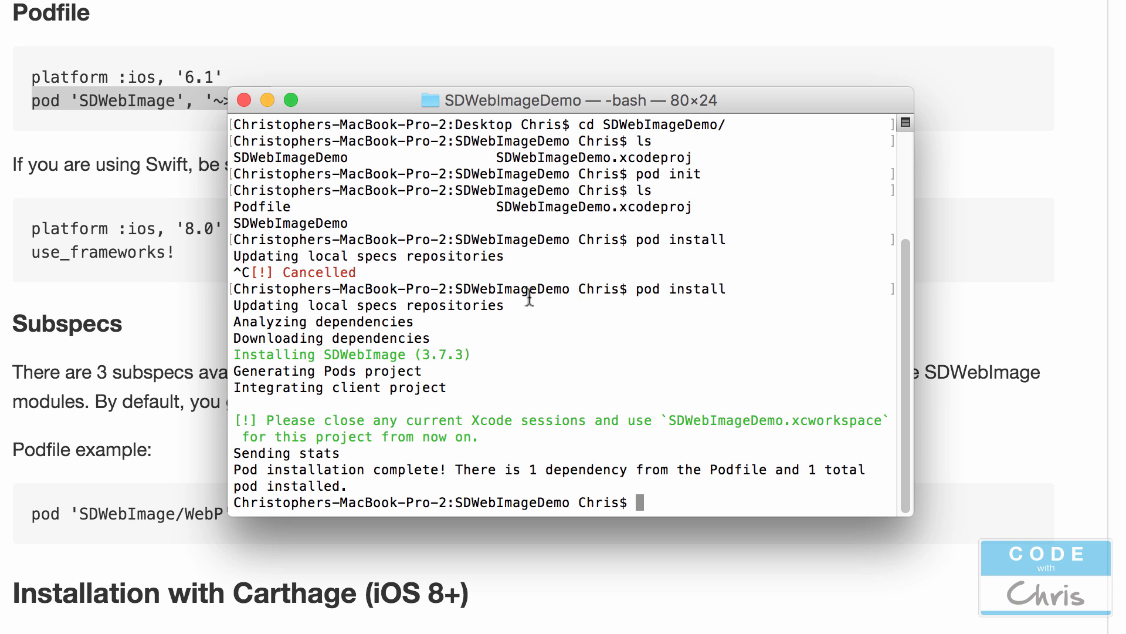
mouse_move(363, 404)
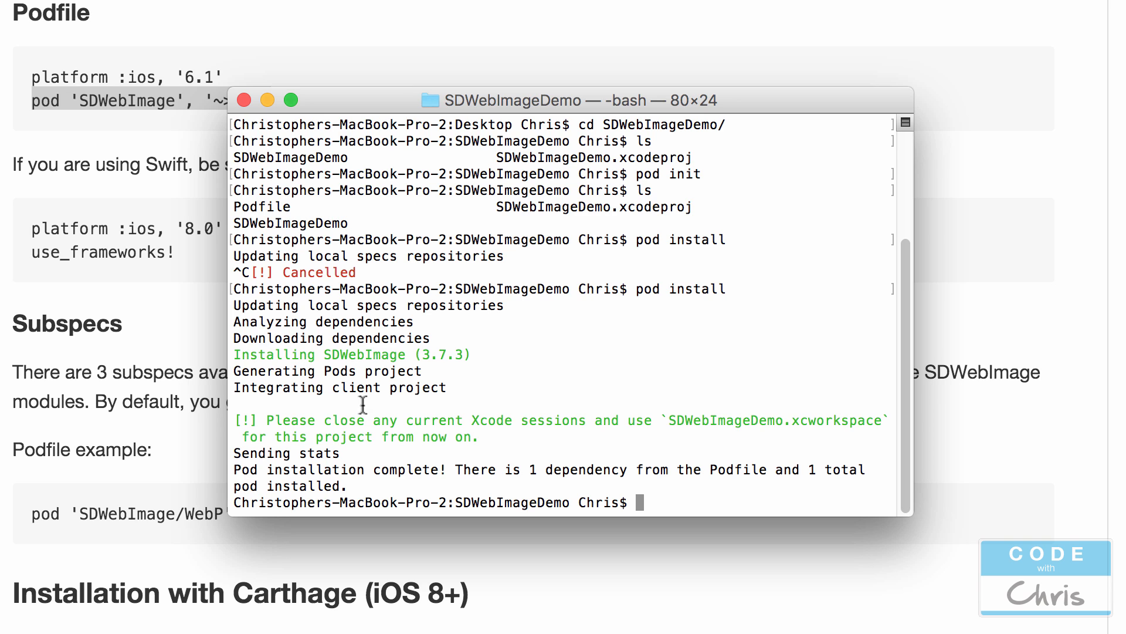
mouse_move(382, 387)
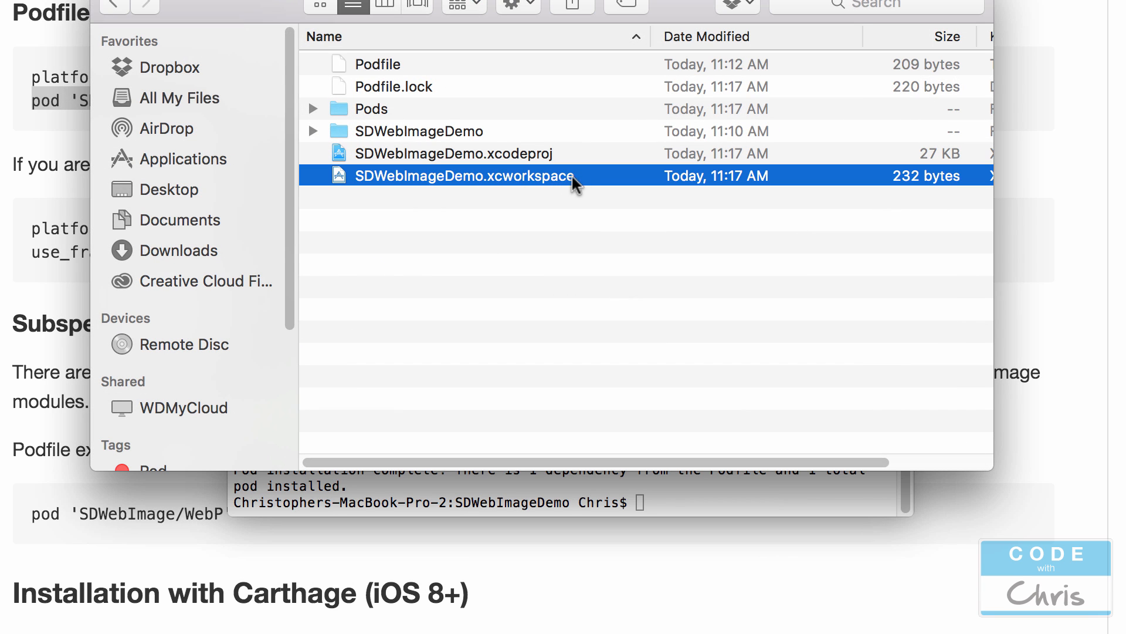
mouse_move(470, 184)
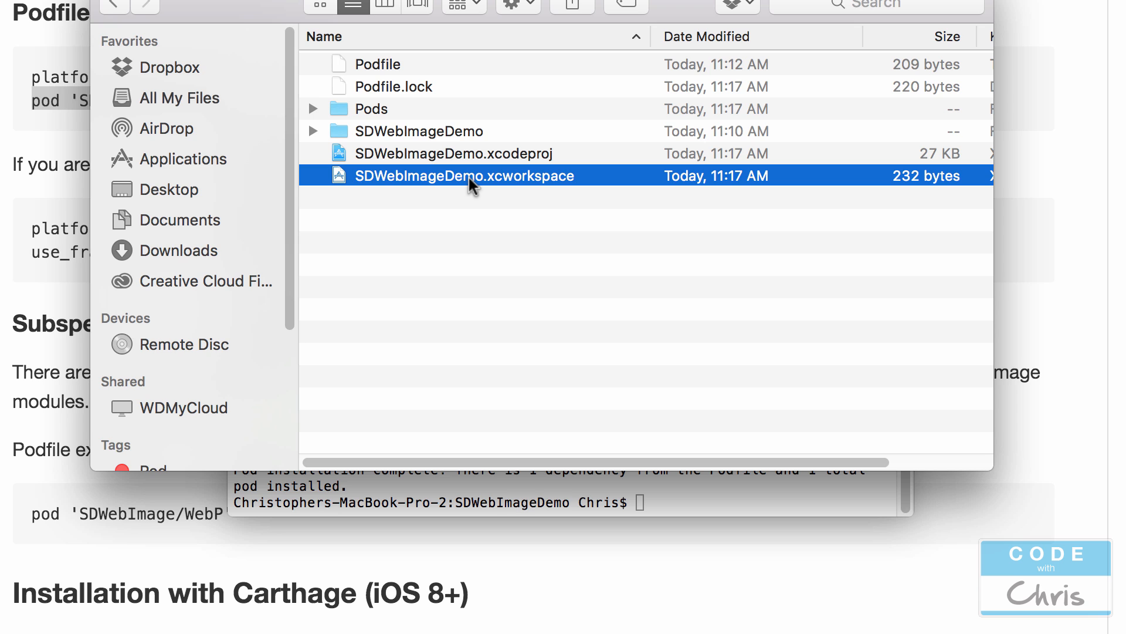
double_click(463, 176)
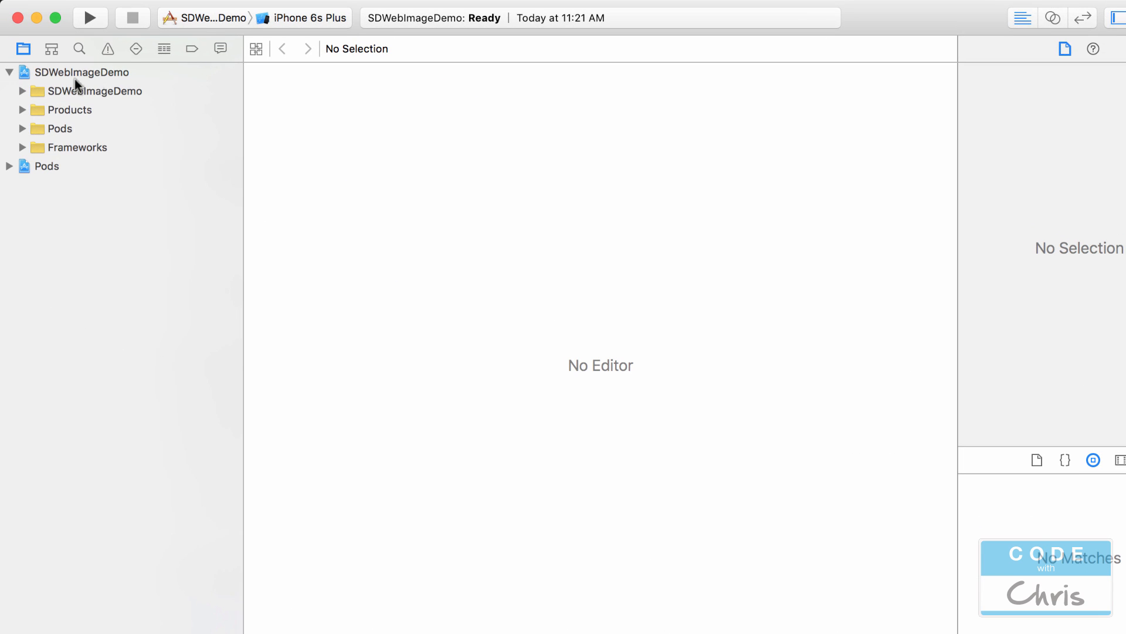
Step: Open Main.storyboard and drag an Image View onto the view controller
left_click(92, 16)
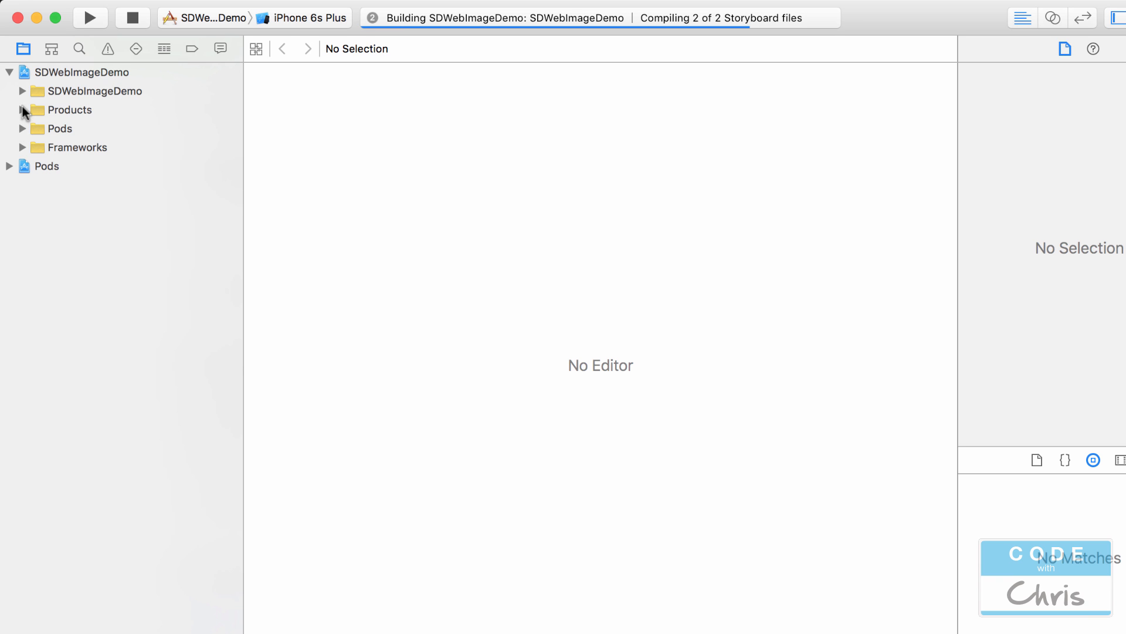
left_click(87, 147)
type("imageview")
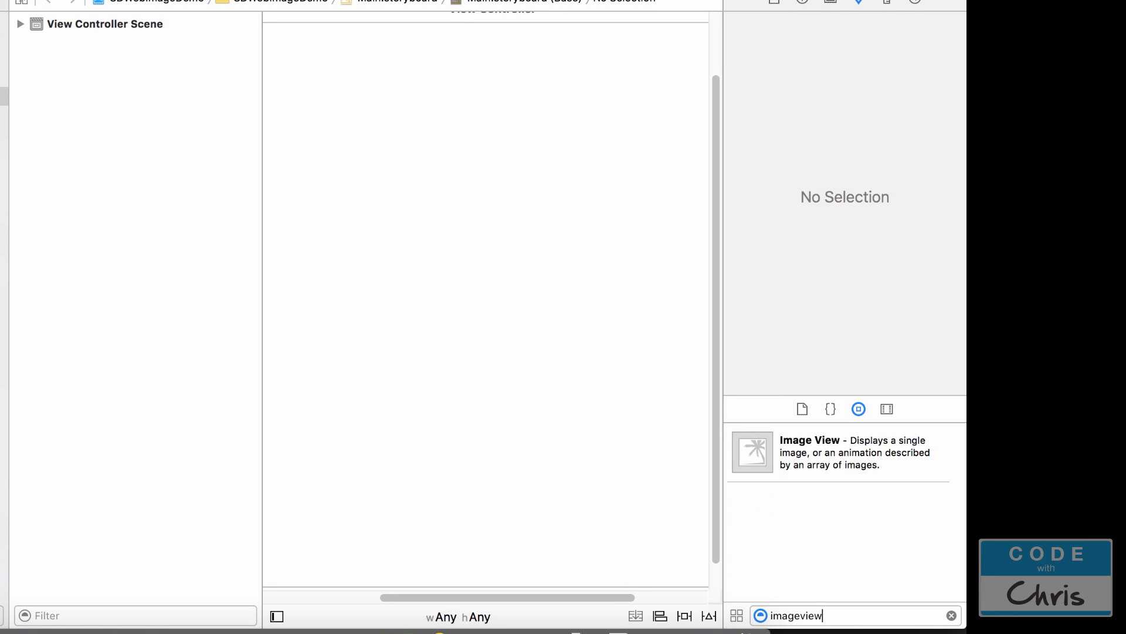
left_click_drag(752, 451, 463, 228)
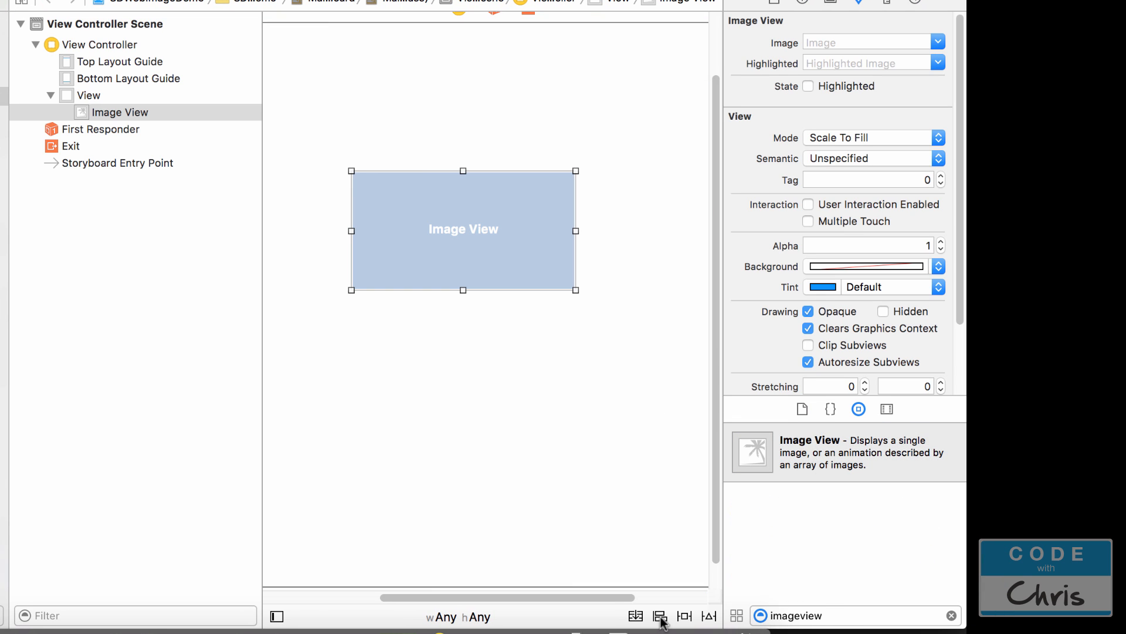
Step: Add Horizontally and Vertically in Container alignment constraints to the image view
left_click(660, 615)
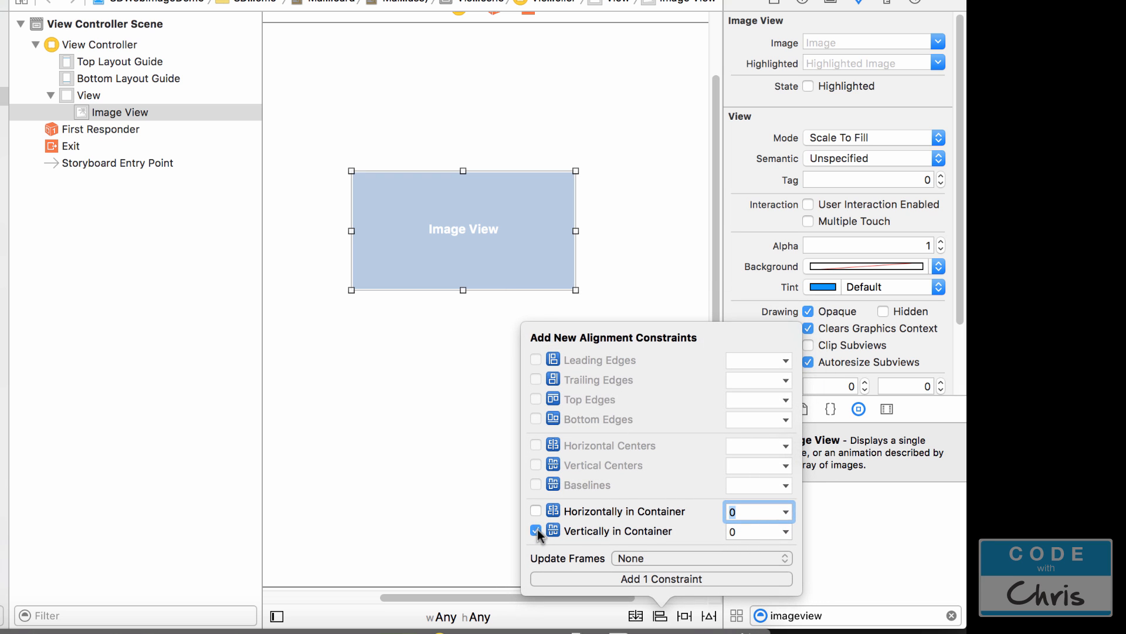
left_click(536, 511)
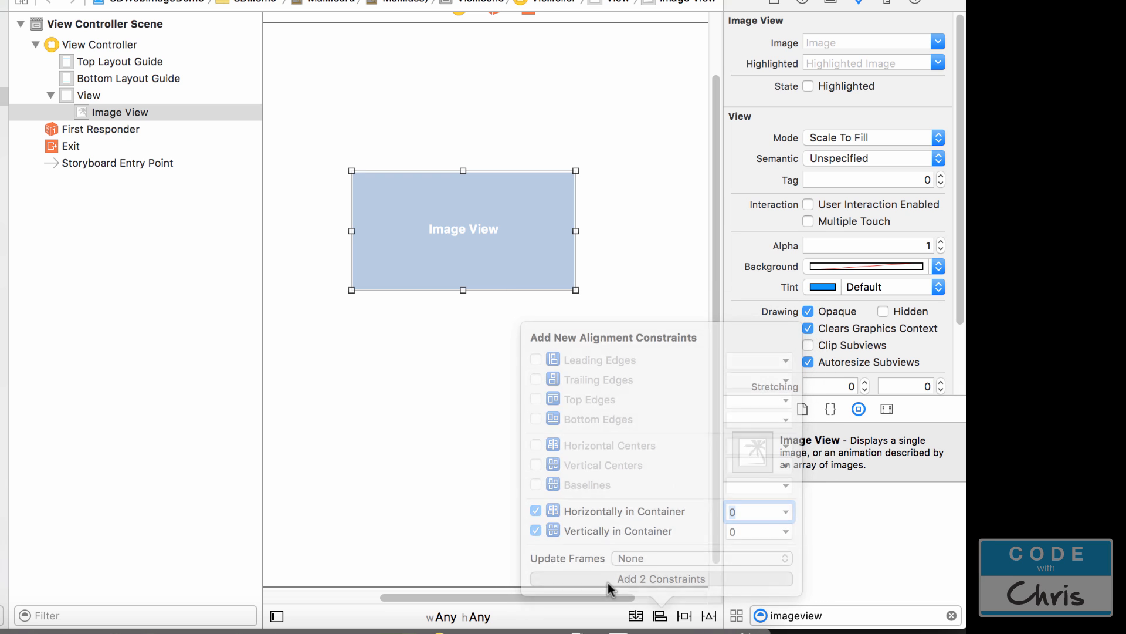
left_click(661, 579)
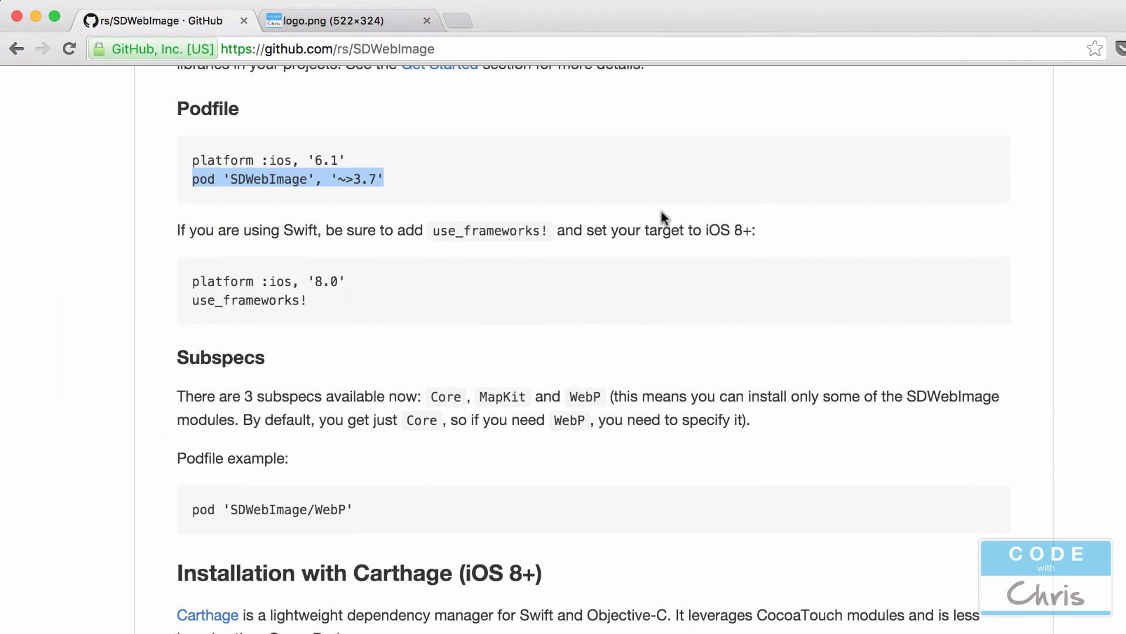
Step: View the 522×324 codewithchris.com logo.png in its Chrome tab
left_click(345, 20)
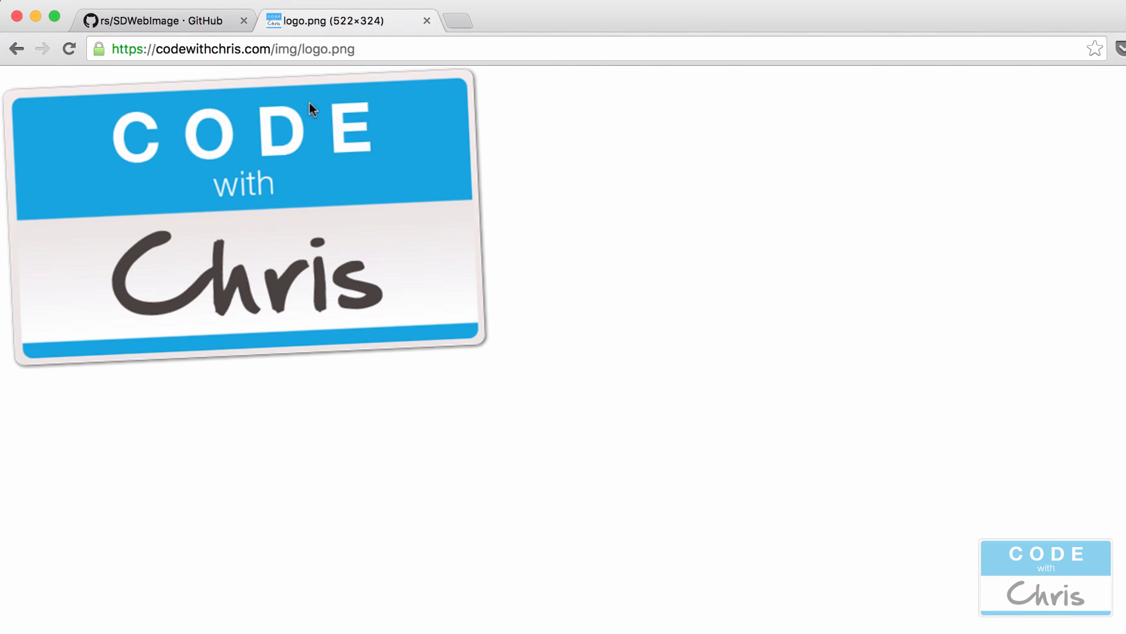
mouse_move(371, 31)
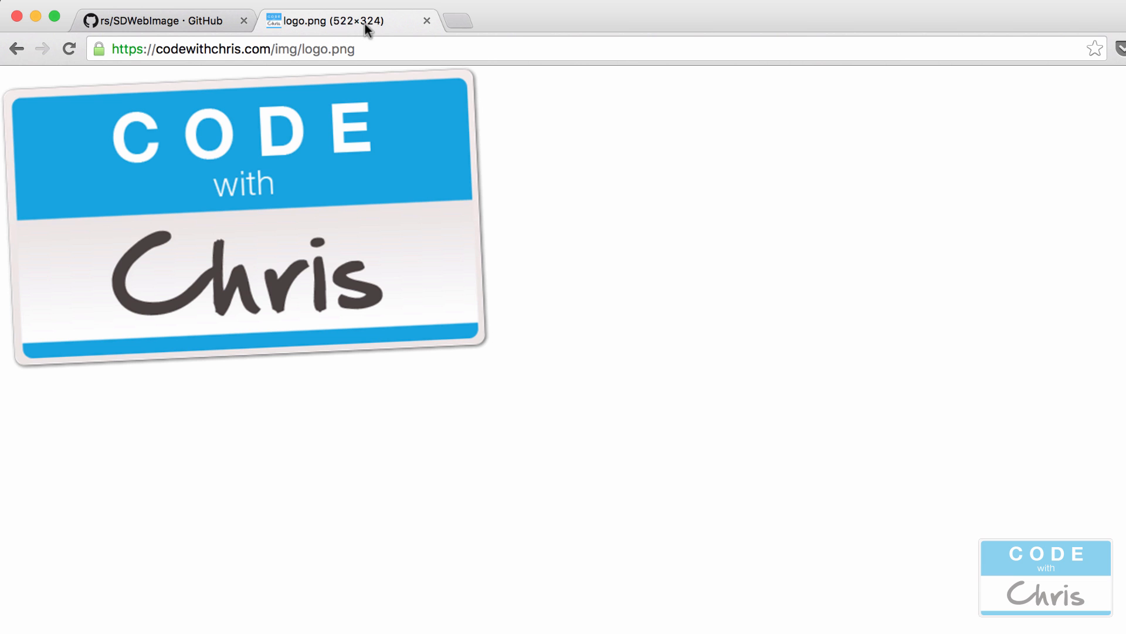
mouse_move(347, 26)
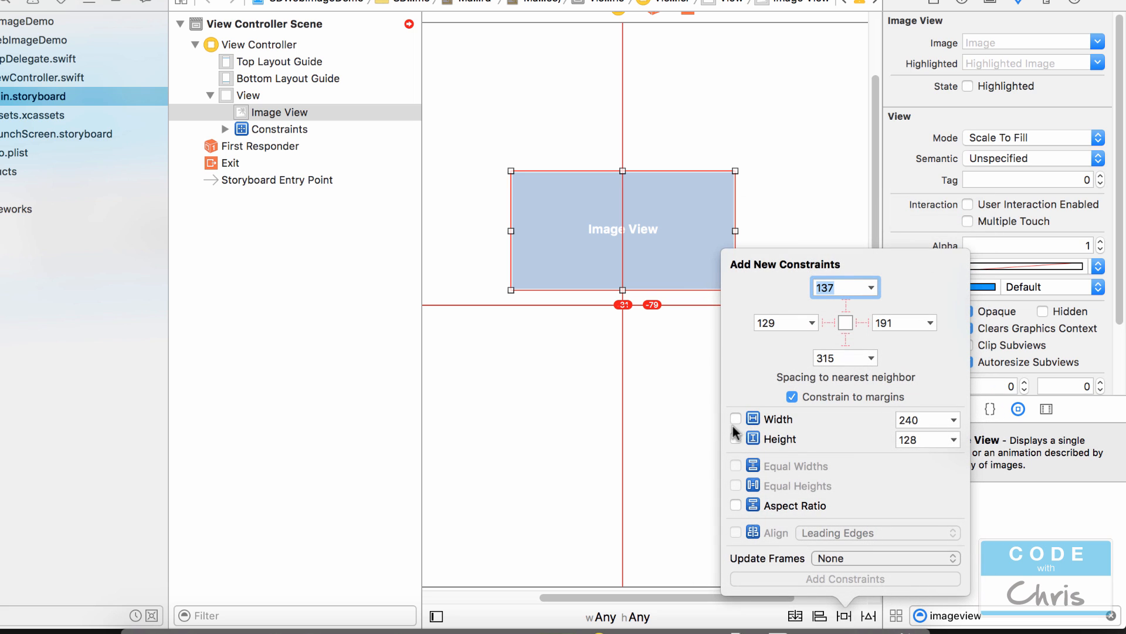
Step: Pin the image view's width to 522 and height to 324
left_click(735, 438)
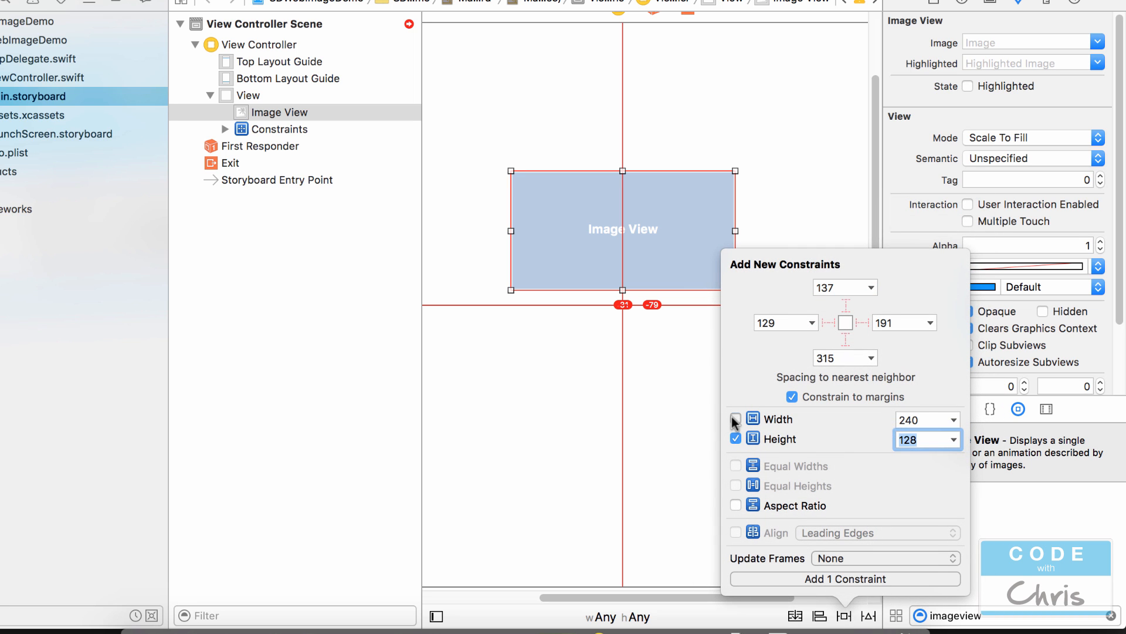
left_click(735, 419)
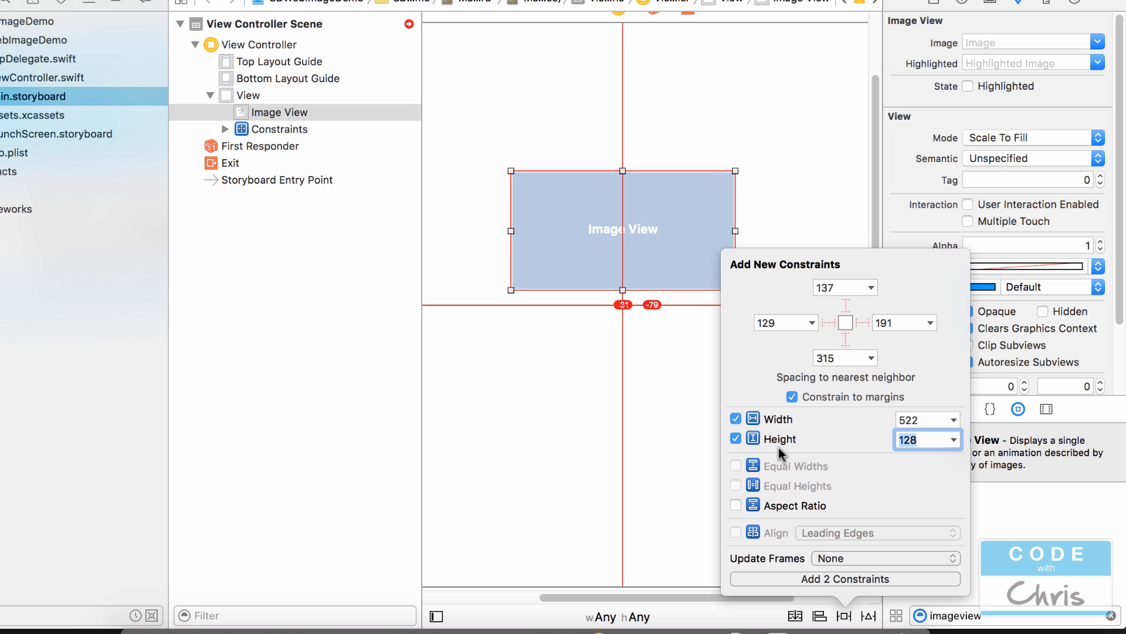
type("3")
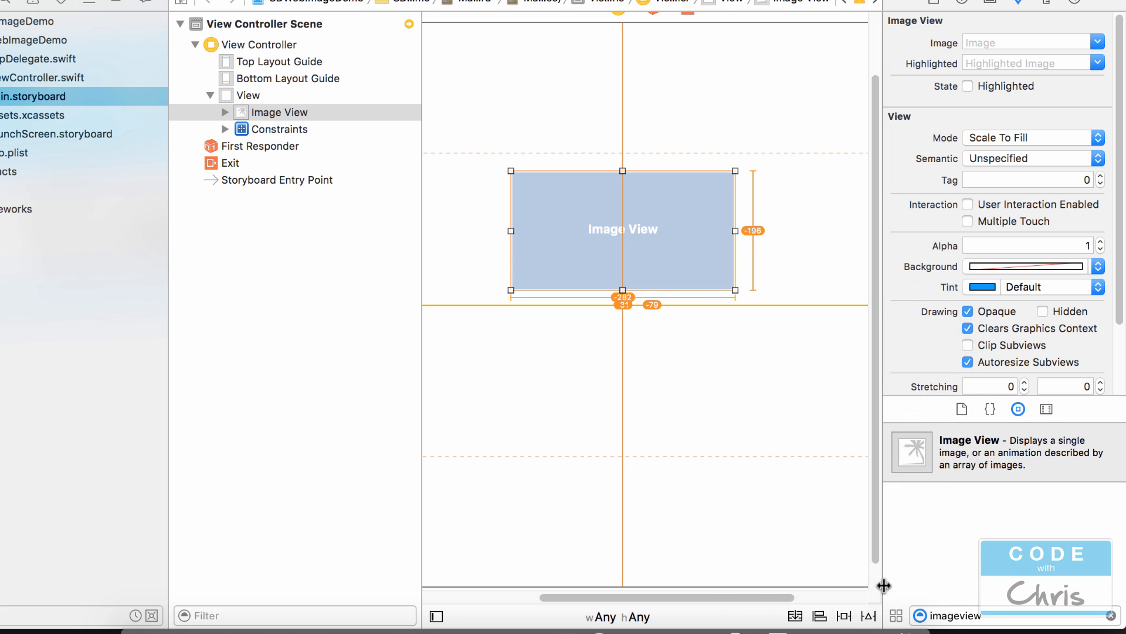
mouse_move(874, 522)
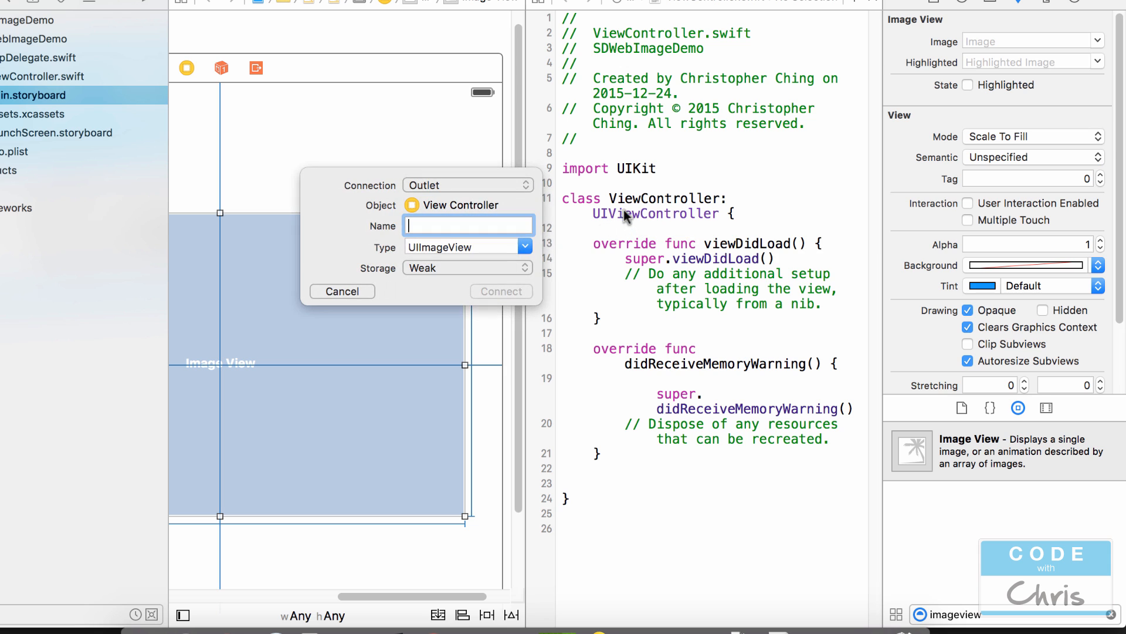
Step: Connect the storyboard image view as the imageView outlet and open ViewController.swift
type("image")
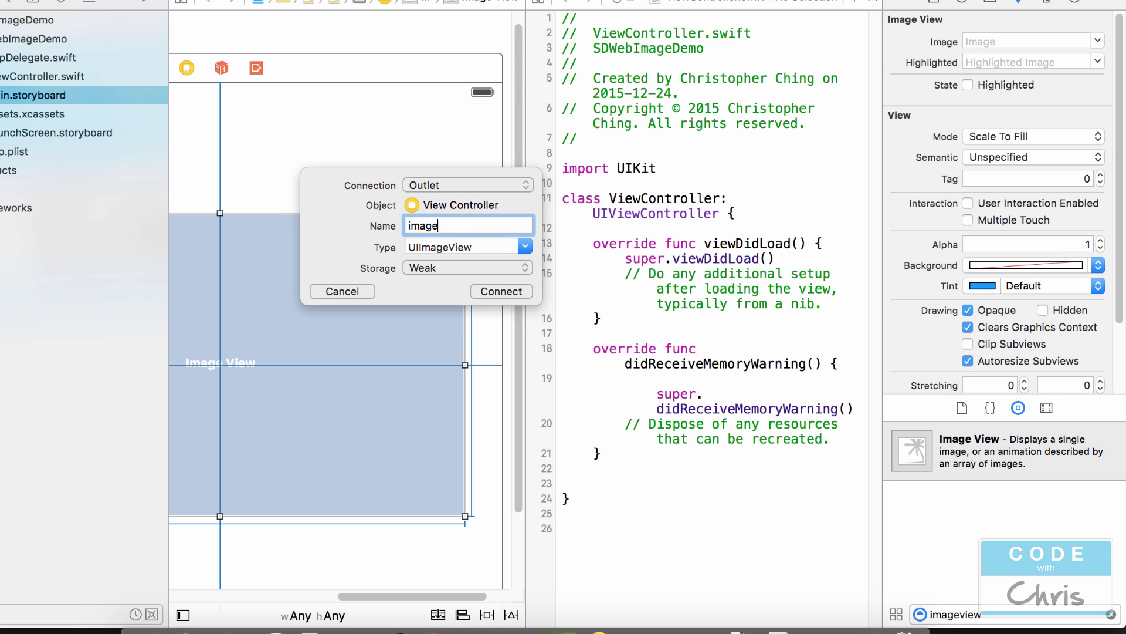
left_click(501, 291)
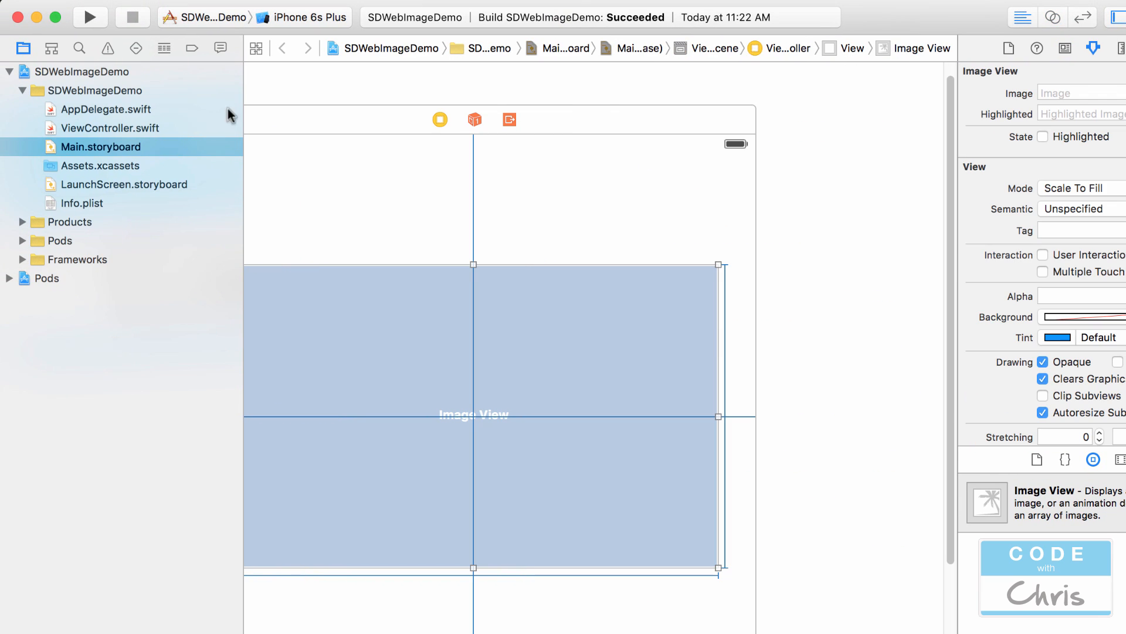
left_click(101, 127)
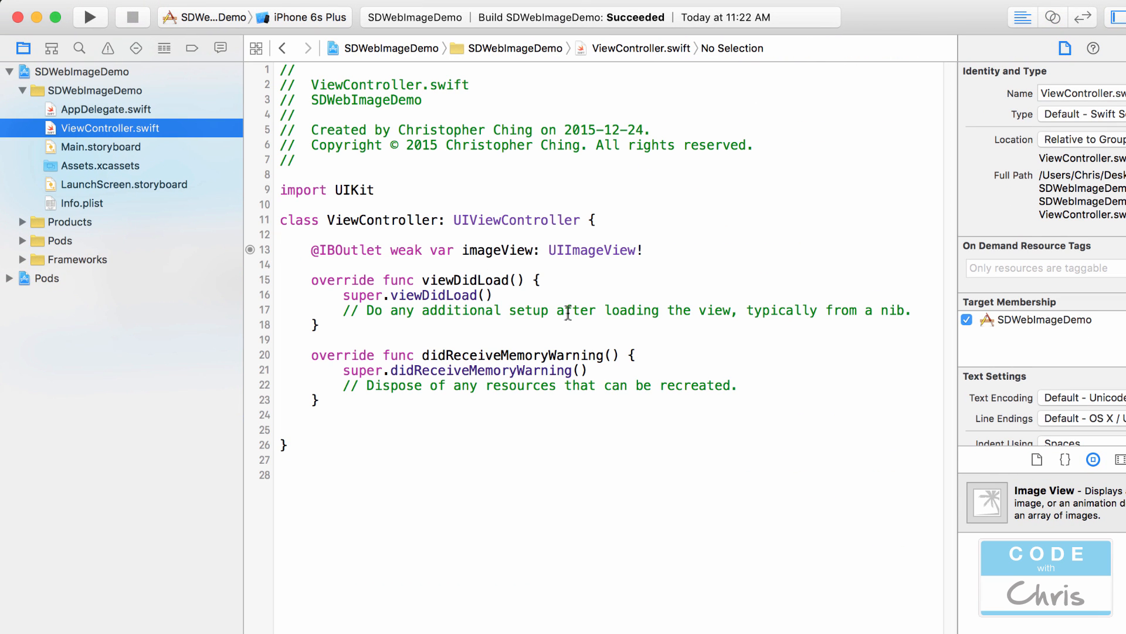
Step: Add 'import SDWebImage' below import UIKit and start typing an imageView call in viewDidLoad
left_click(502, 250)
type("i")
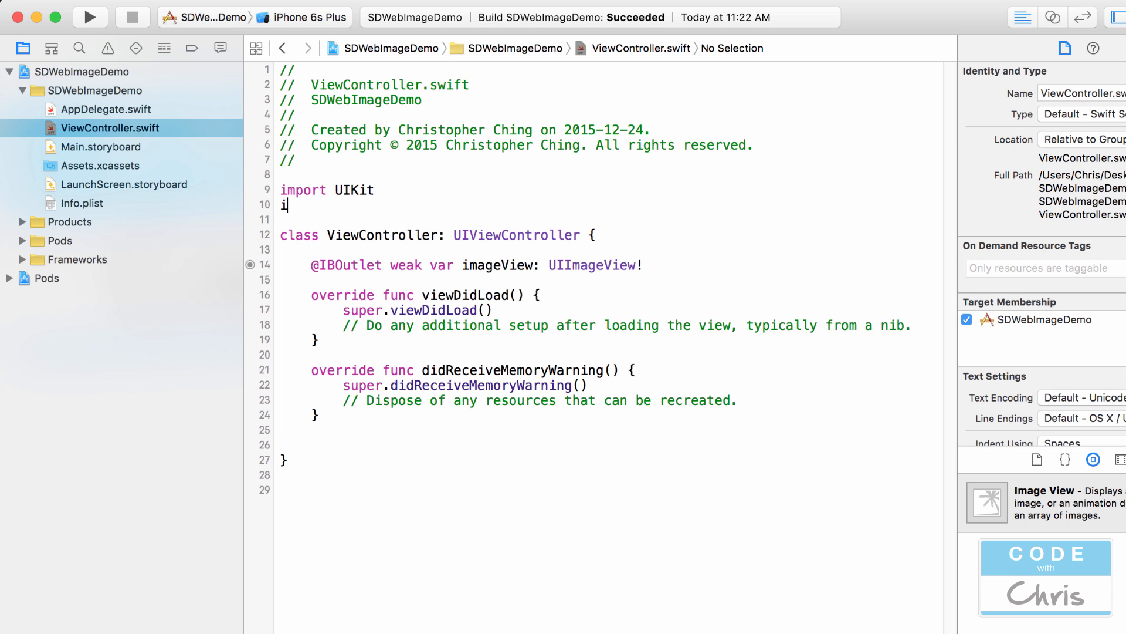
type("mport SDWebImage")
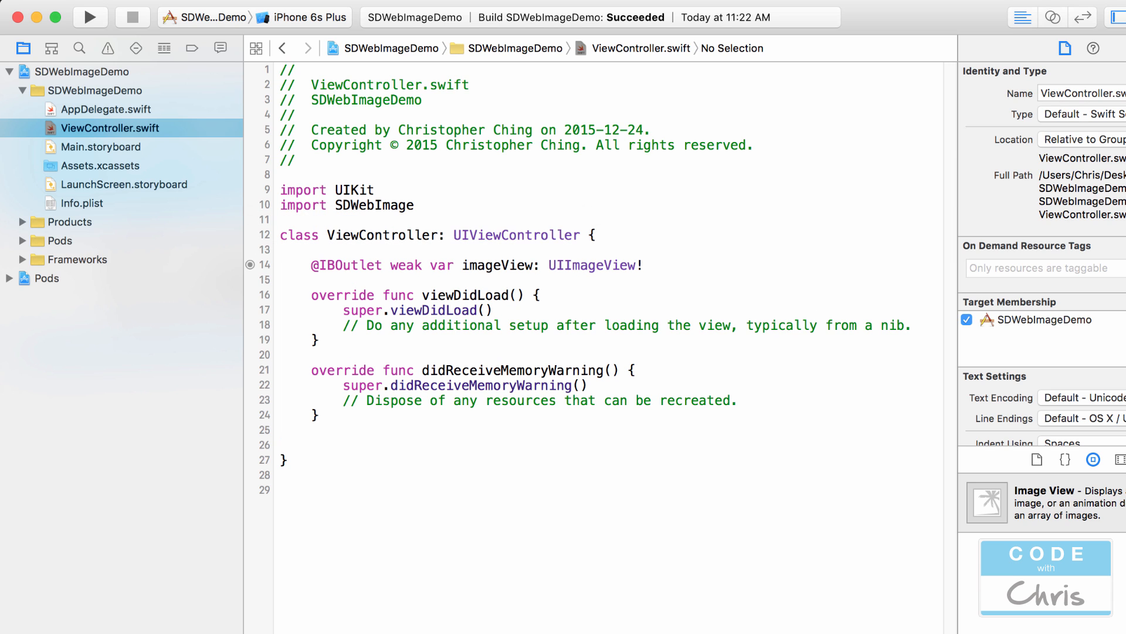
left_click(911, 325)
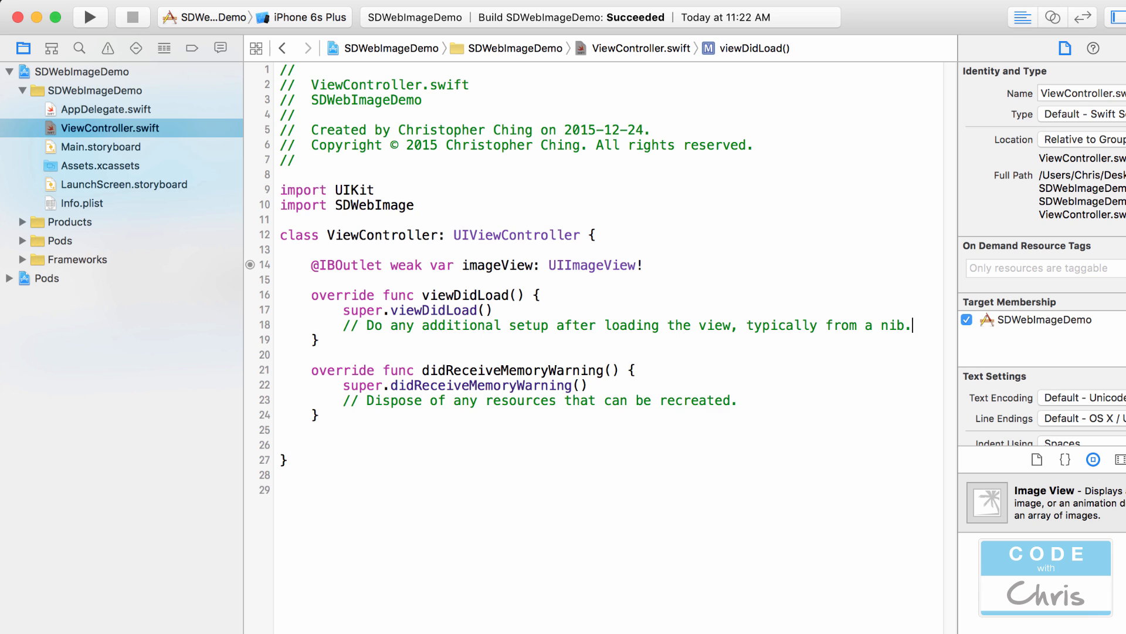
type("imageView.")
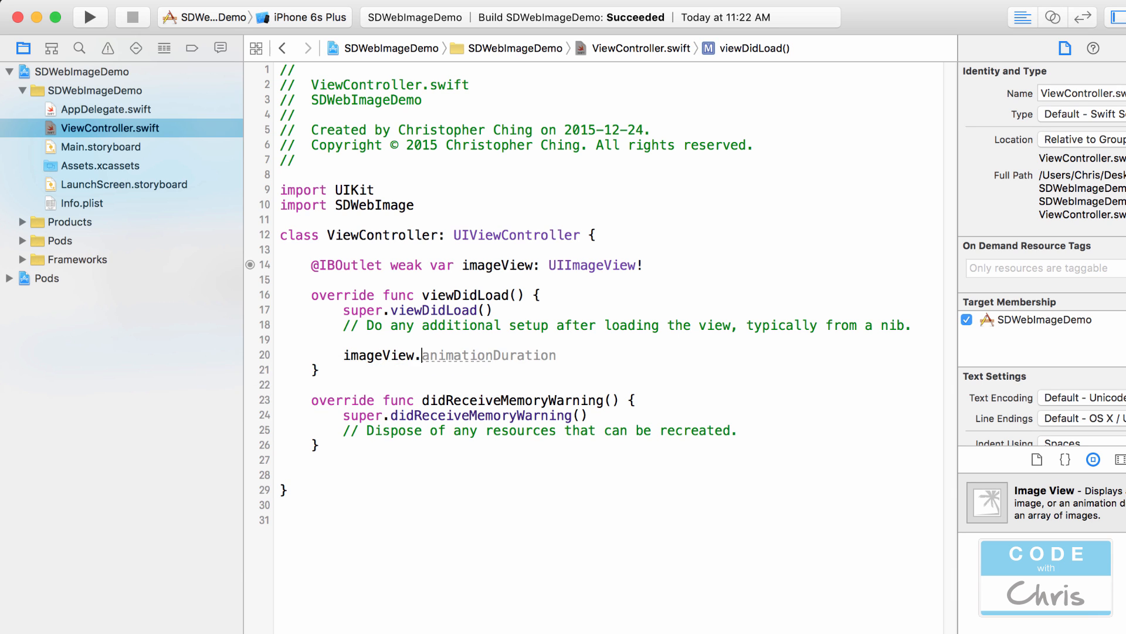
Step: Type imageView.sd in viewDidLoad to bring up the sd_setImageWithURL completions
type("sd_setIm")
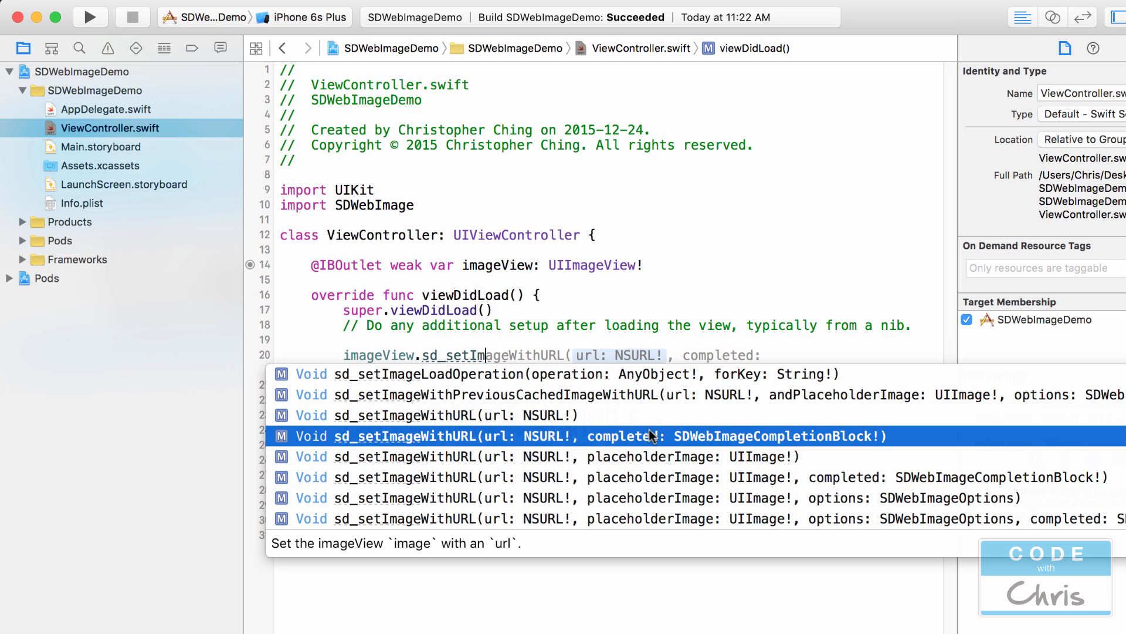
mouse_move(738, 441)
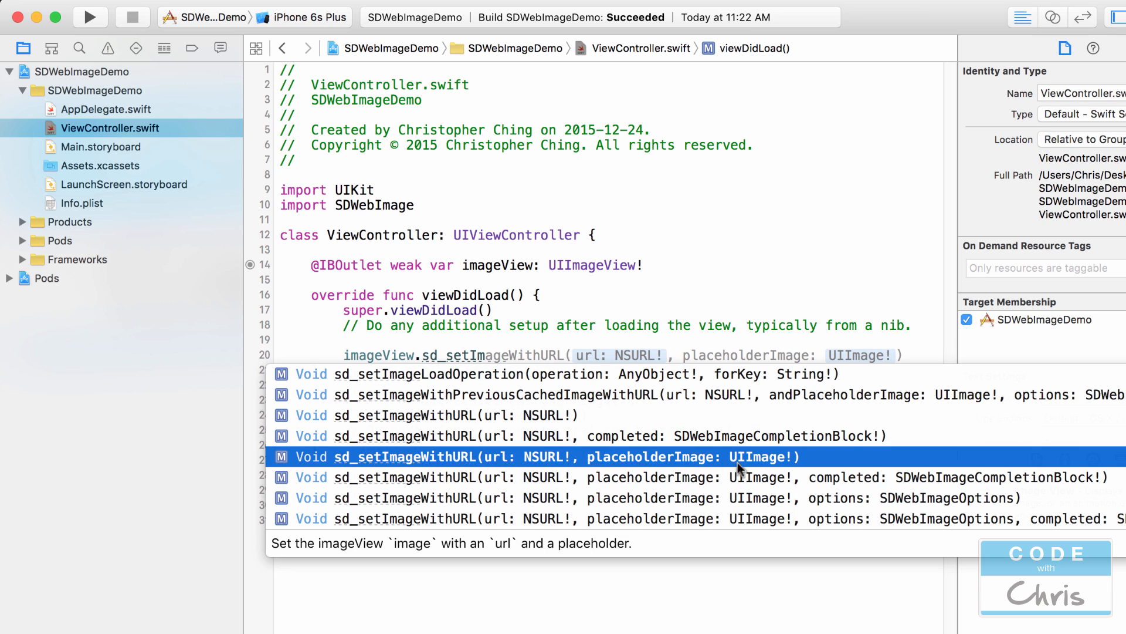
mouse_move(753, 467)
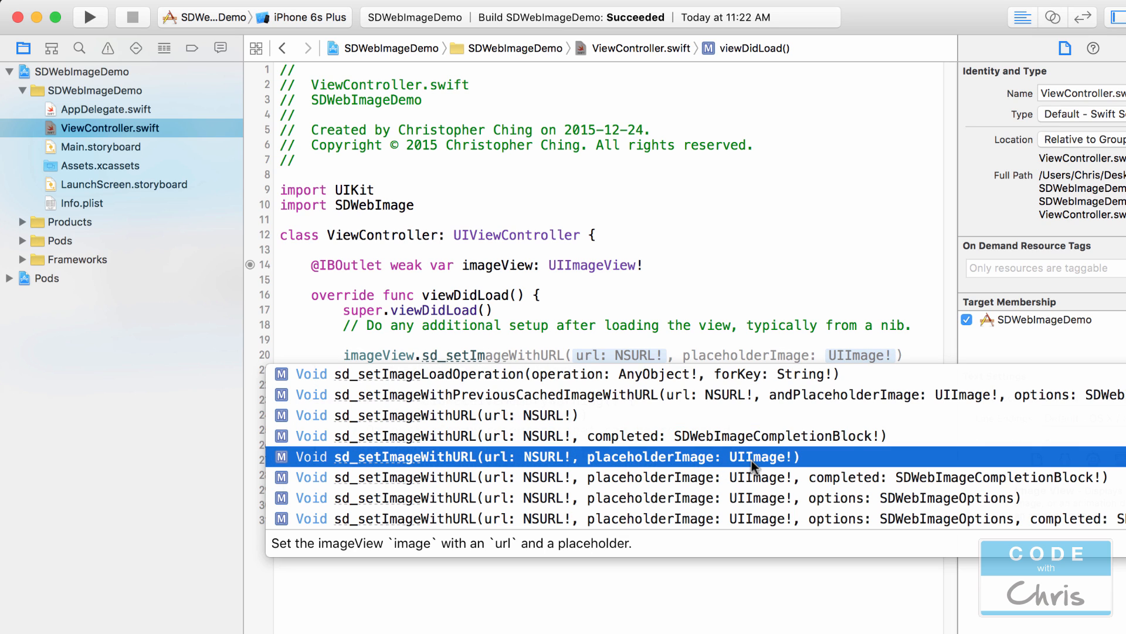
mouse_move(770, 465)
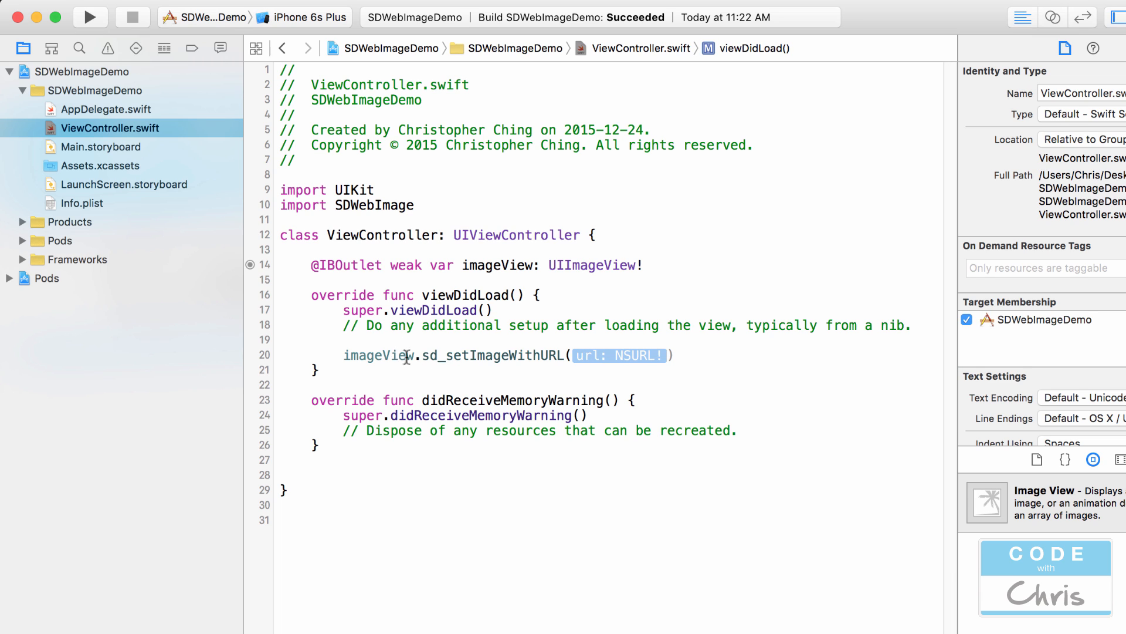
mouse_move(407, 355)
type("let")
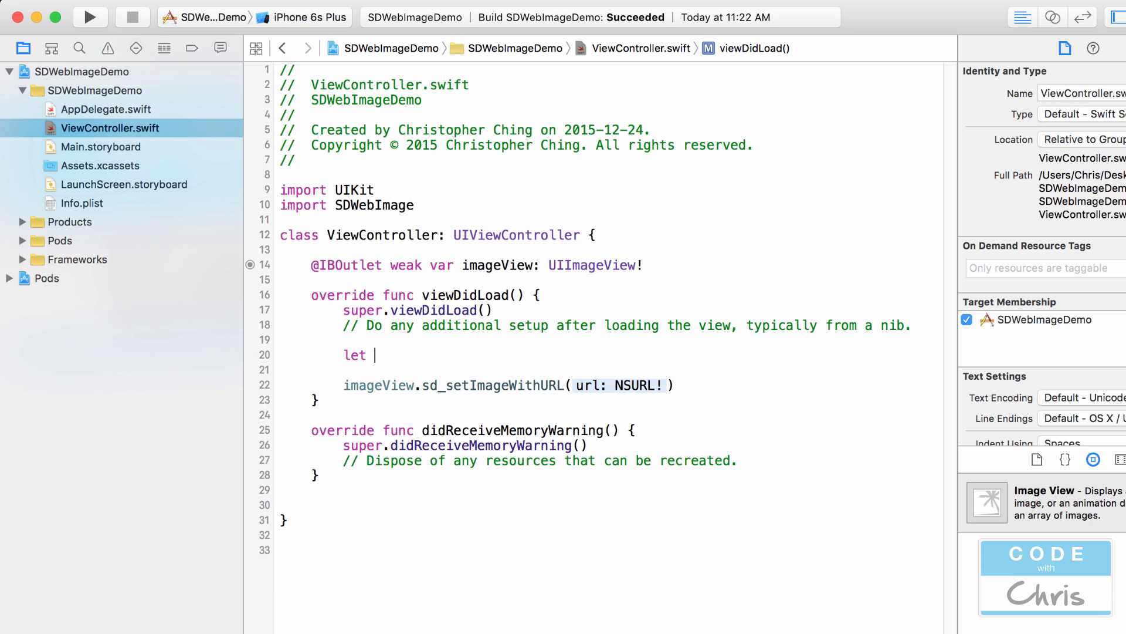
type("imageUrl")
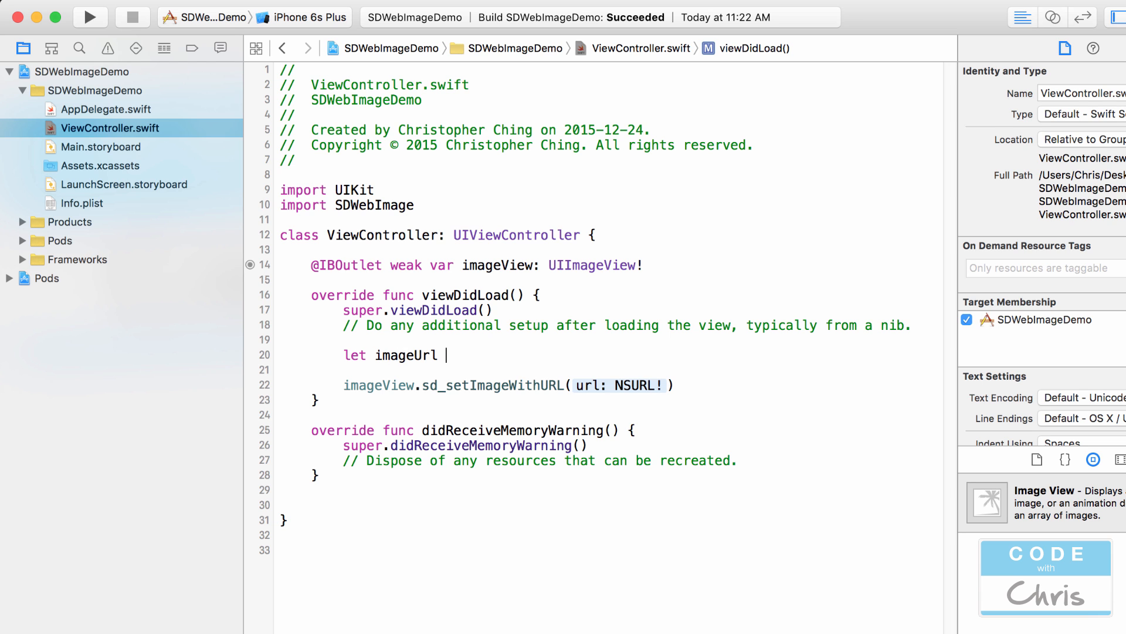
type("= NSURL")
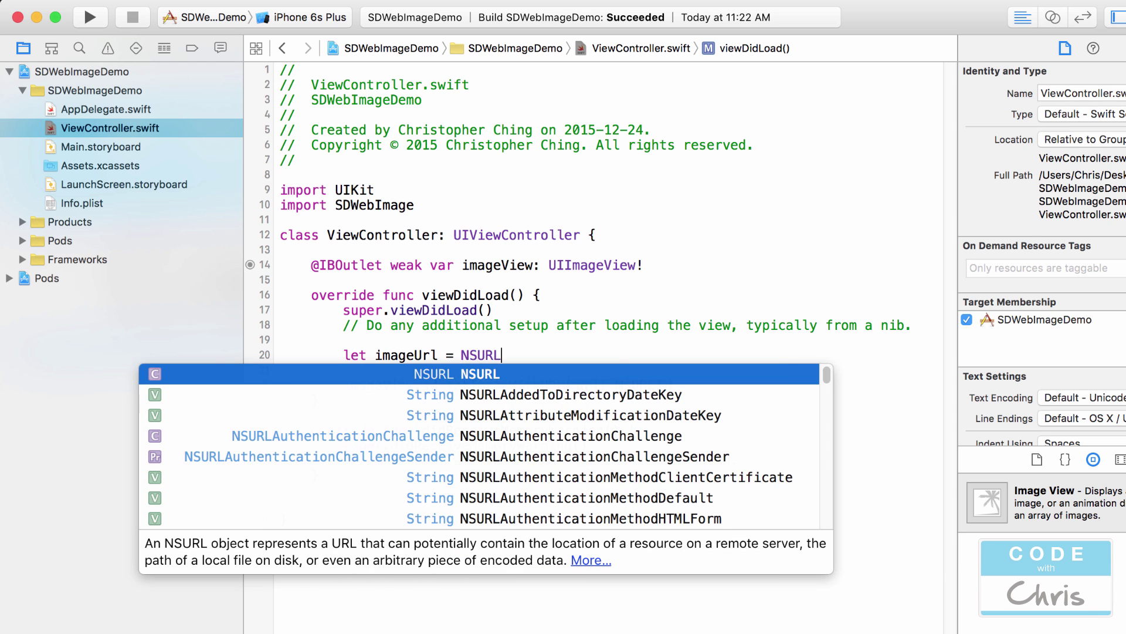
type("(")
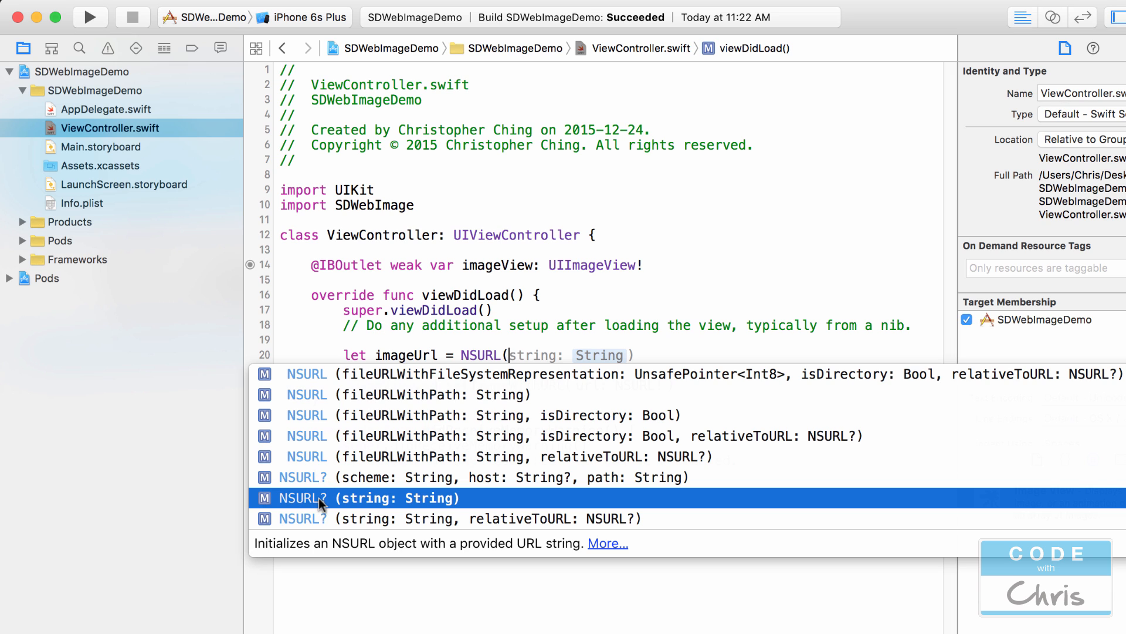
key("Return")
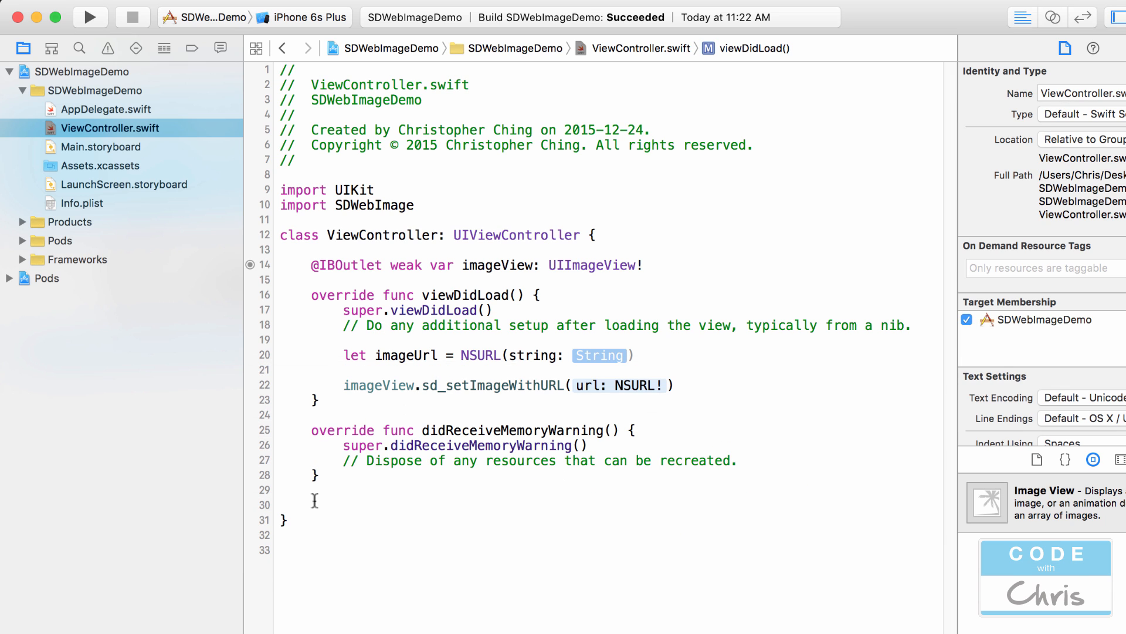
type("\"https://codewithchris.com/img/logo.png\"")
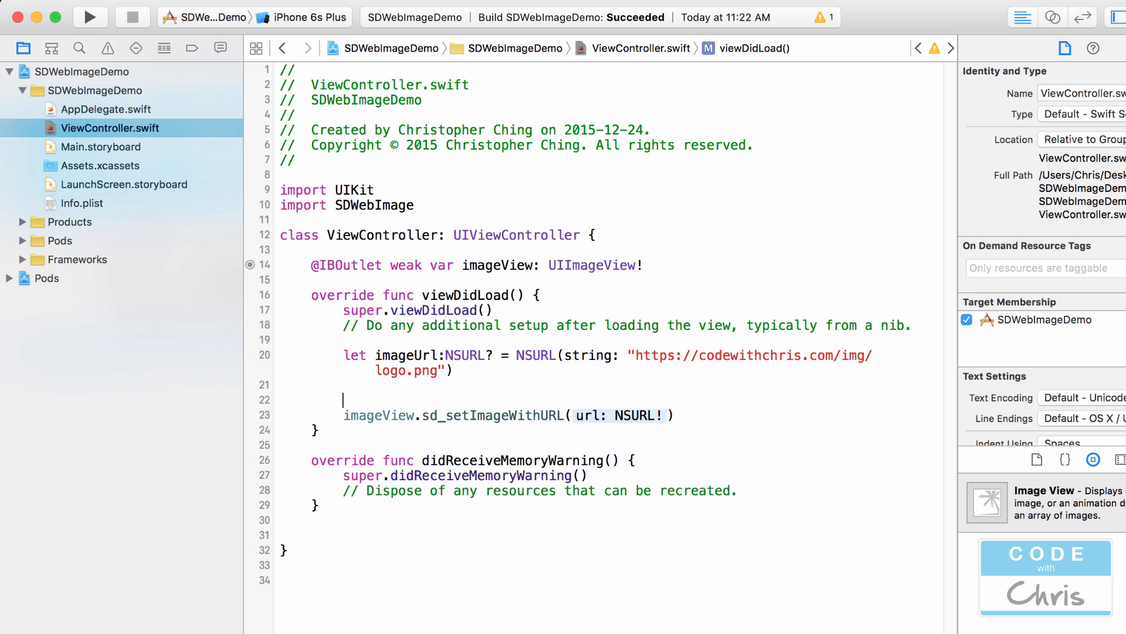
type("if let")
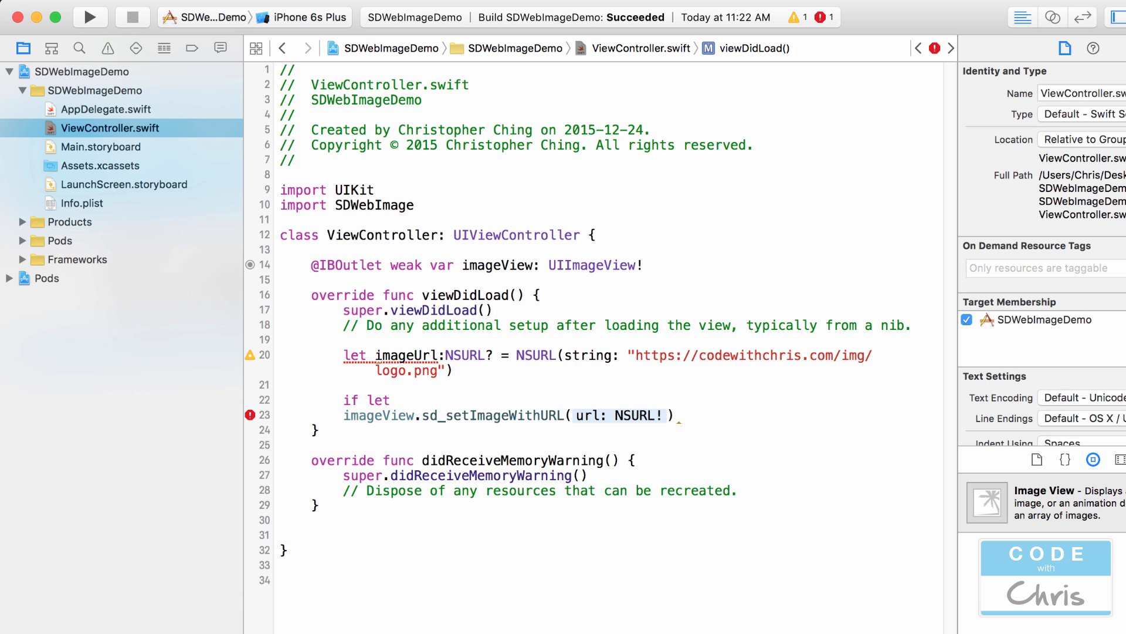
Step: Wrap sd_setImageWithURL(url) in 'if let url = imageUrl' and run the app
type("url =")
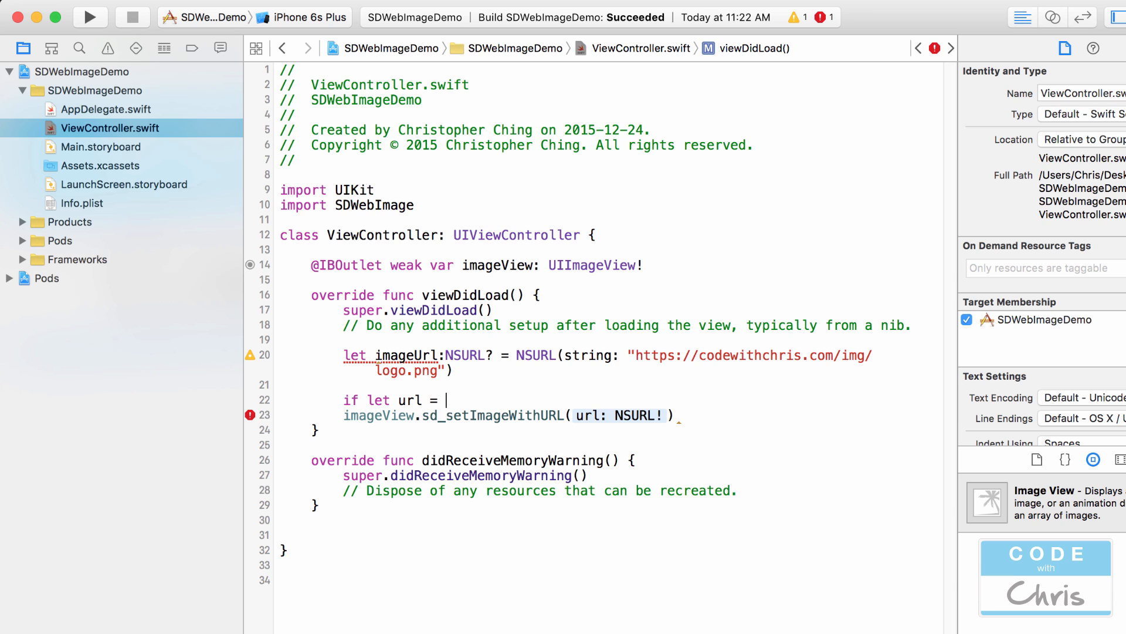
type("imageUrl {")
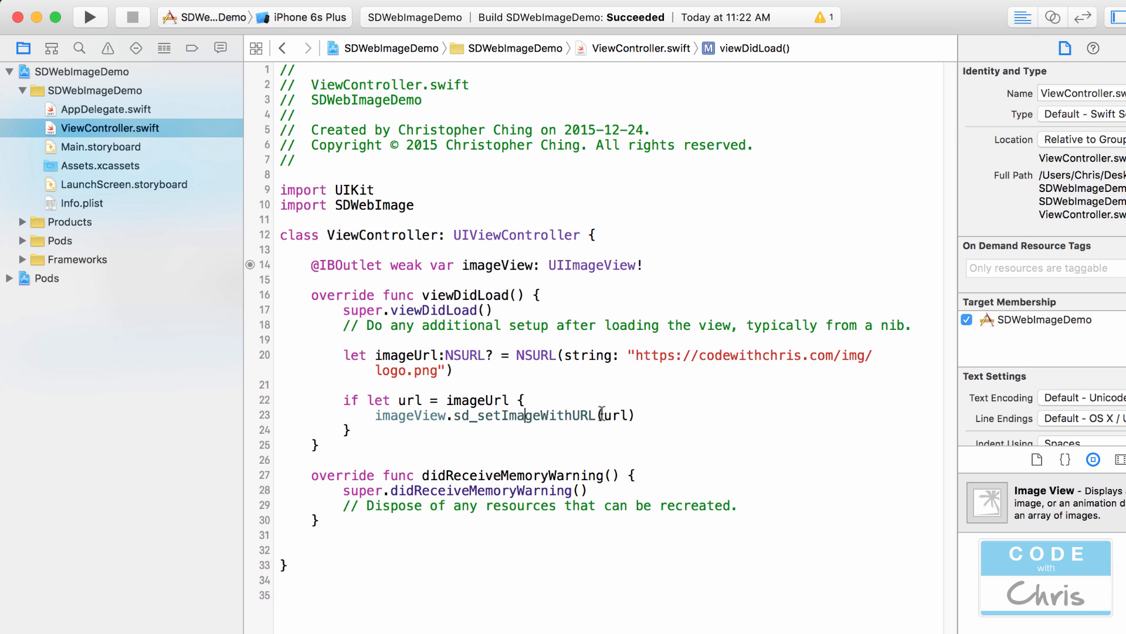
double_click(524, 415)
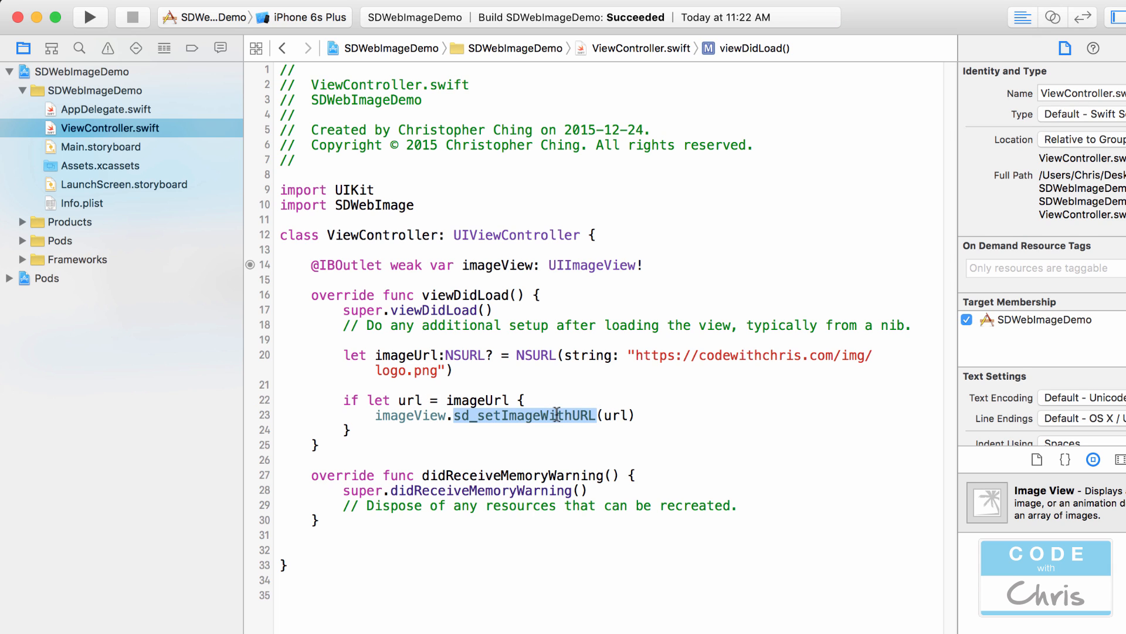
left_click(540, 296)
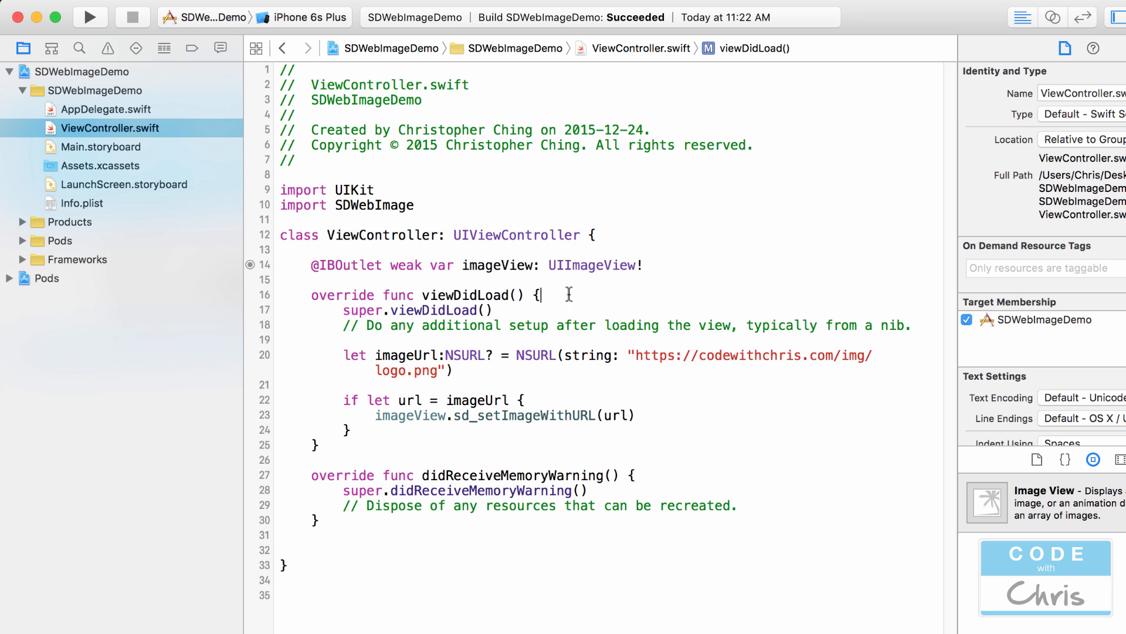
left_click(90, 16)
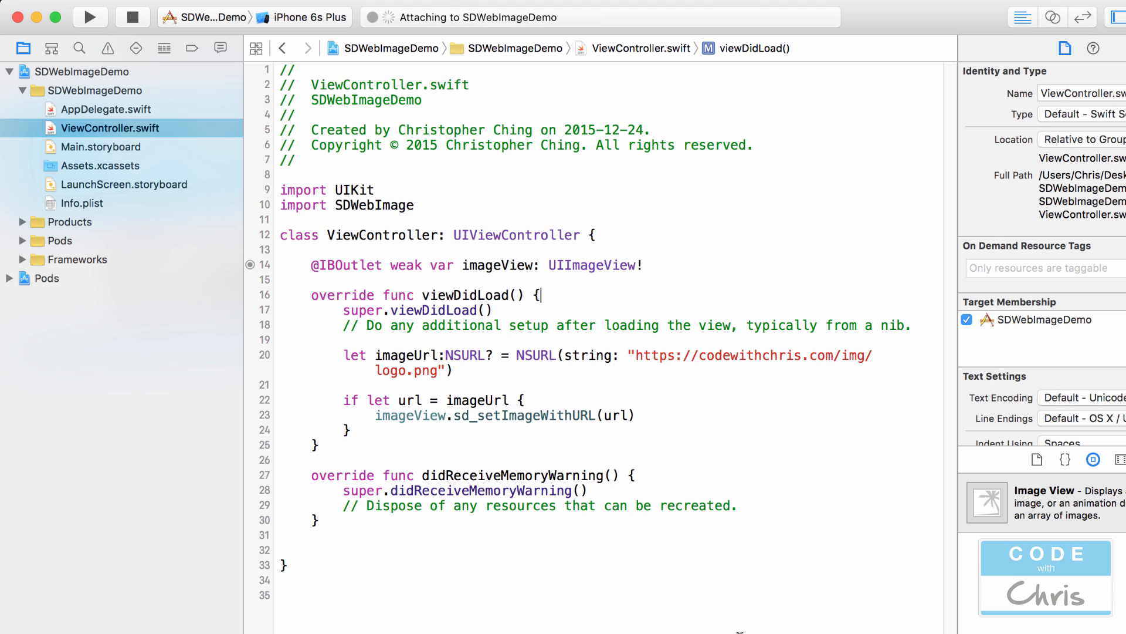
Step: Check the downloaded Code with Chris logo in the iPhone 6s Plus simulator, then stop the app
left_click(89, 16)
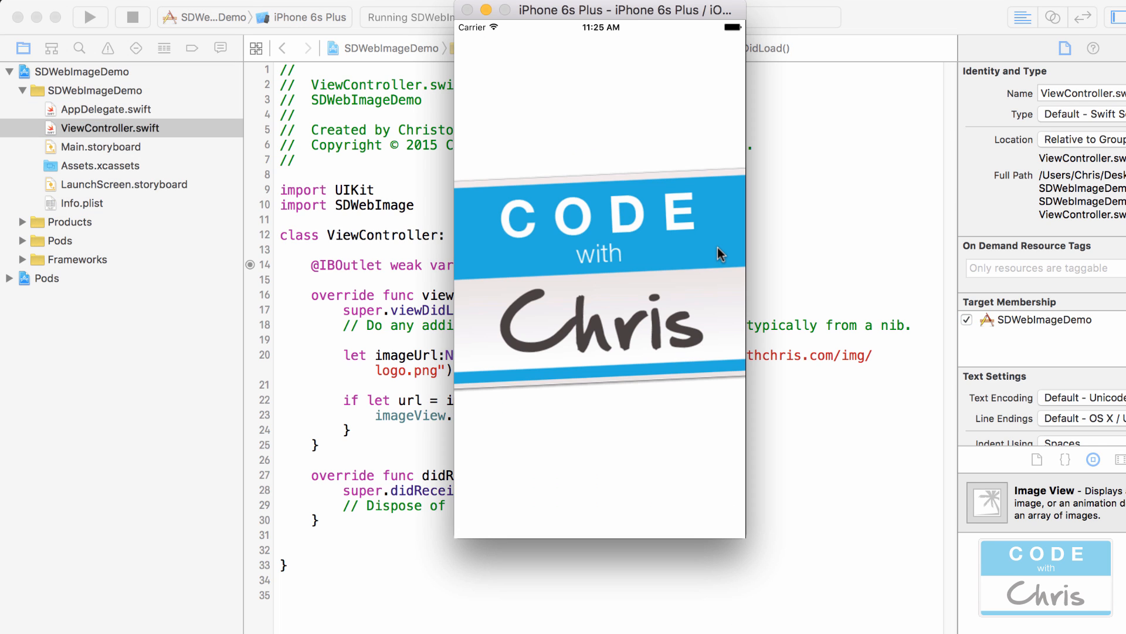
mouse_move(671, 335)
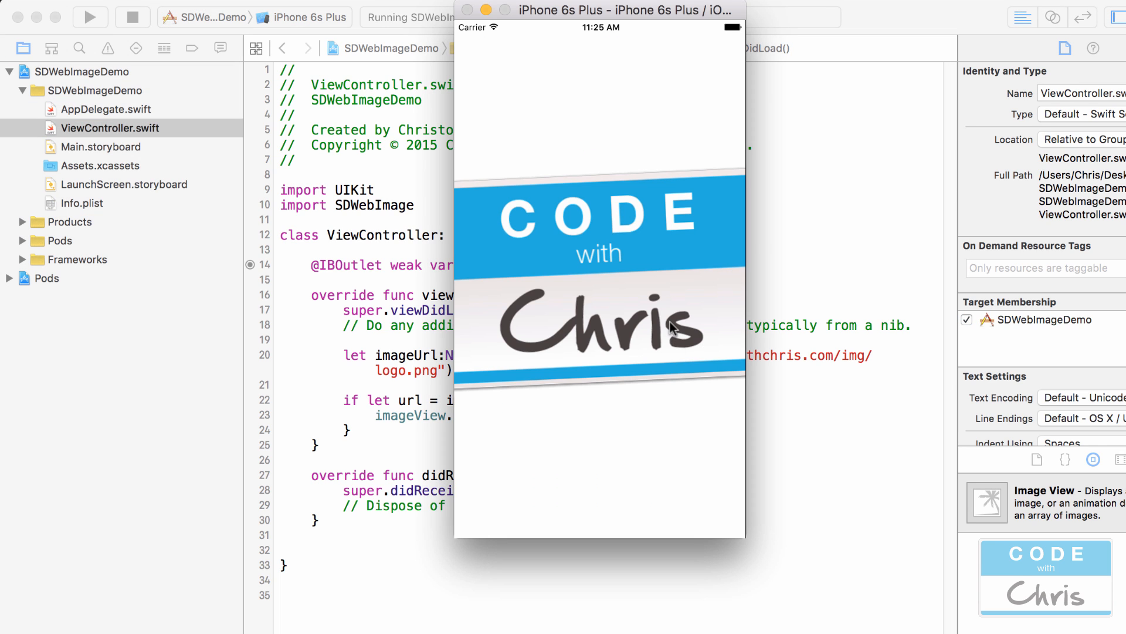
mouse_move(782, 177)
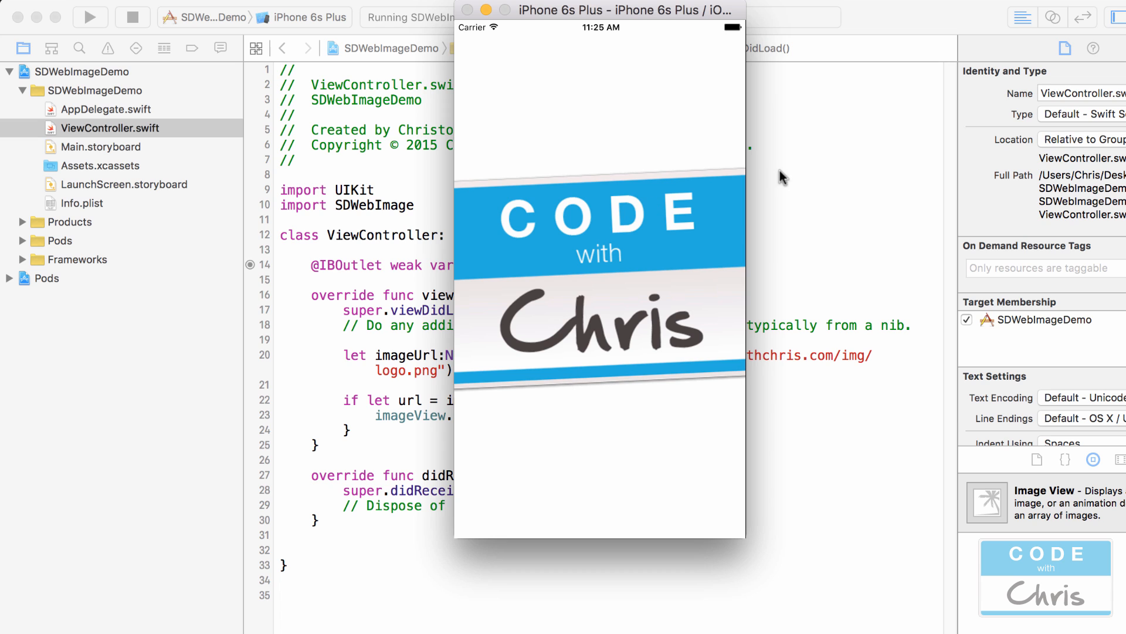
mouse_move(673, 246)
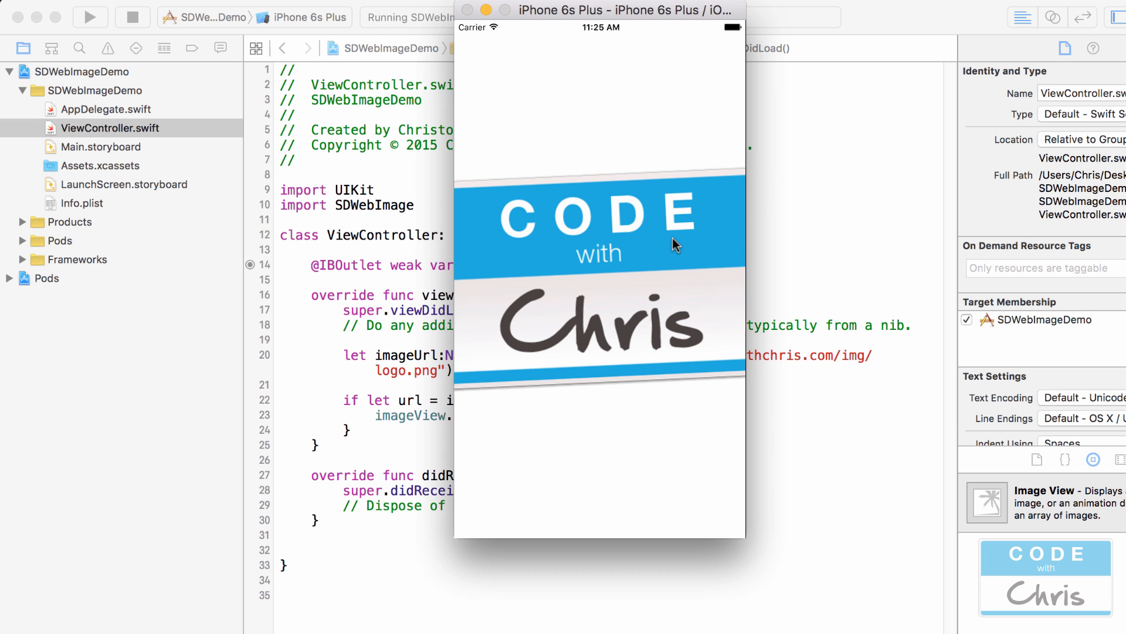
mouse_move(442, 252)
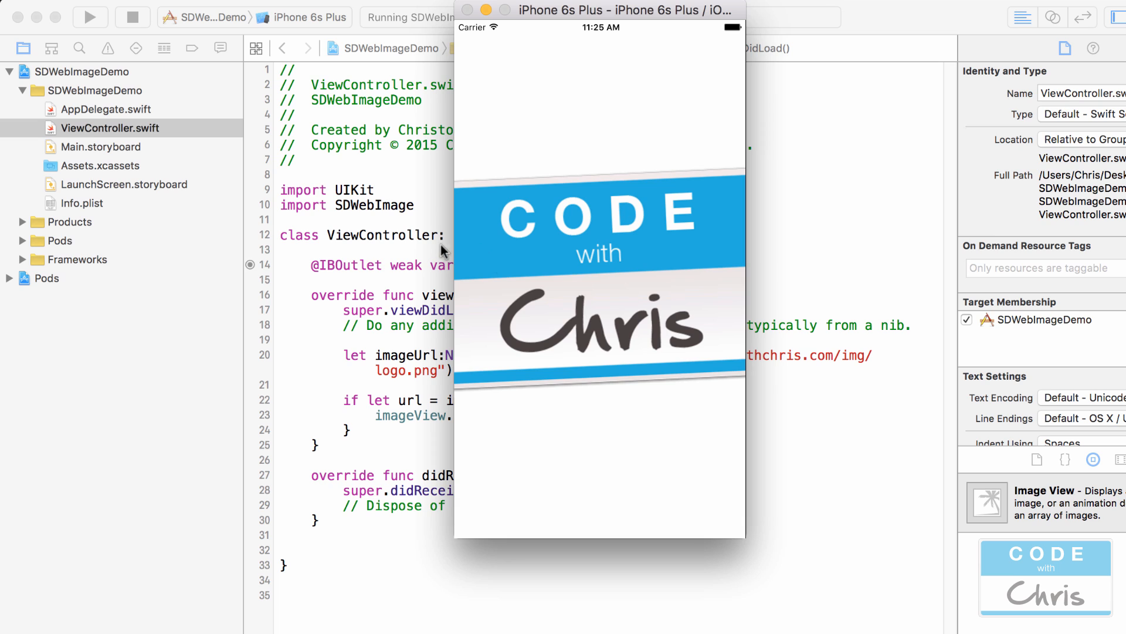
mouse_move(425, 259)
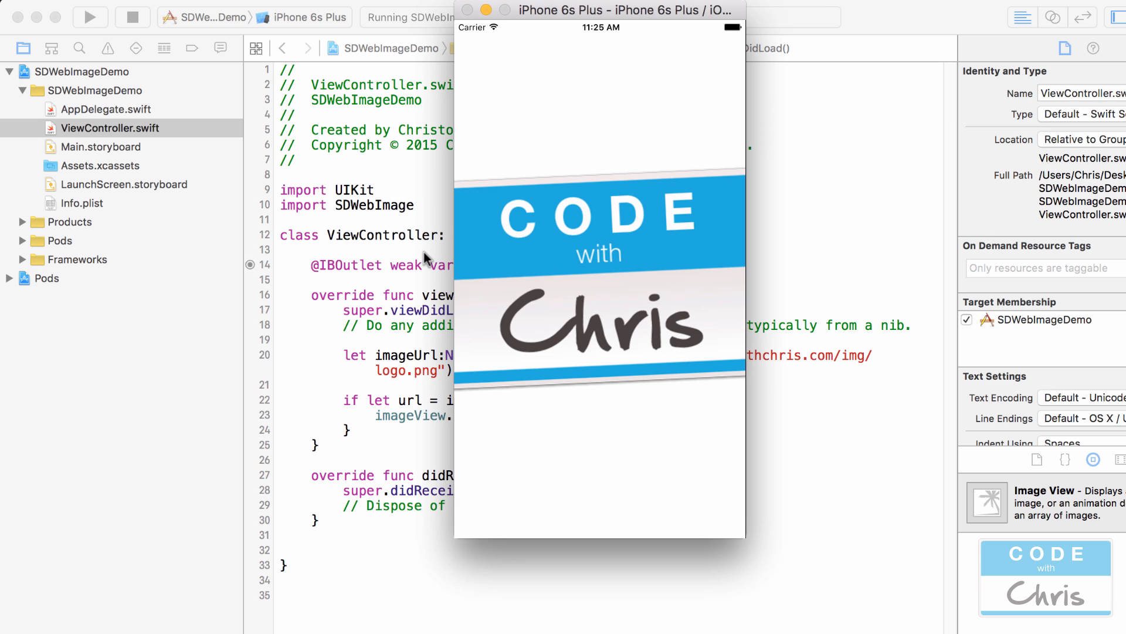
mouse_move(836, 213)
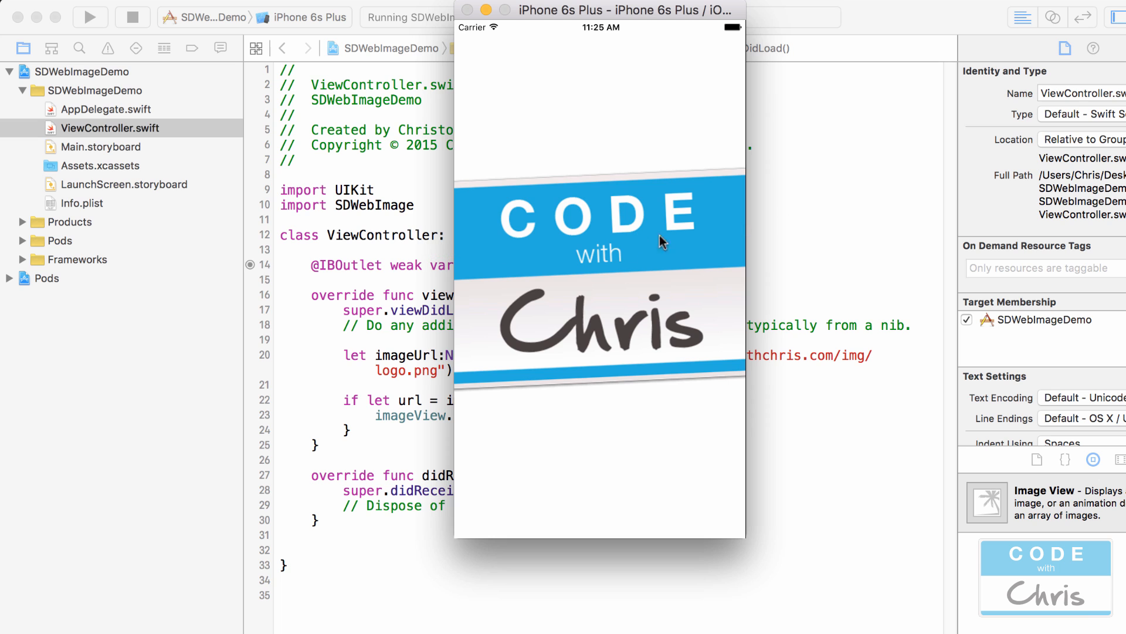
left_click(132, 17)
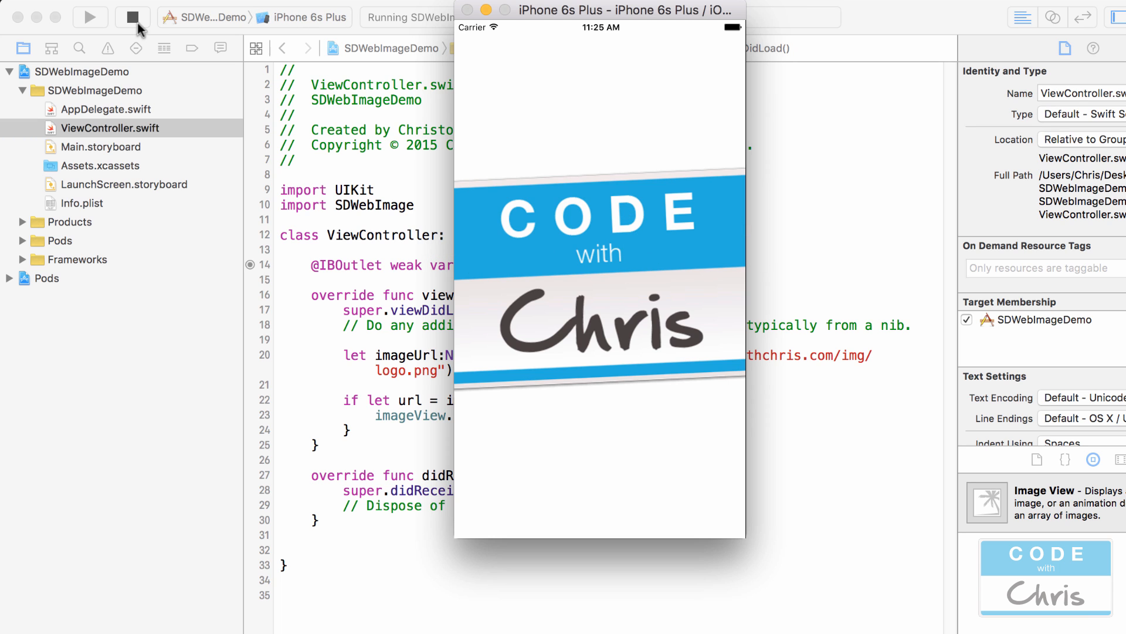
left_click(132, 17)
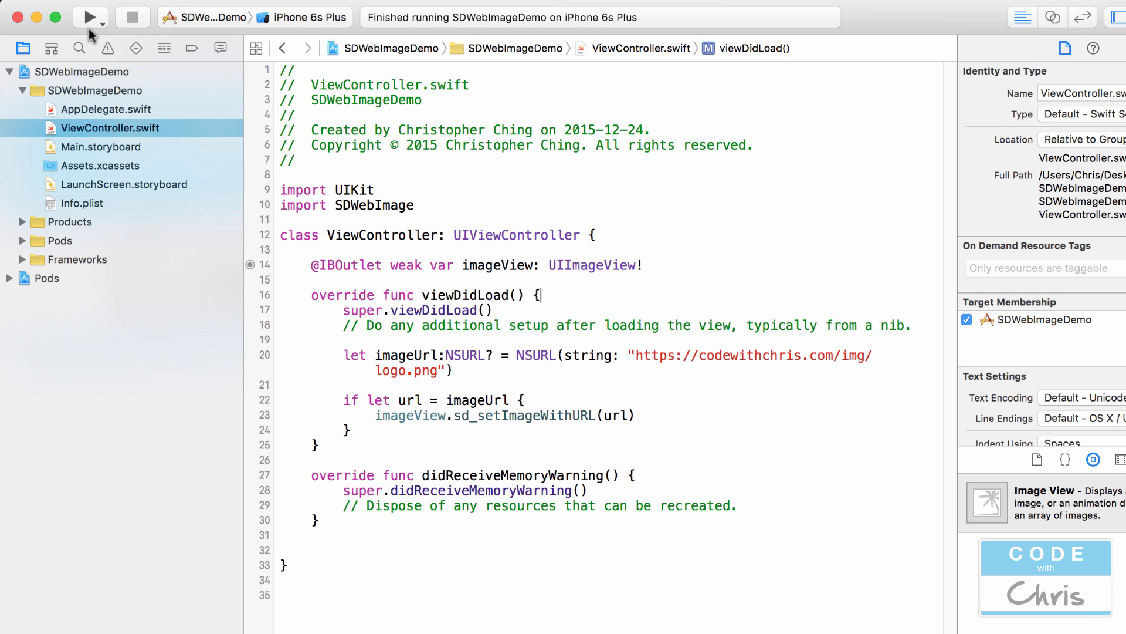
left_click(91, 17)
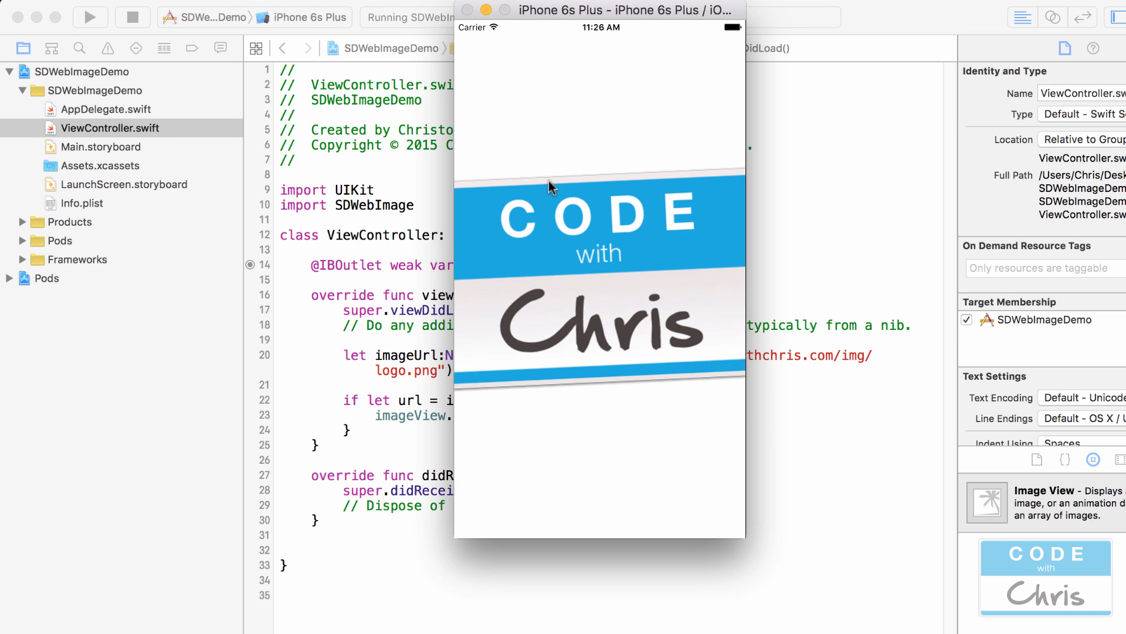
mouse_move(619, 187)
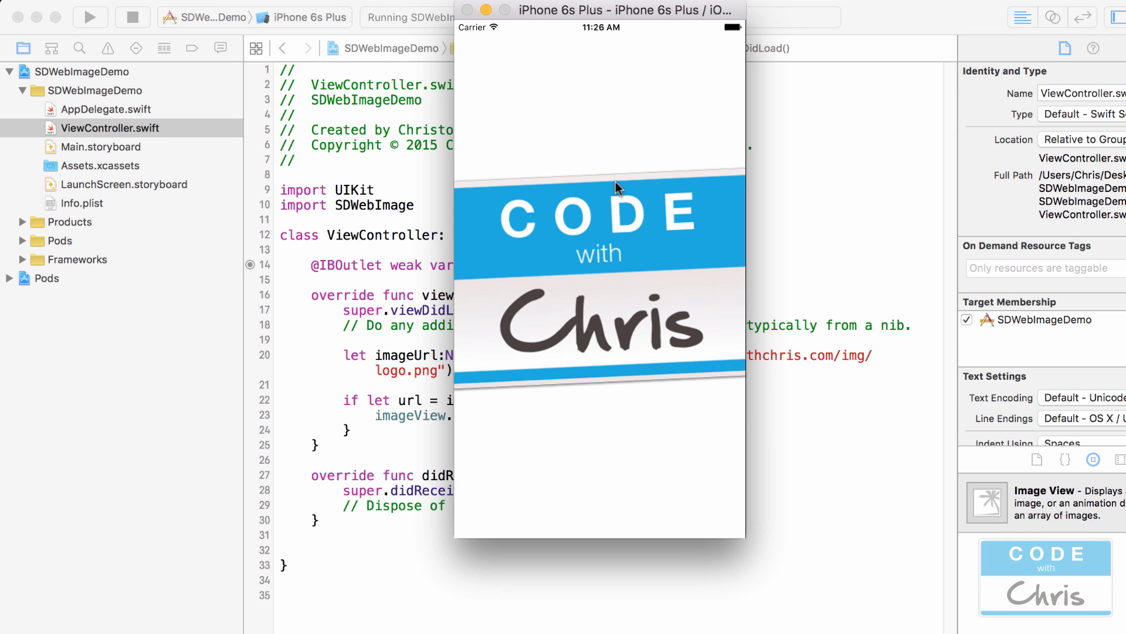
mouse_move(619, 269)
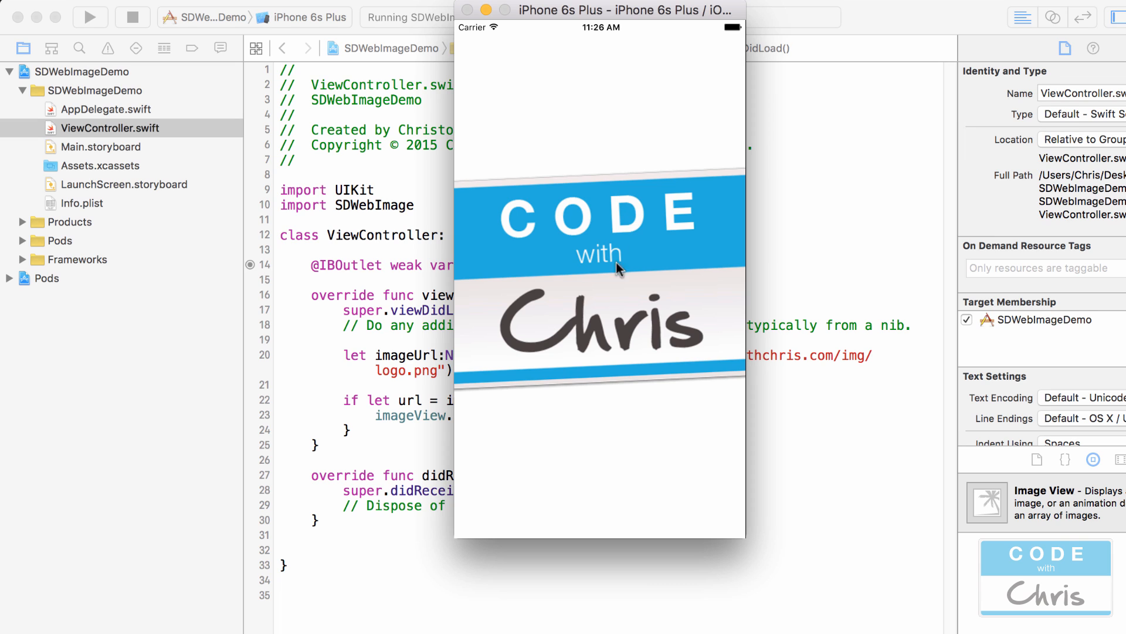
mouse_move(722, 112)
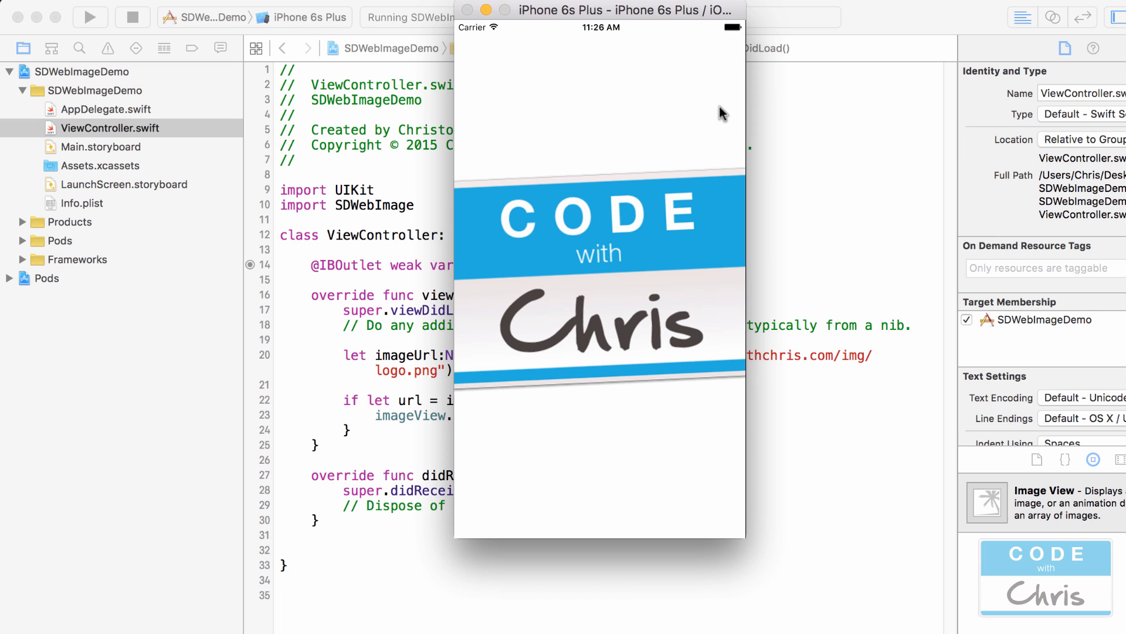